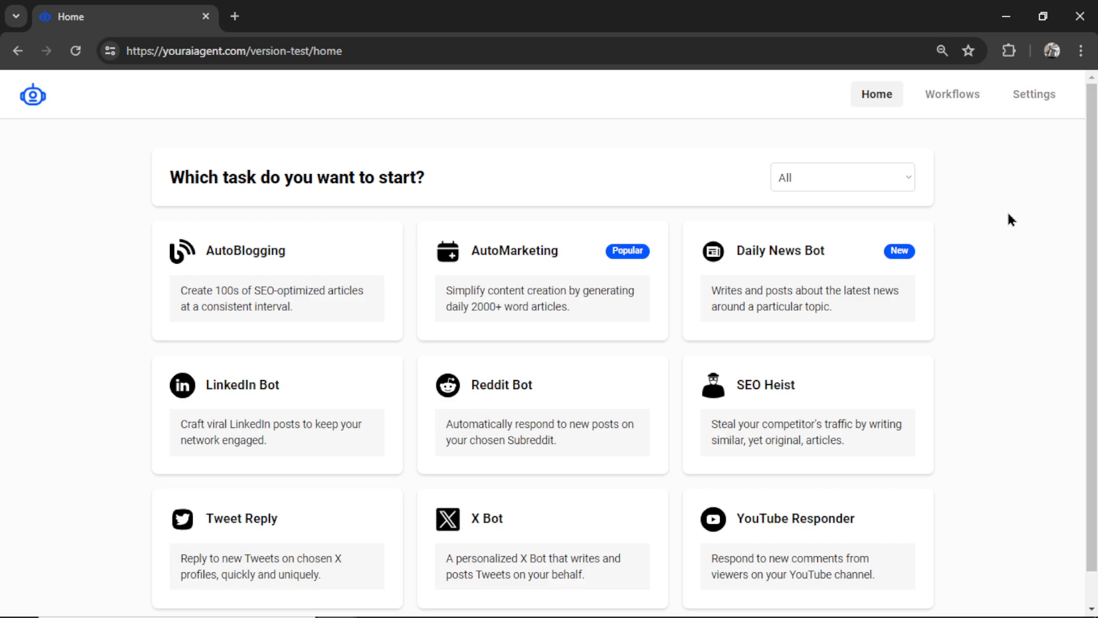
mouse_move(885, 313)
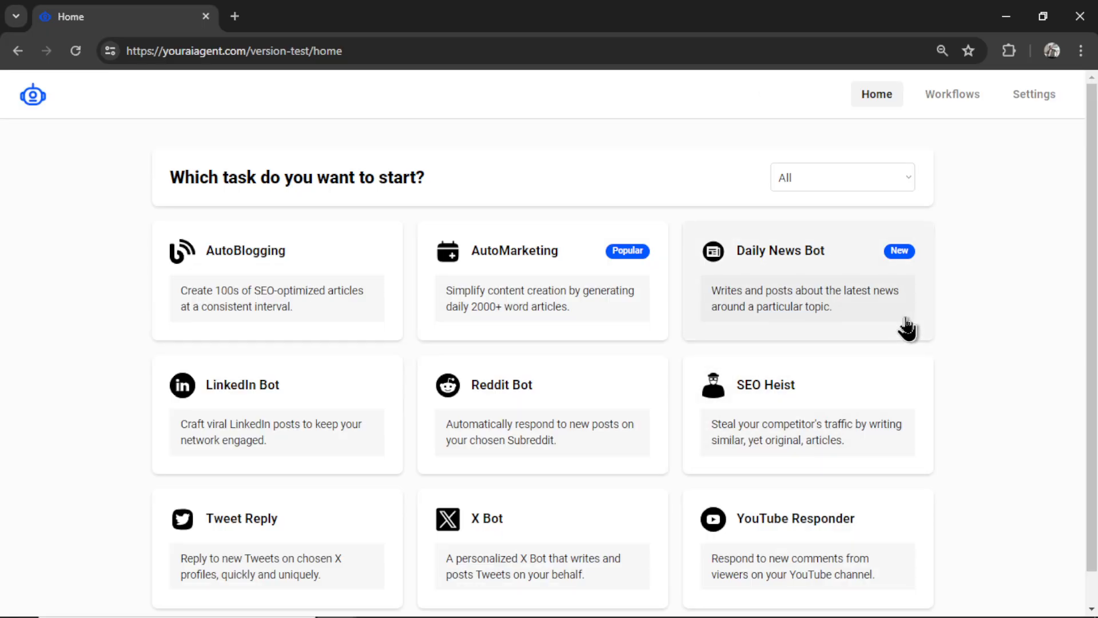
mouse_move(980, 407)
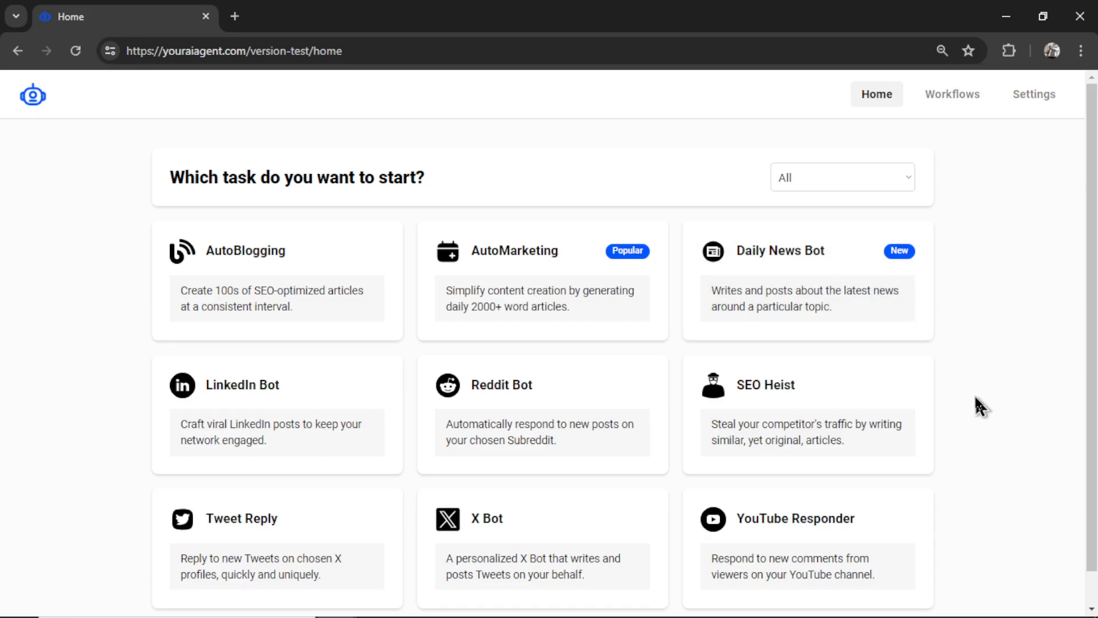
mouse_move(970, 403)
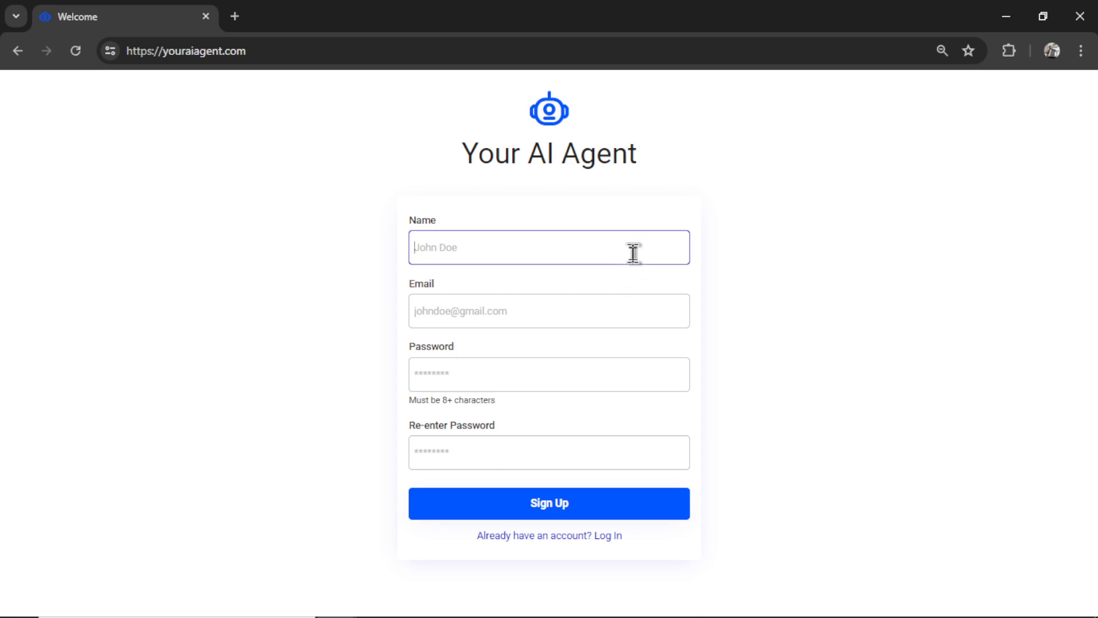
- Fill the password fields of the sign-up form and submit it
click(549, 372)
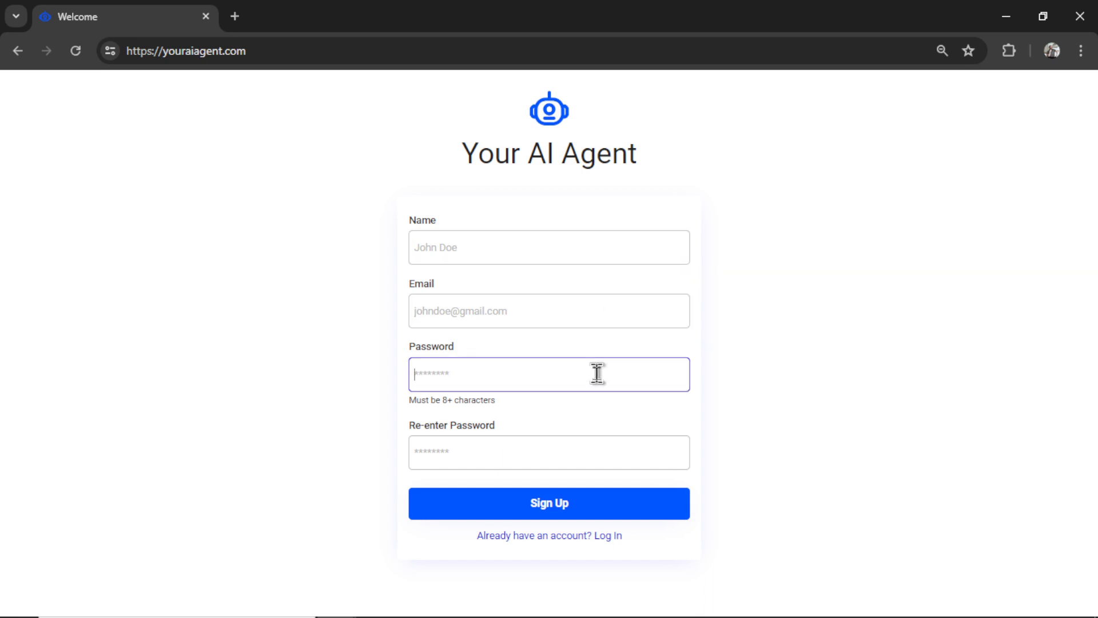
click(549, 451)
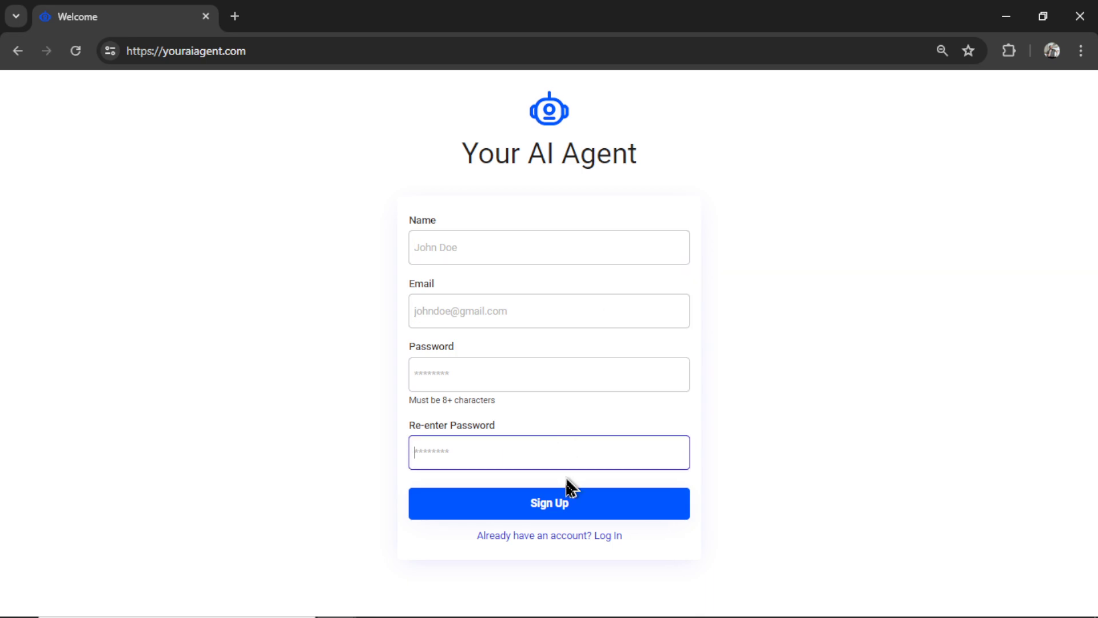
click(547, 502)
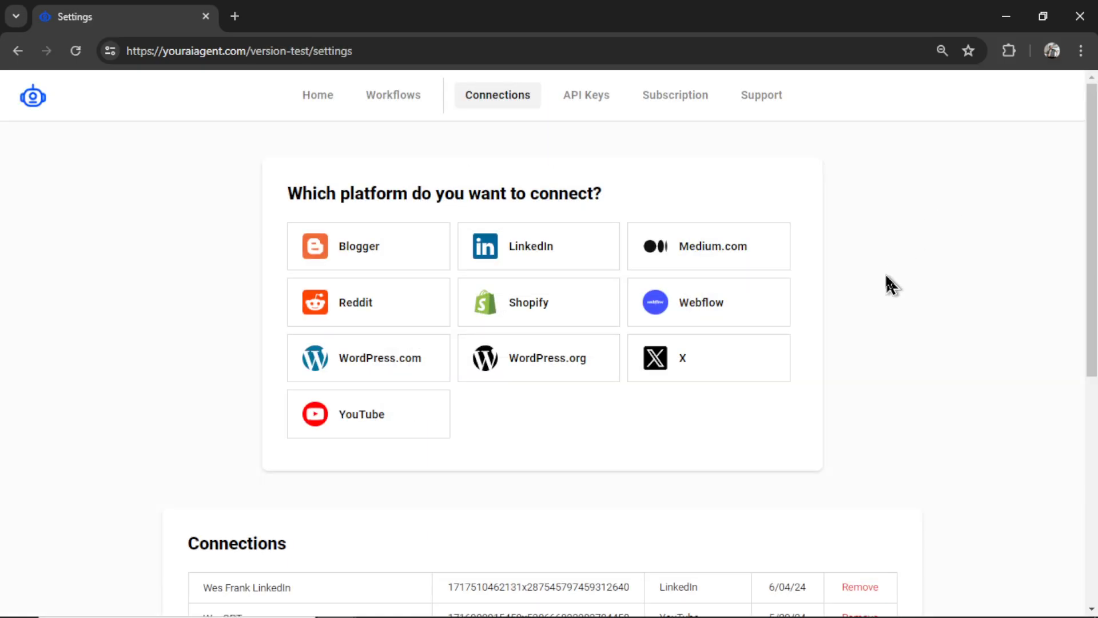
mouse_move(890, 294)
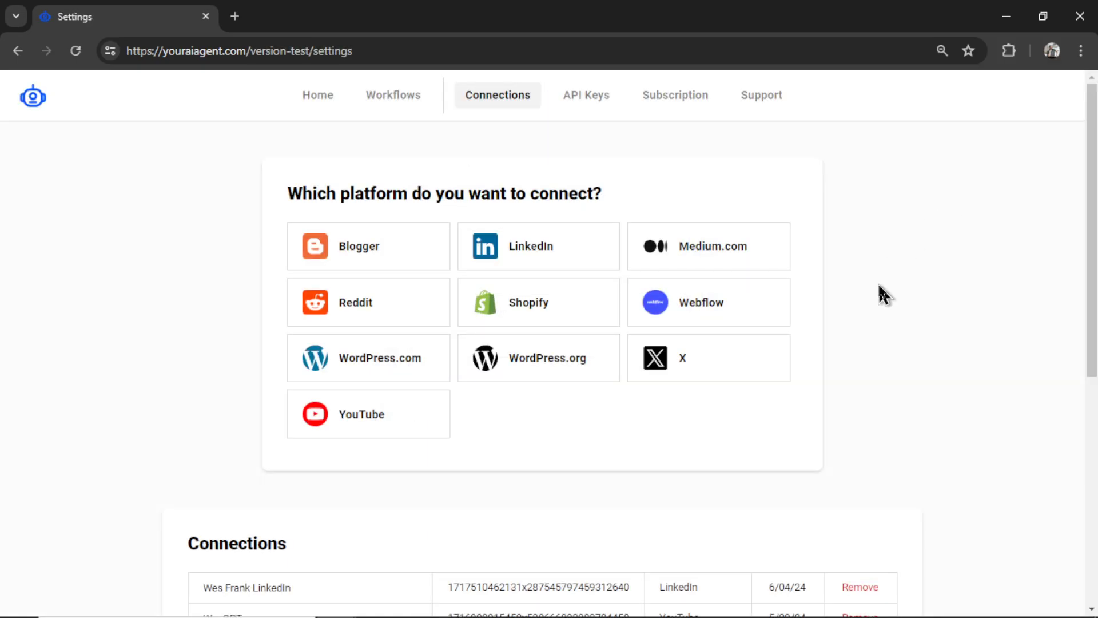
mouse_move(238, 358)
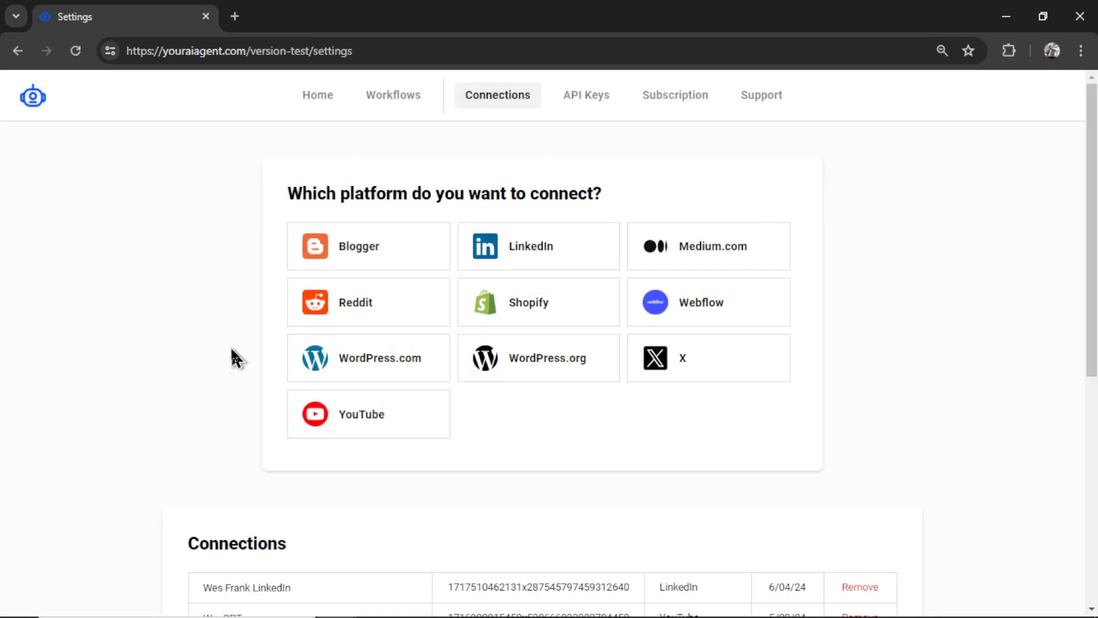
mouse_move(529, 482)
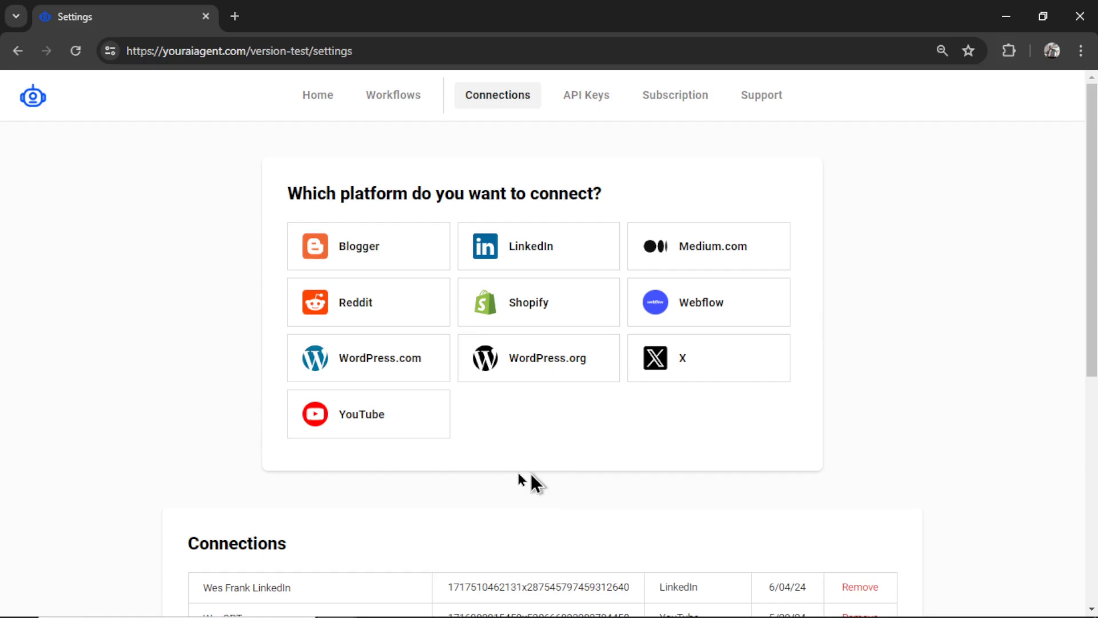
mouse_move(596, 473)
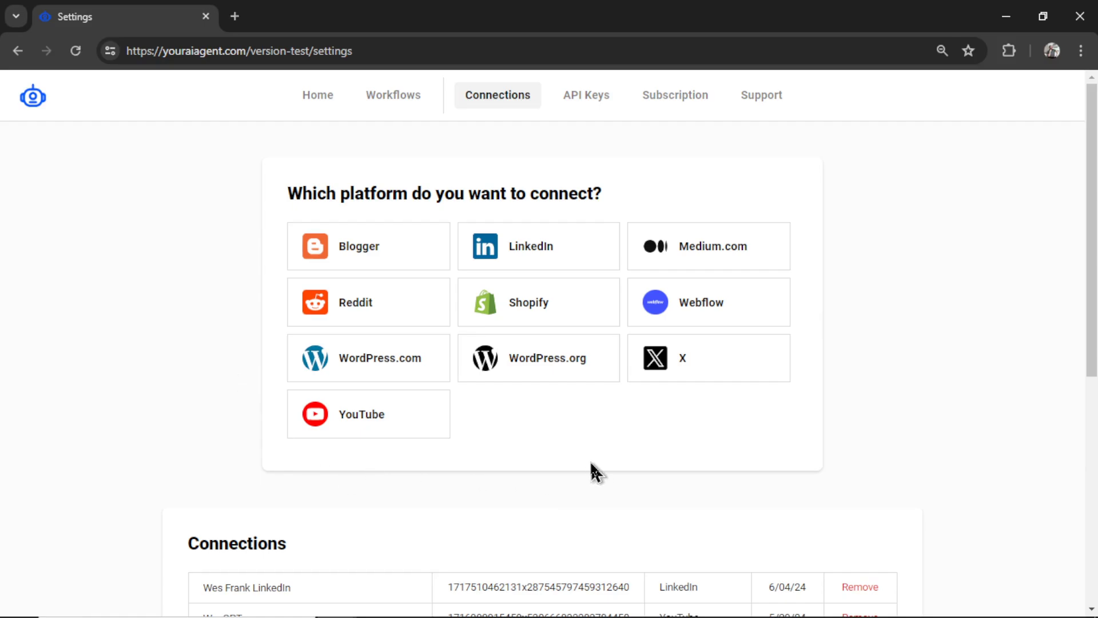
mouse_move(591, 473)
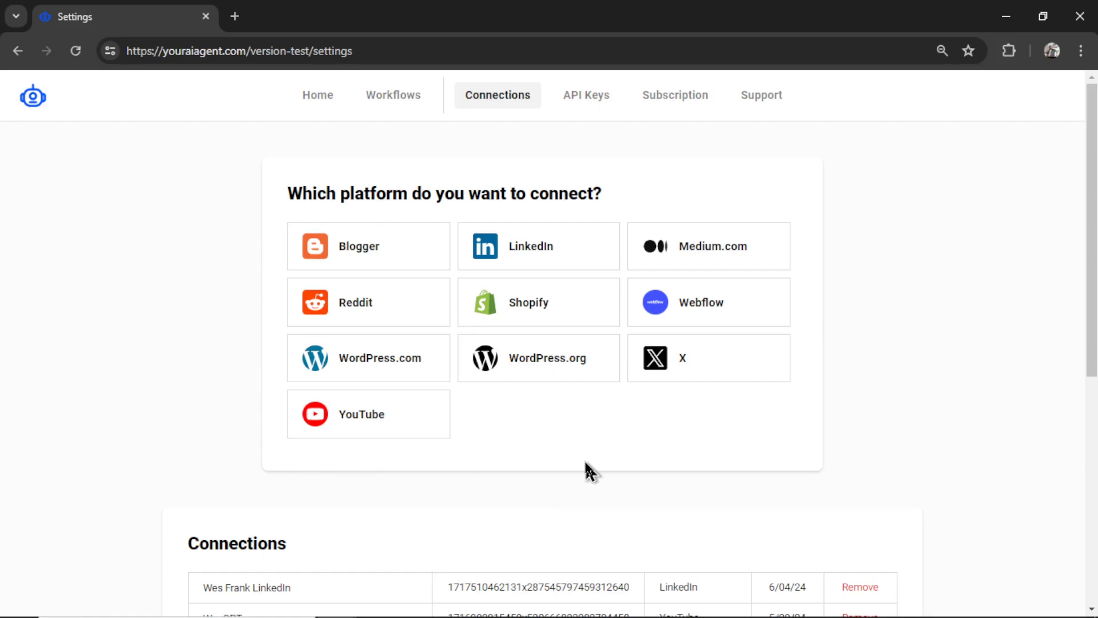
mouse_move(755, 244)
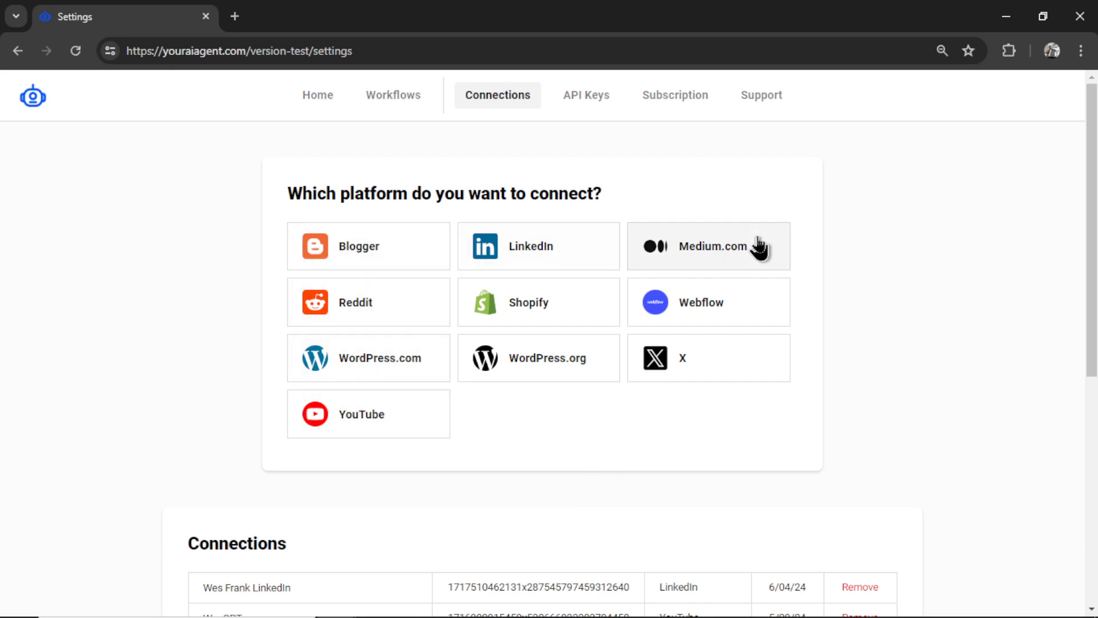
mouse_move(586, 308)
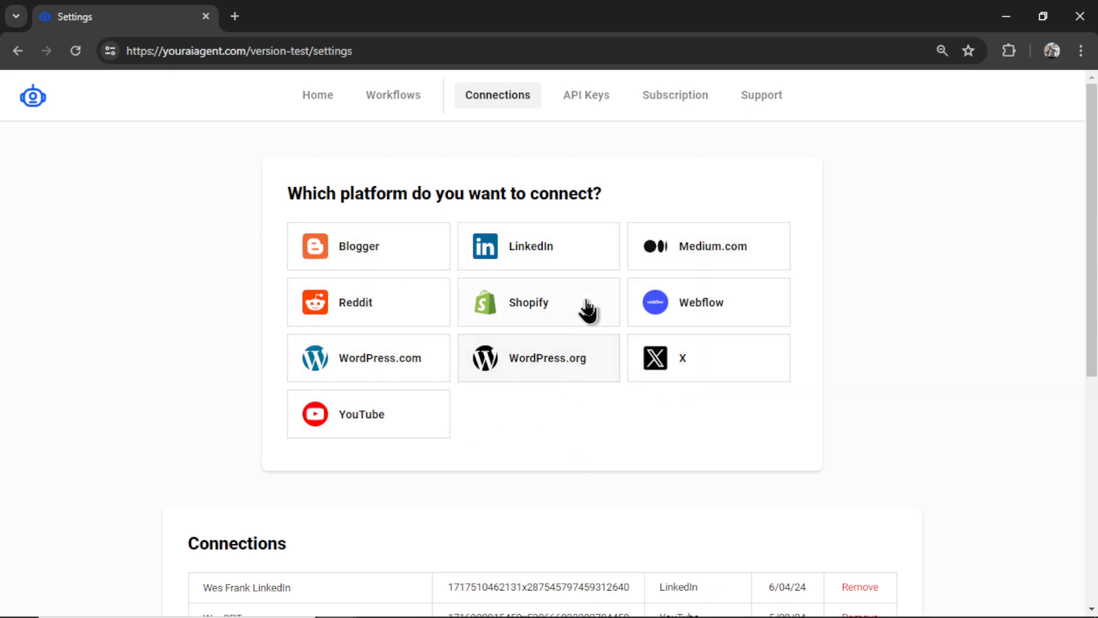
mouse_move(591, 347)
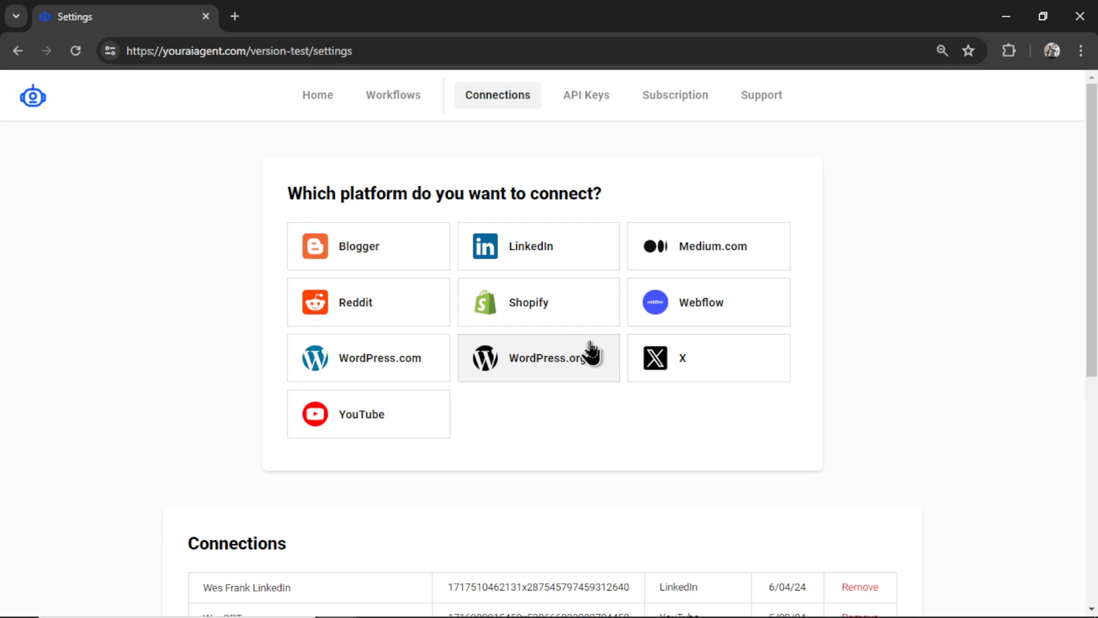
mouse_move(590, 376)
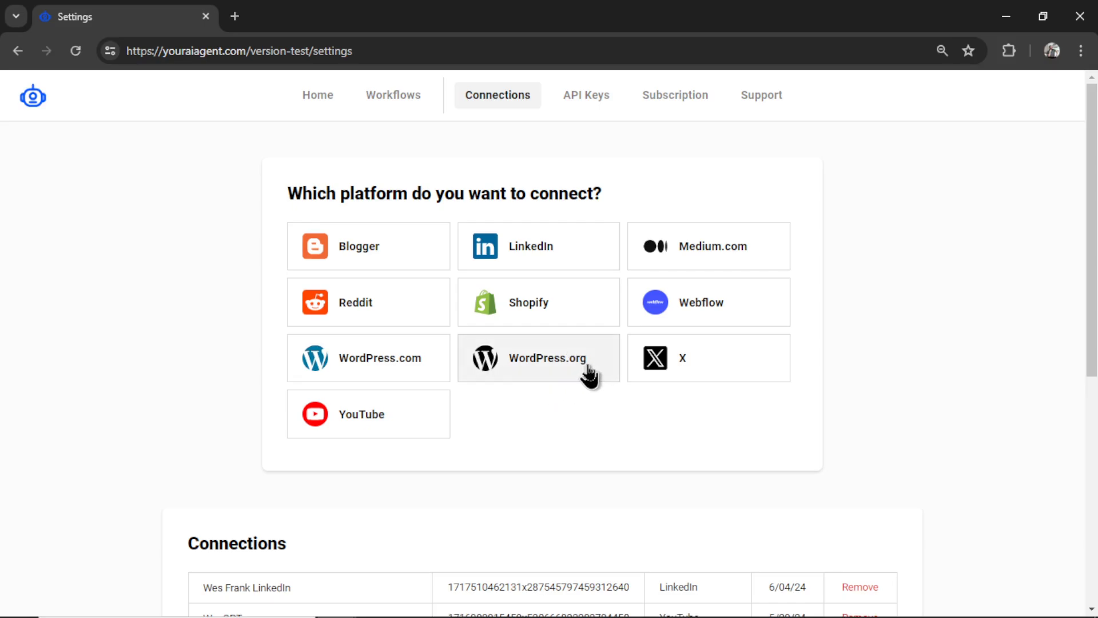
- Start a WordPress.org connection named 'My new WordPress website' with URL bookgen.xyz
click(538, 358)
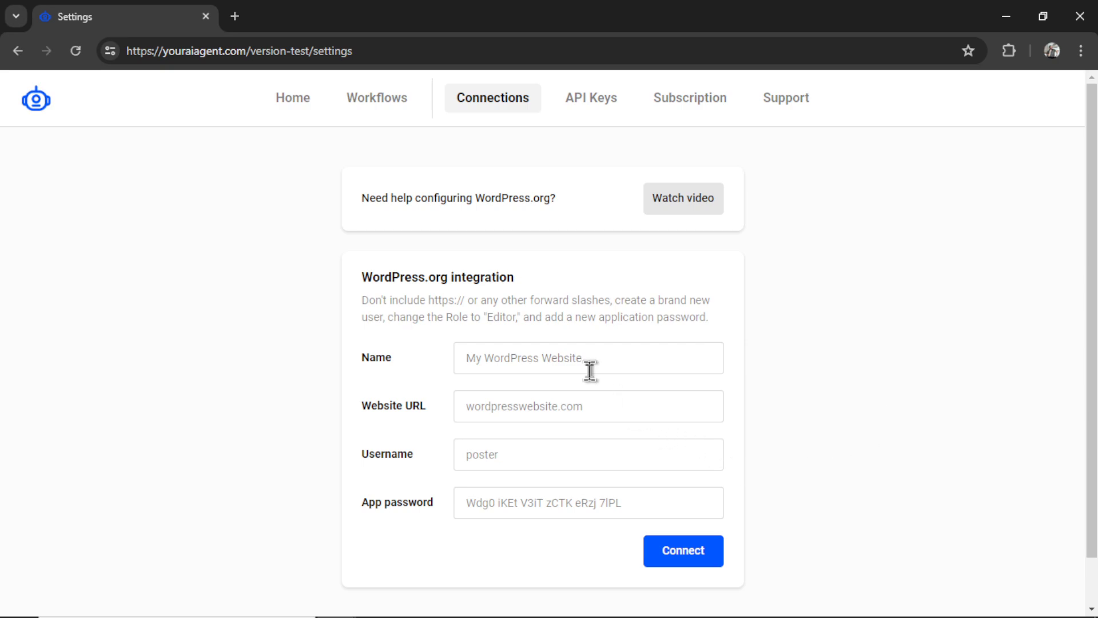
click(587, 358)
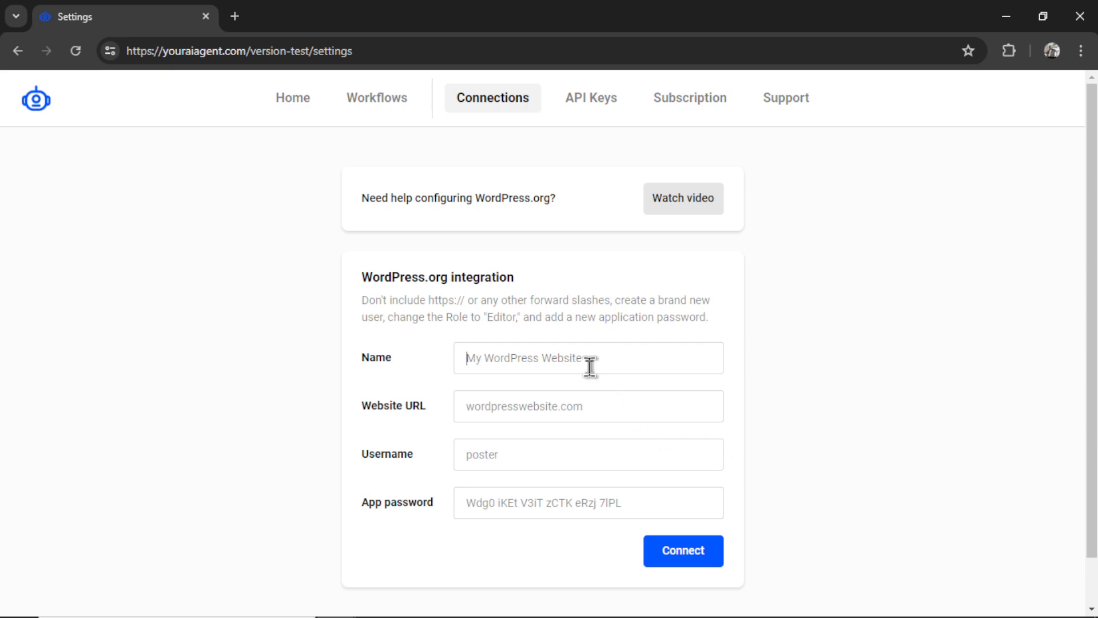
text(My new WordPress website)
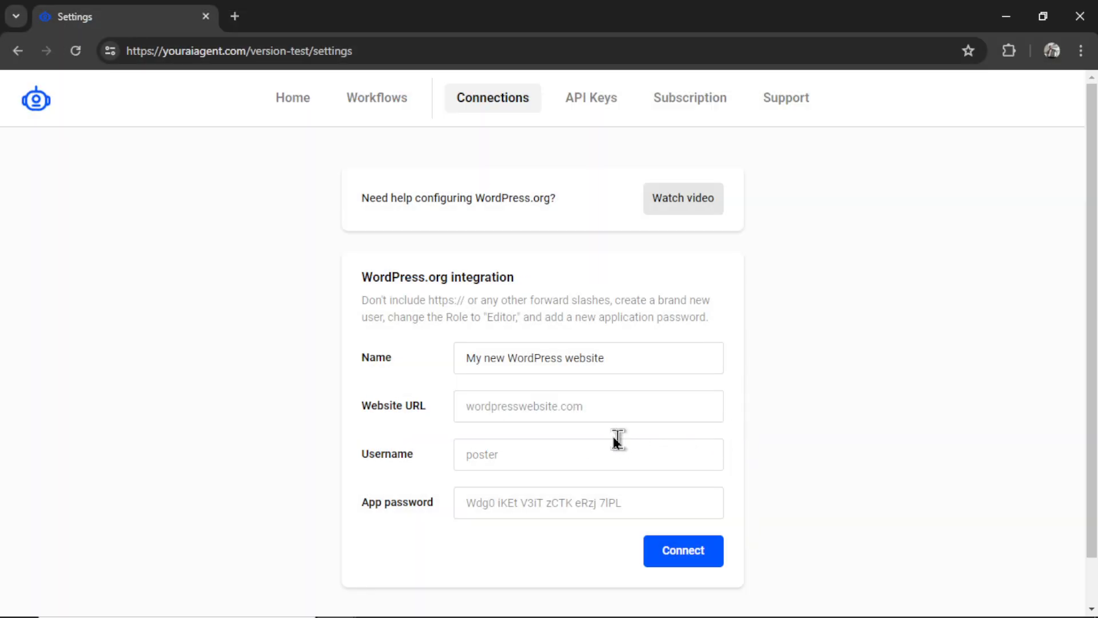
text(bookgen.xyz)
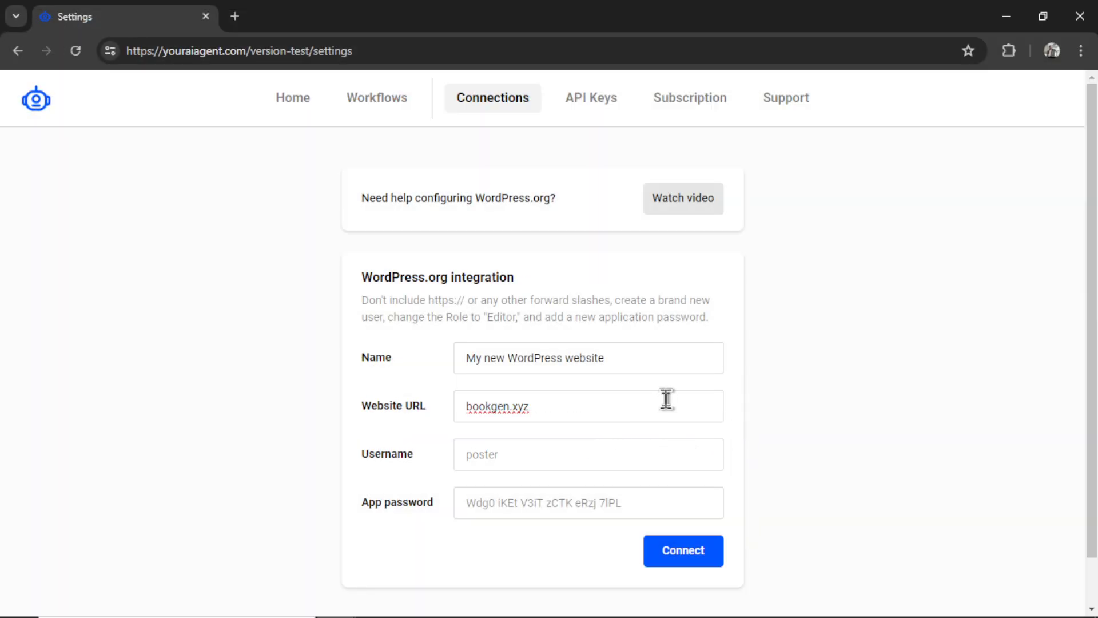
mouse_move(574, 502)
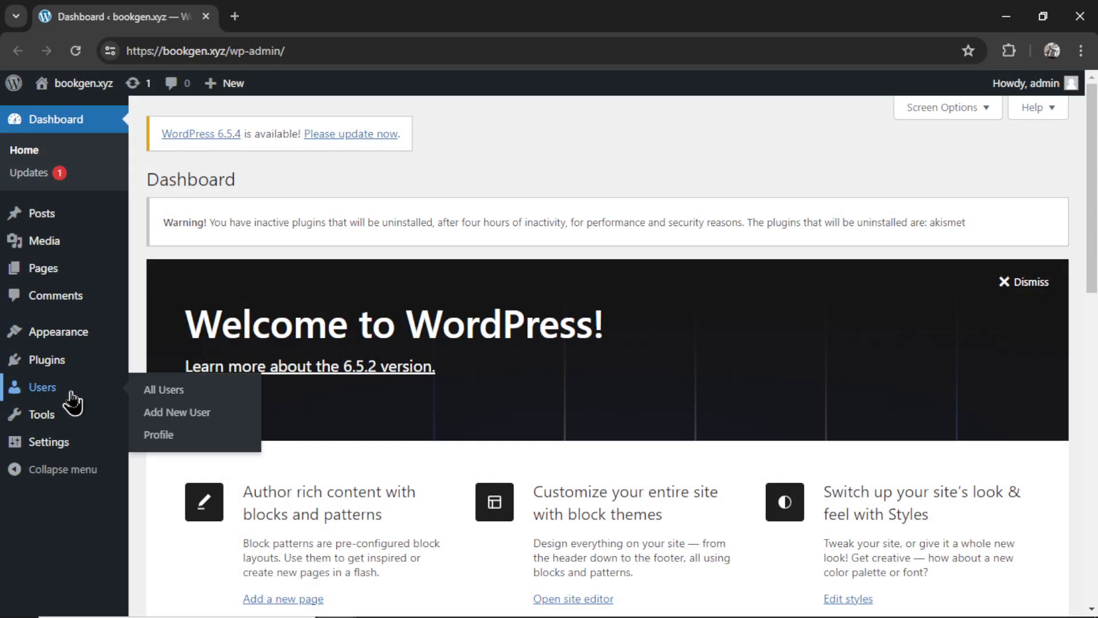
click(176, 412)
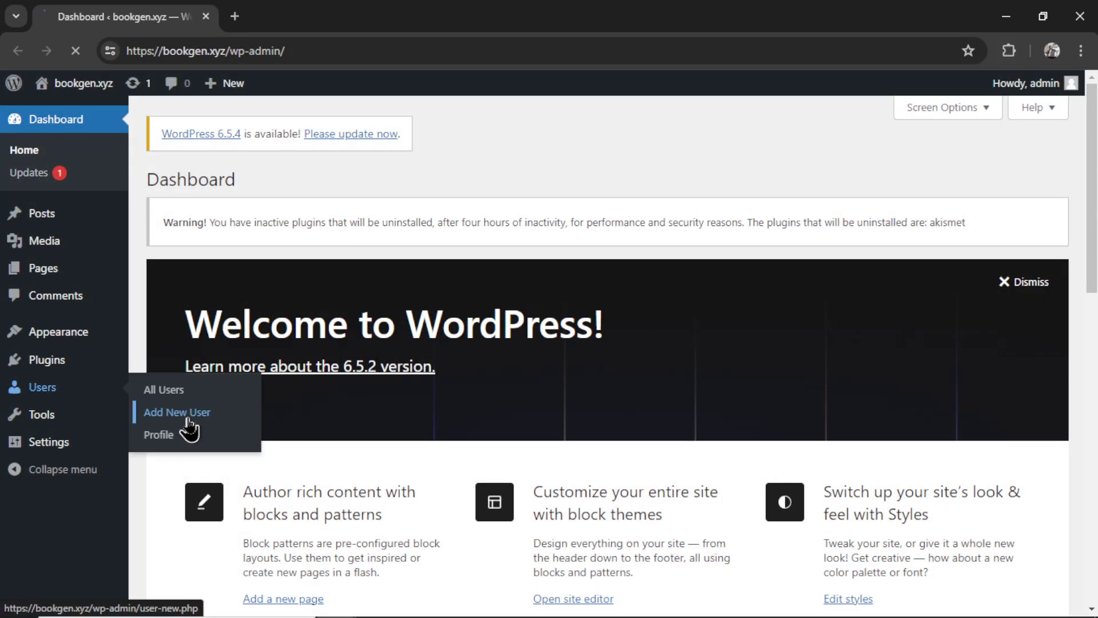
click(177, 412)
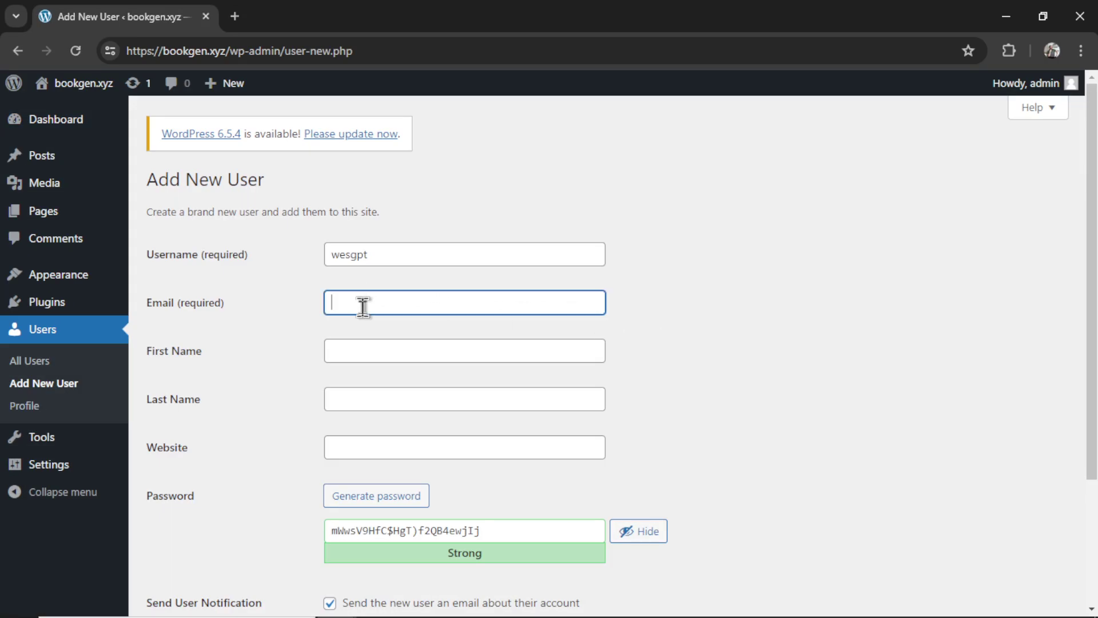
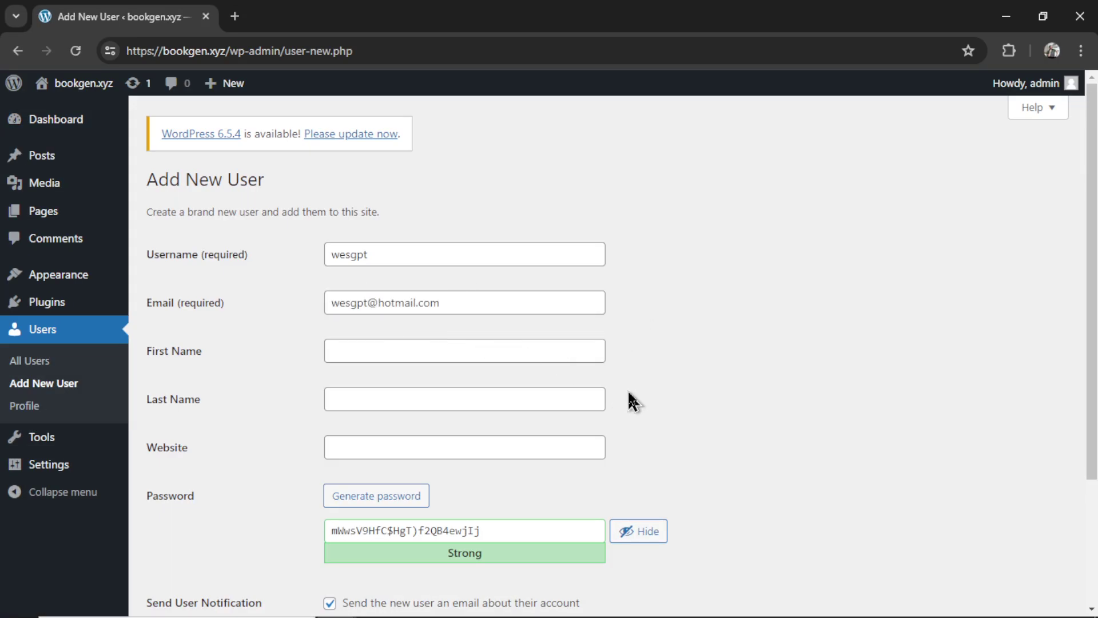
scroll(down, 3)
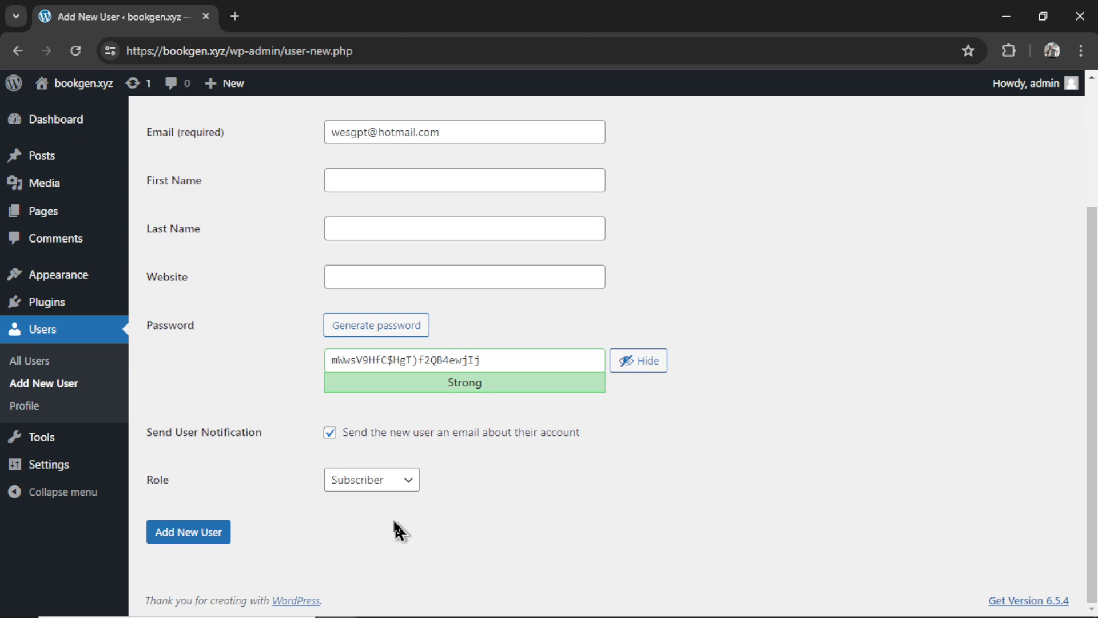
click(370, 479)
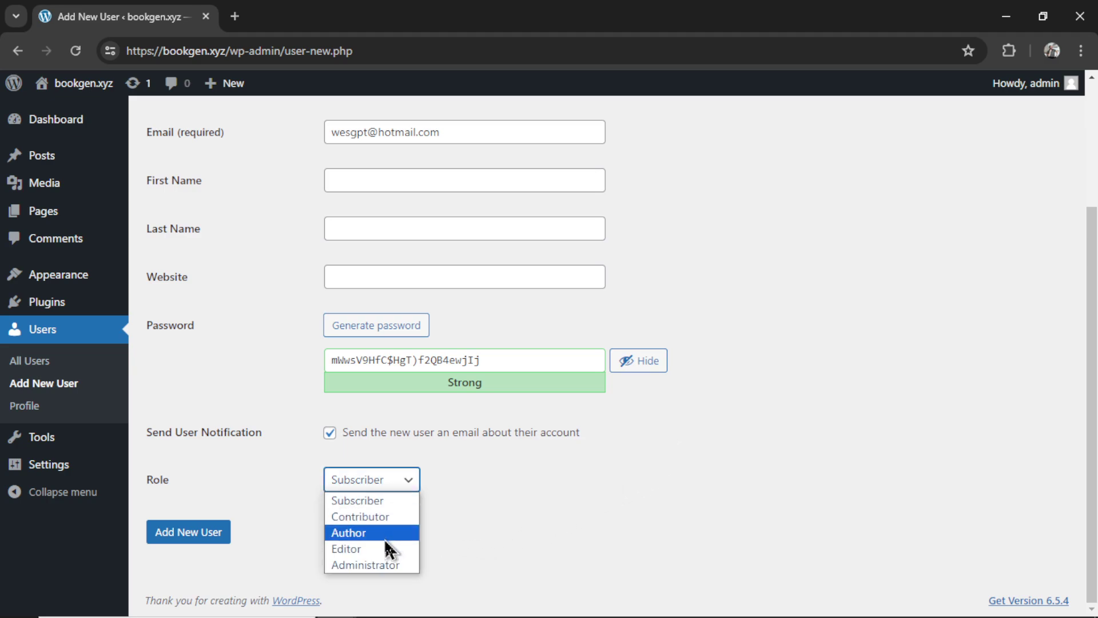
click(345, 548)
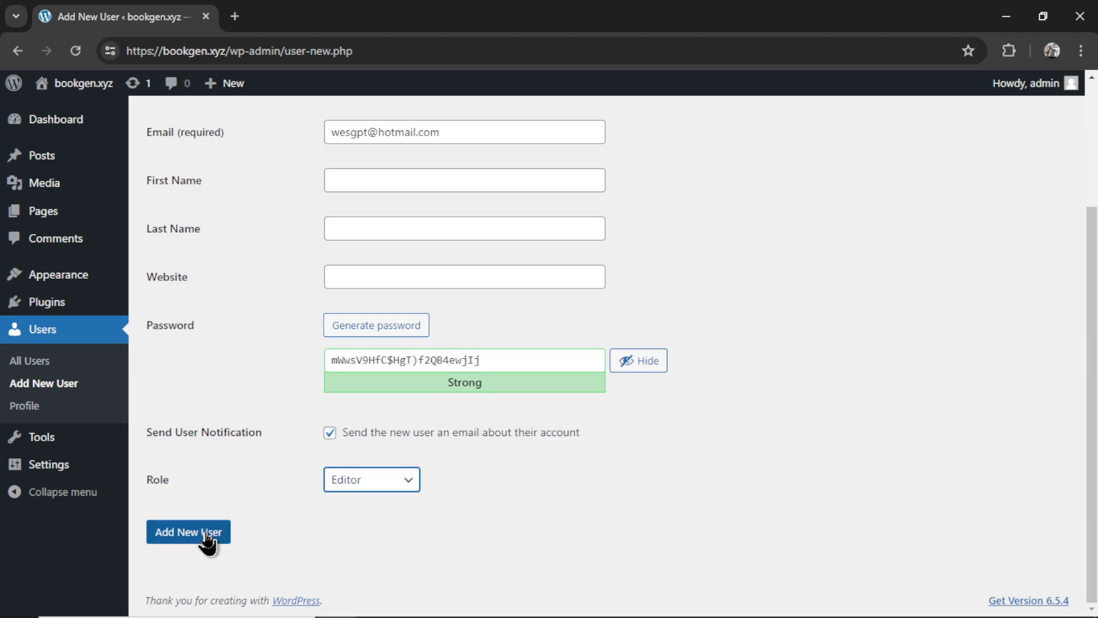
click(188, 532)
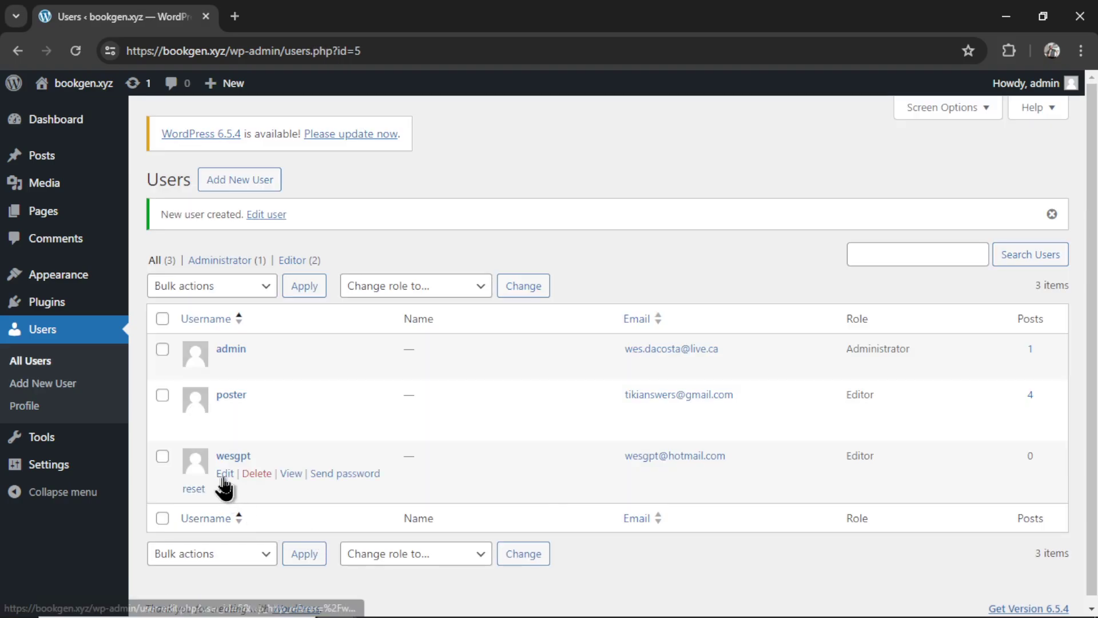
- Generate an application password named 'testing' in the new user's profile
click(225, 473)
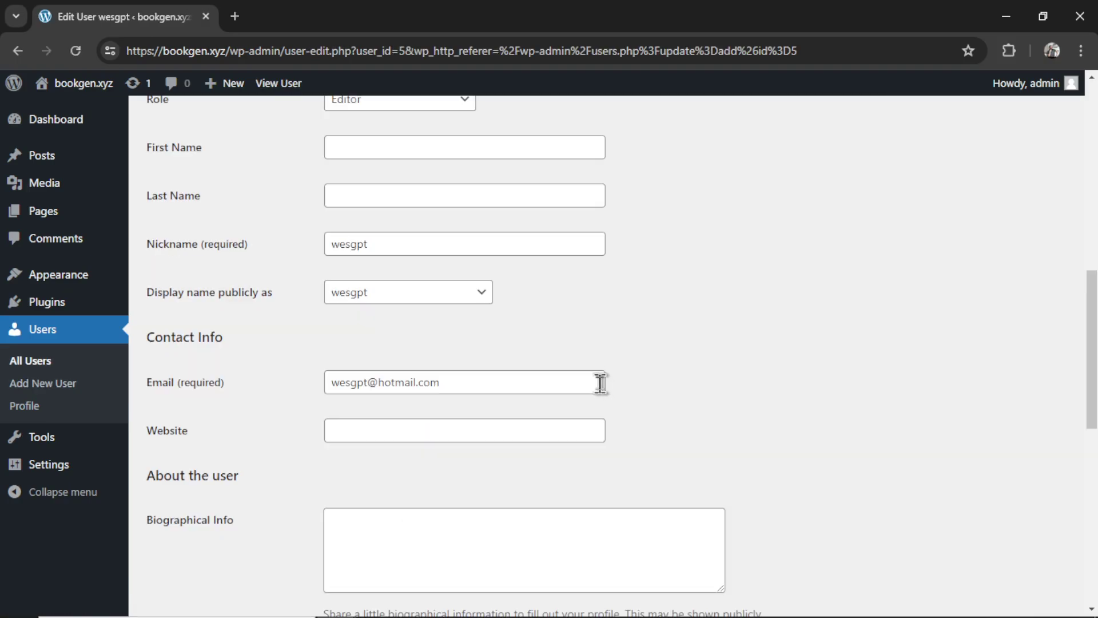
scroll(down, 3)
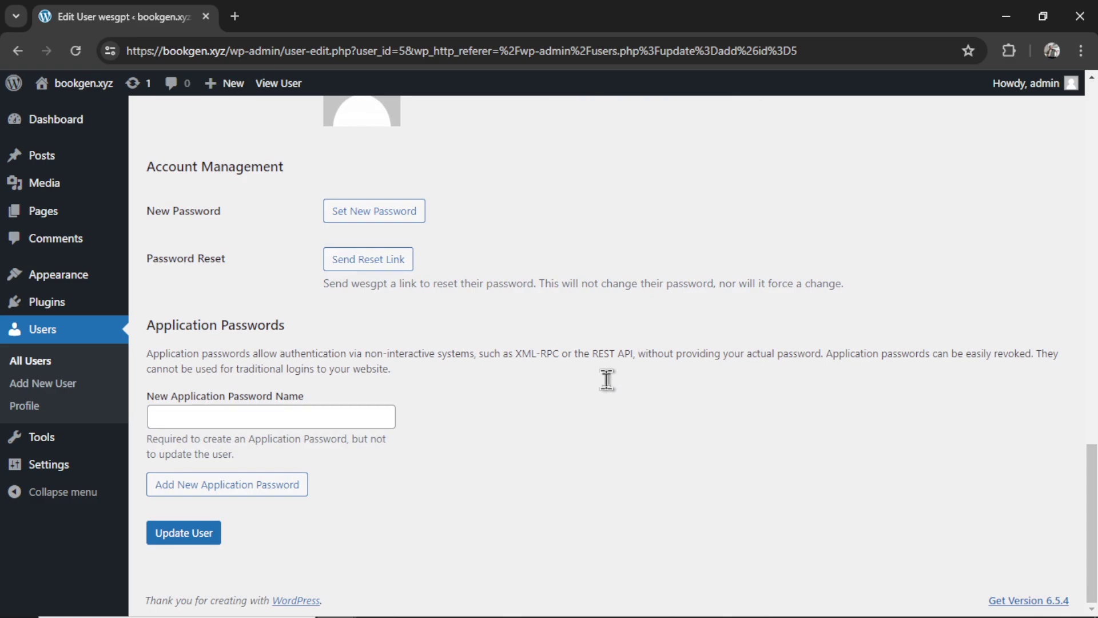
mouse_move(317, 358)
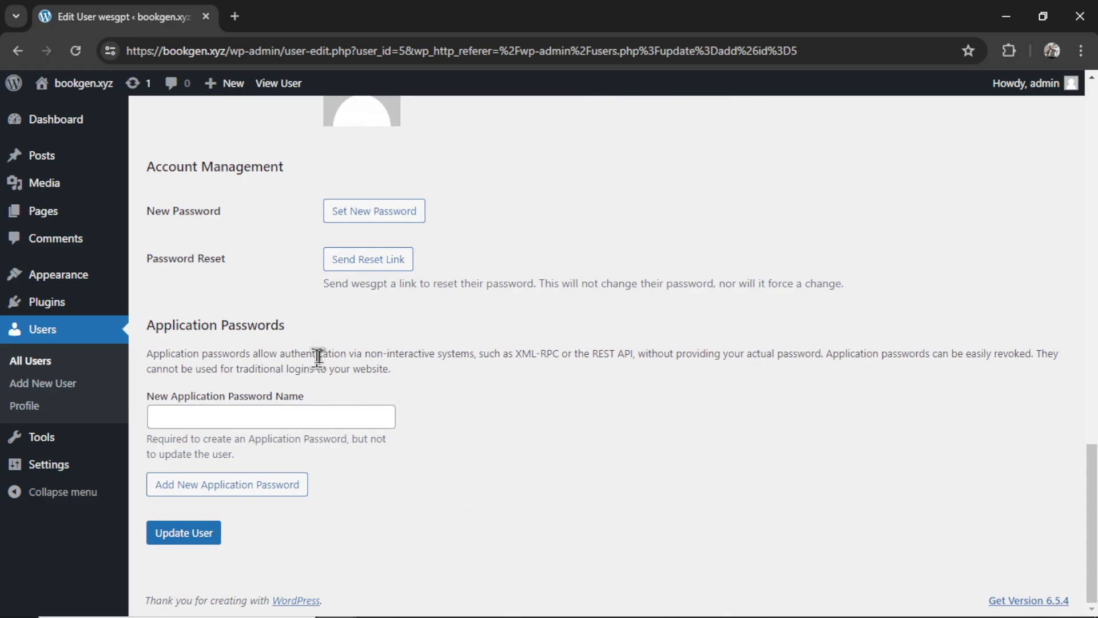
text(testing)
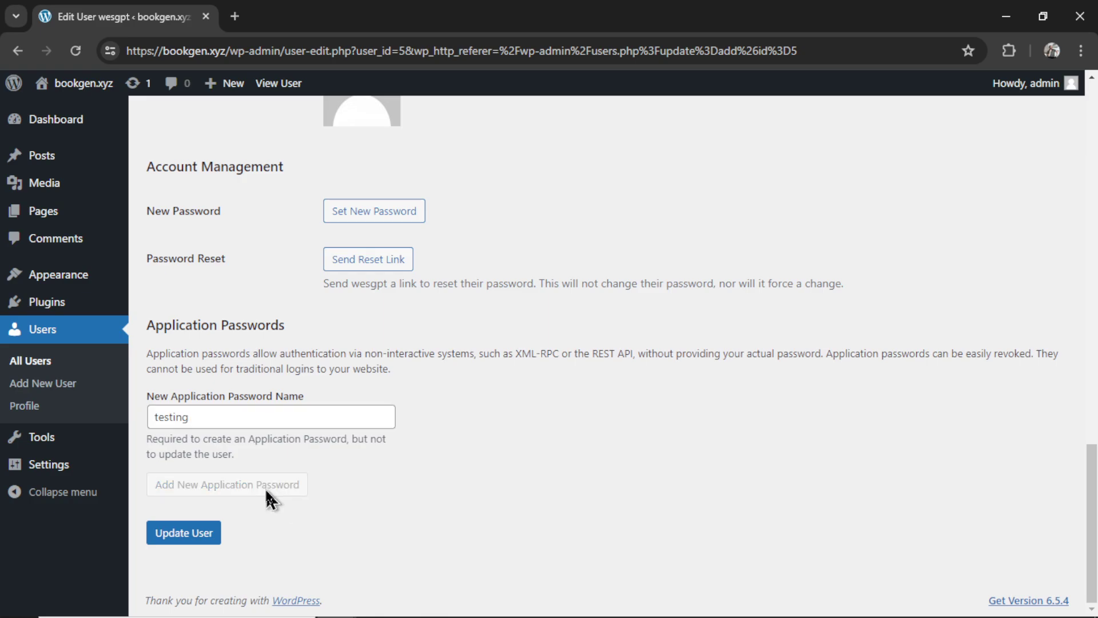
click(226, 484)
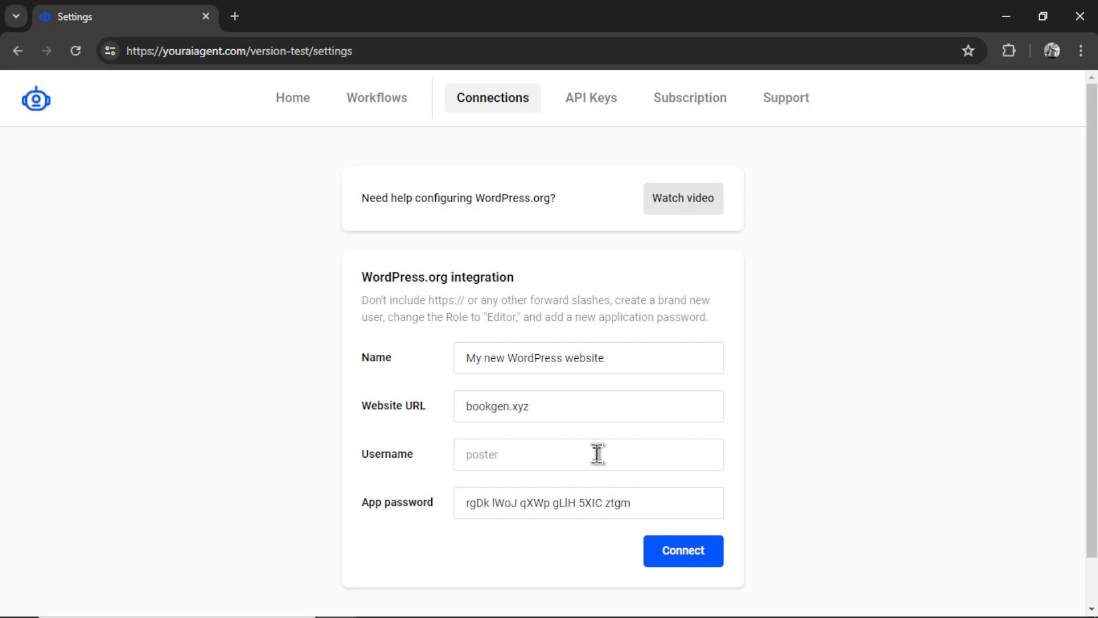
- Connect the site with username wesgpt and confirm it appears in the connections list
text(wesgpt)
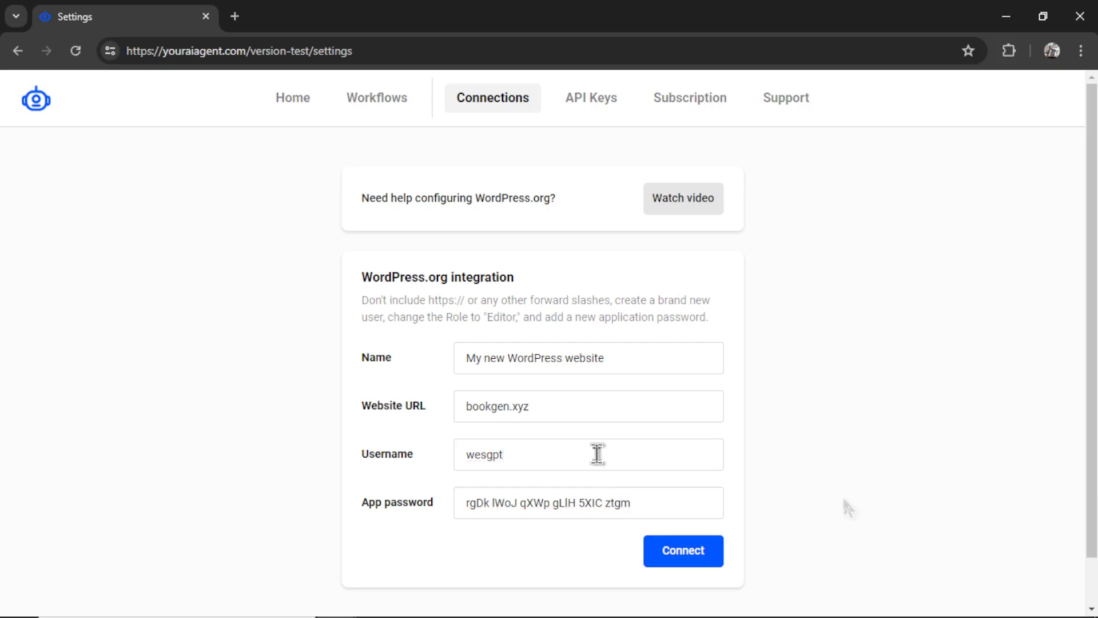
click(681, 550)
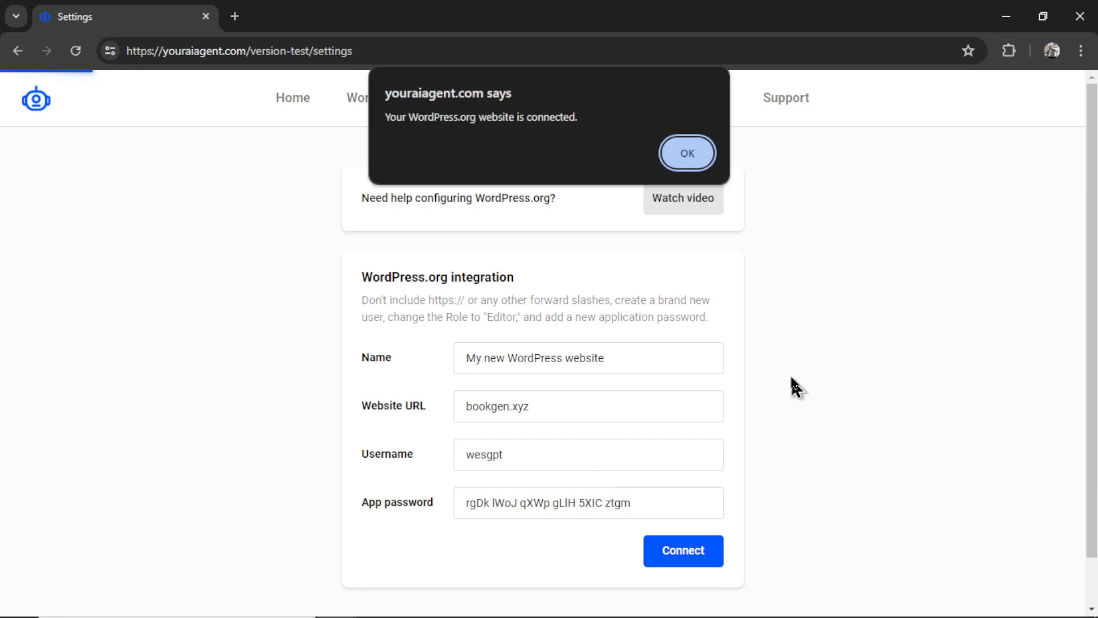
mouse_move(451, 287)
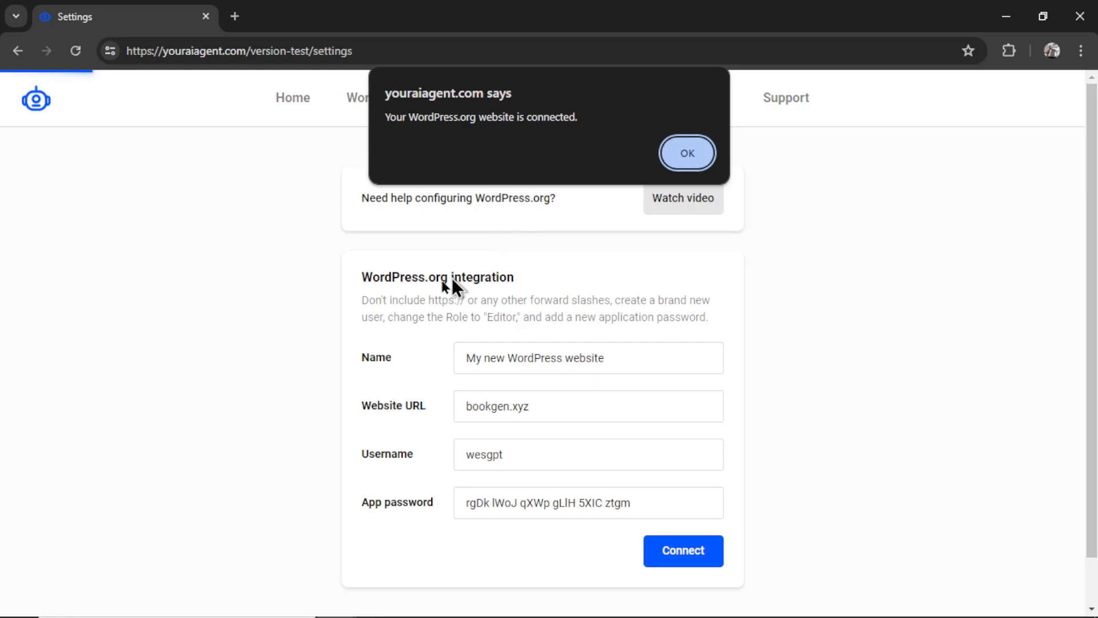
mouse_move(472, 158)
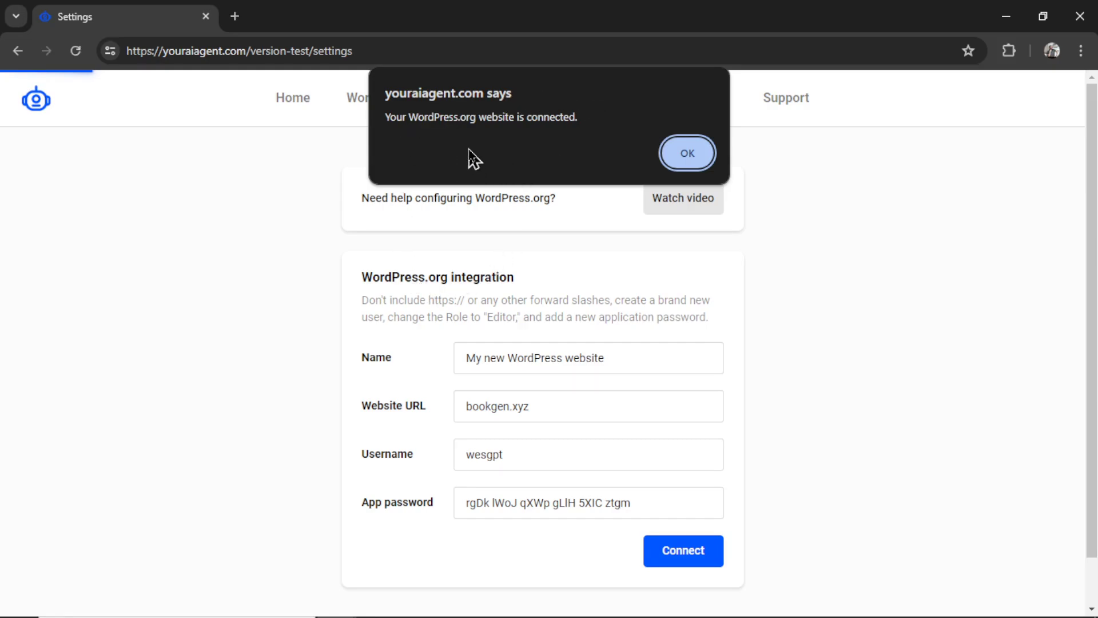
mouse_move(621, 172)
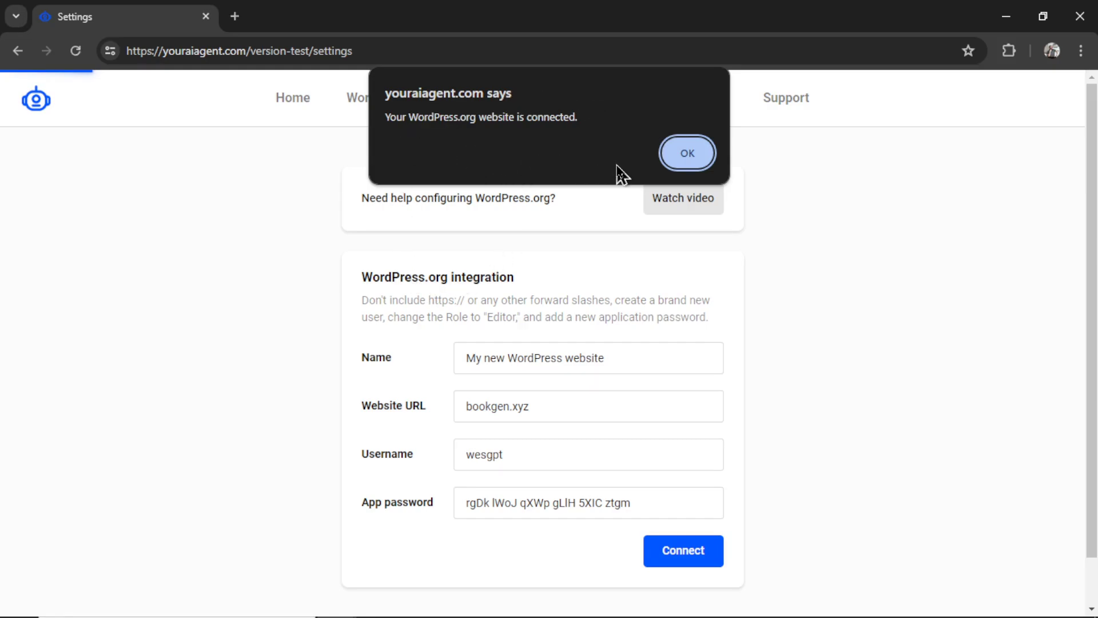
click(685, 152)
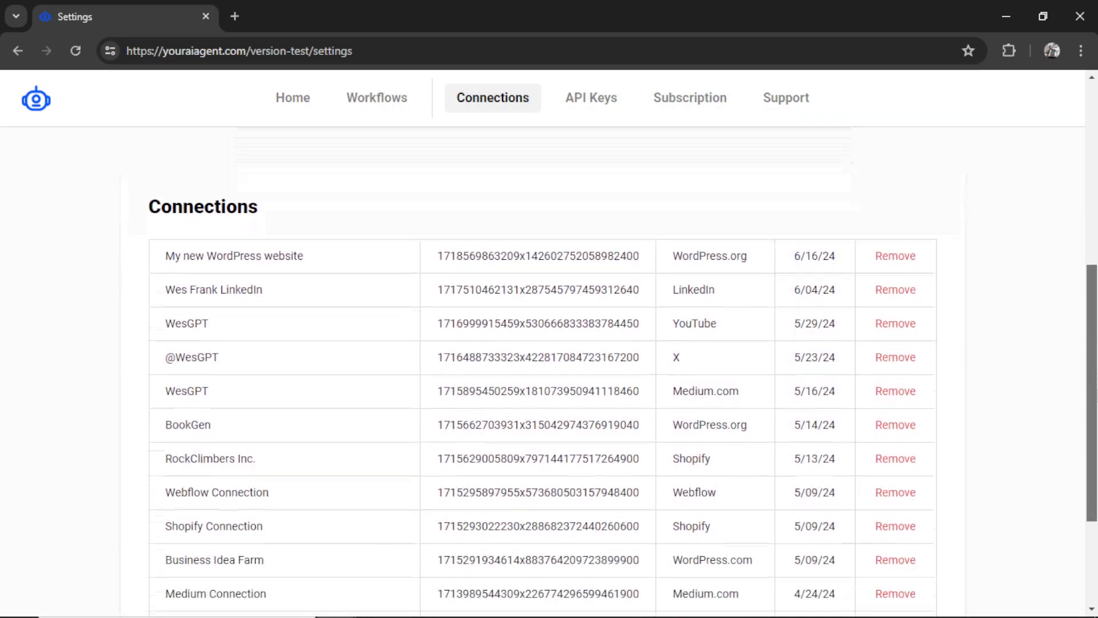
scroll(up, 3)
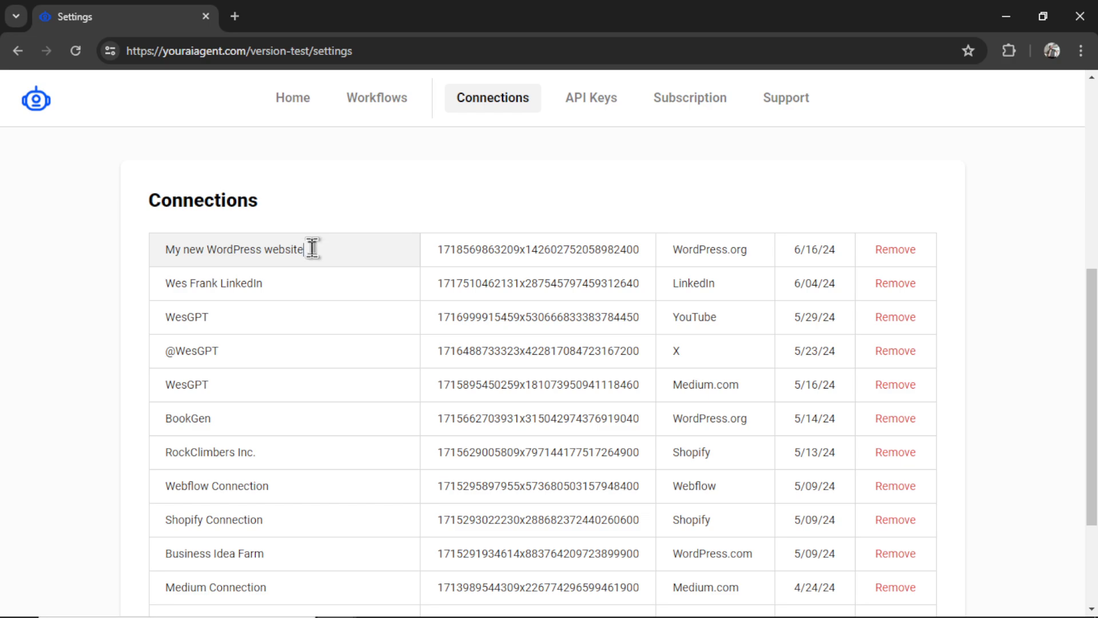
mouse_move(911, 259)
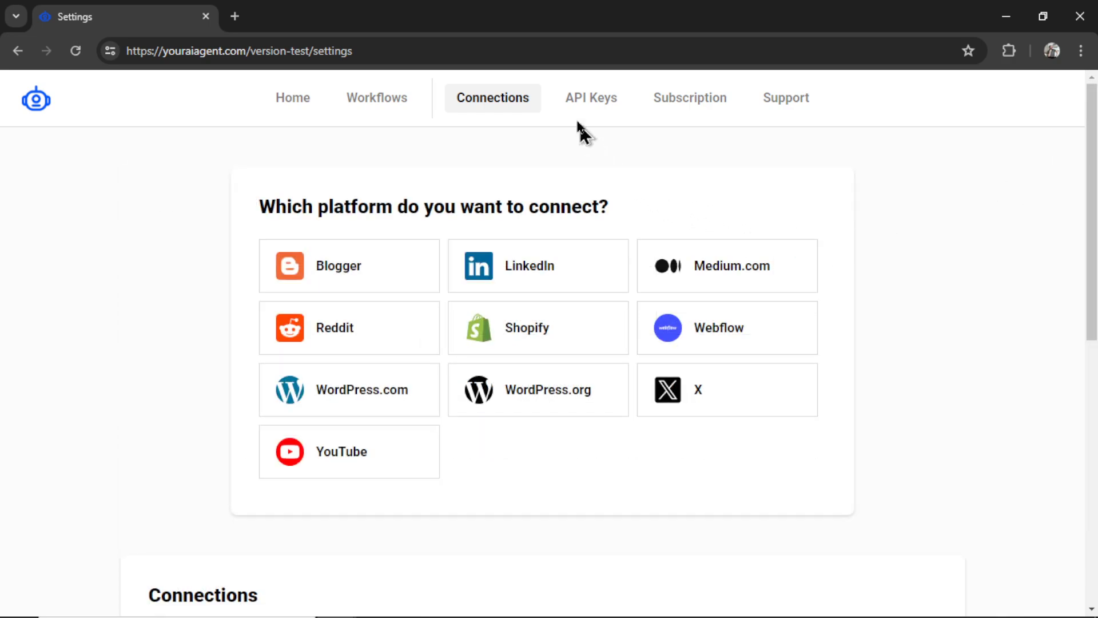
mouse_move(590, 98)
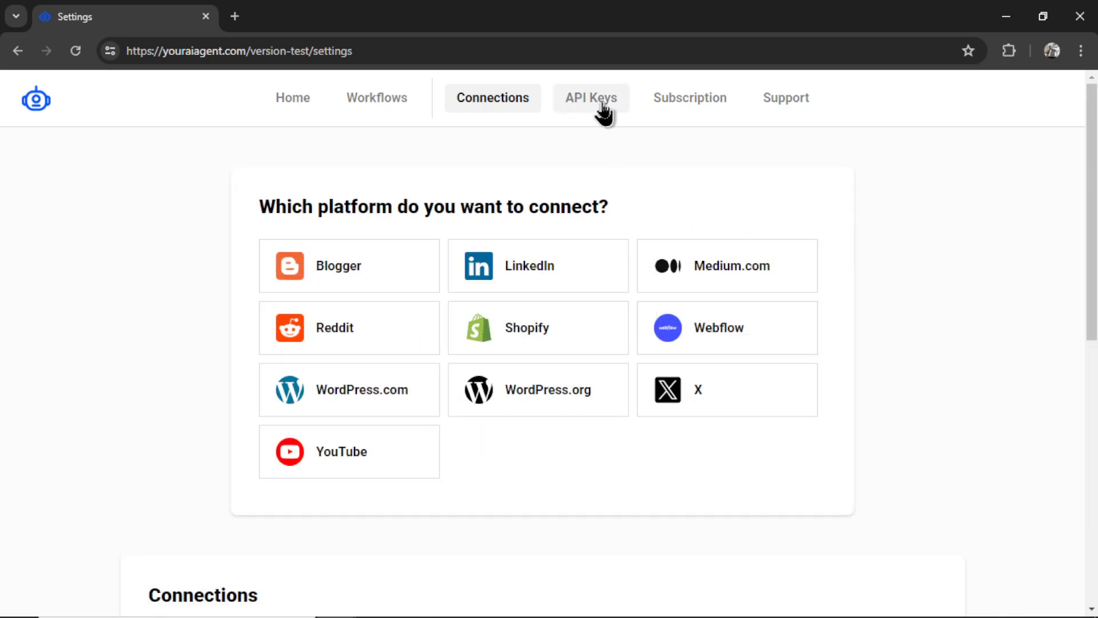
- Review the API Keys settings with the OpenAI, Gemini, Claude, Stable Diffusion and Perplexity fields
click(591, 97)
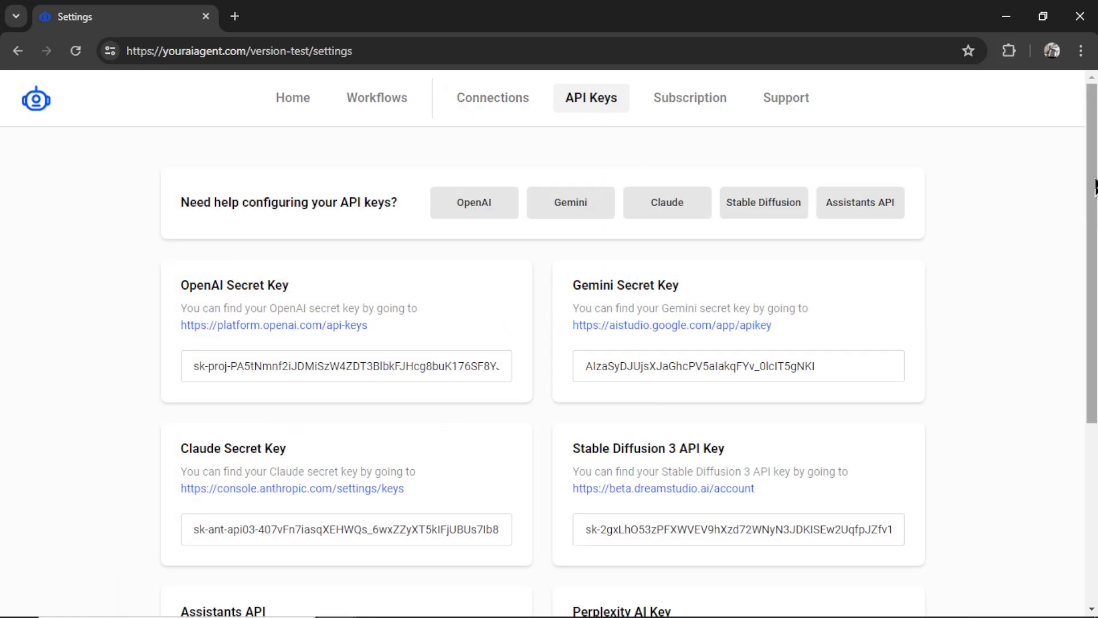
scroll(down, 3)
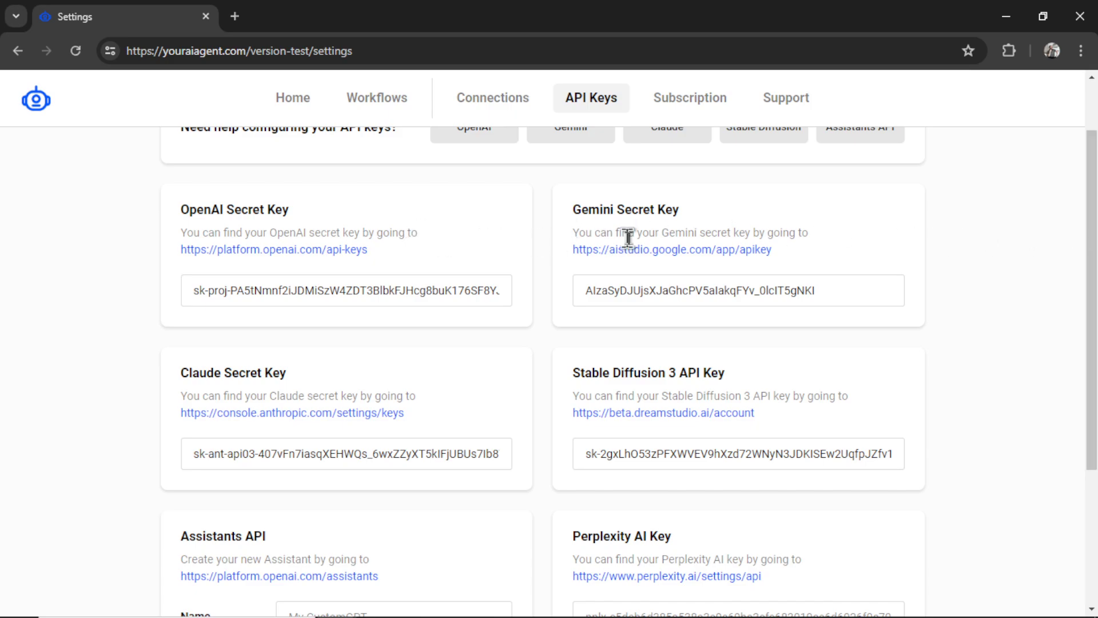
mouse_move(435, 438)
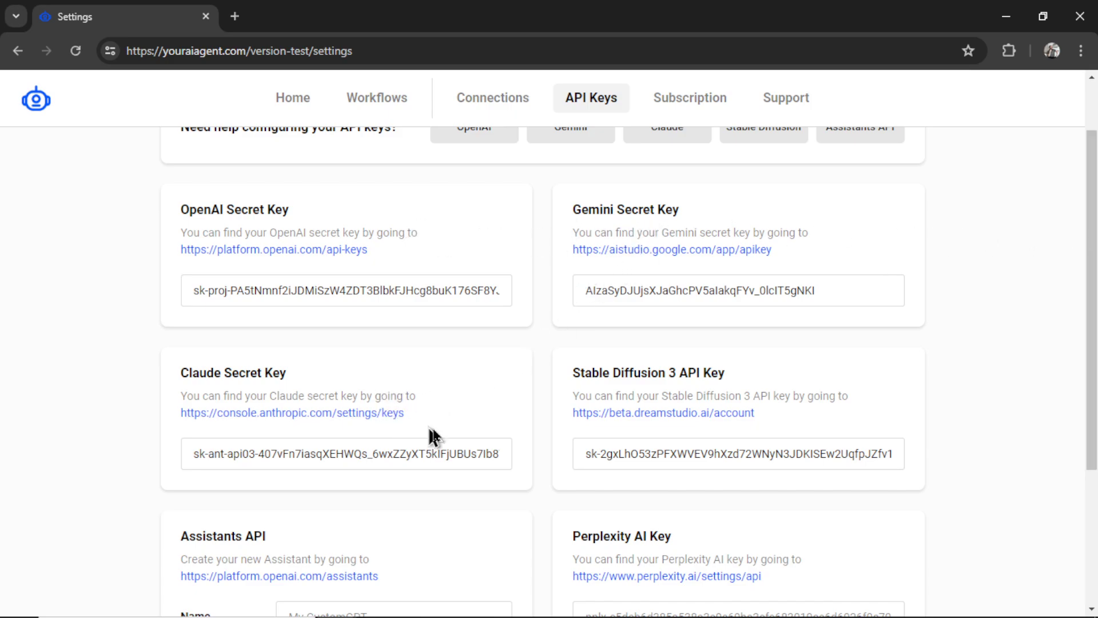
scroll(down, 3)
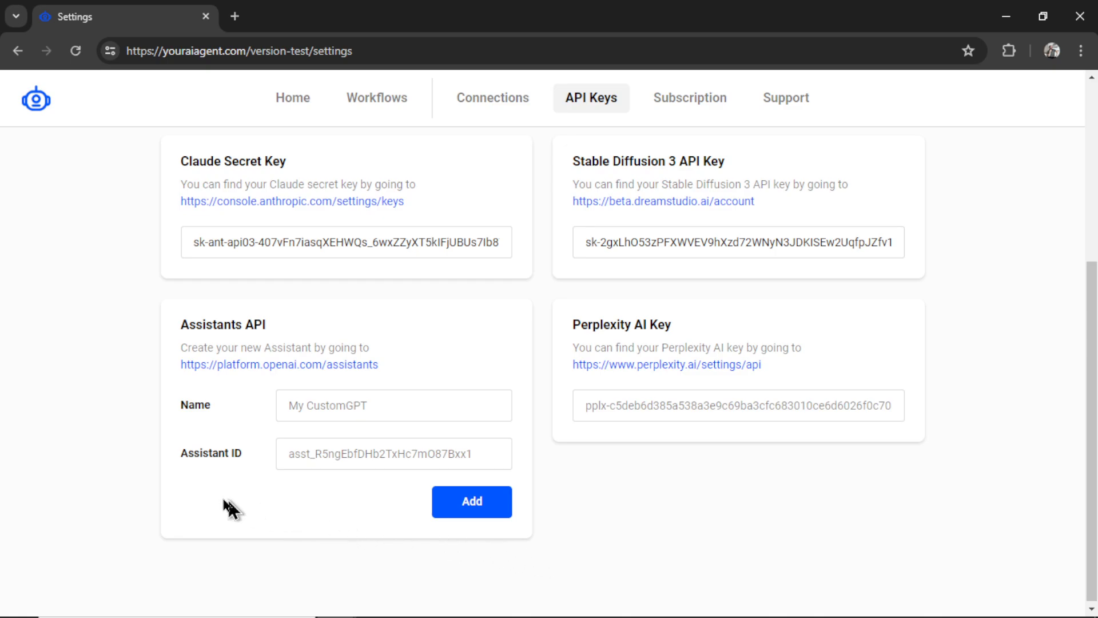
mouse_move(498, 370)
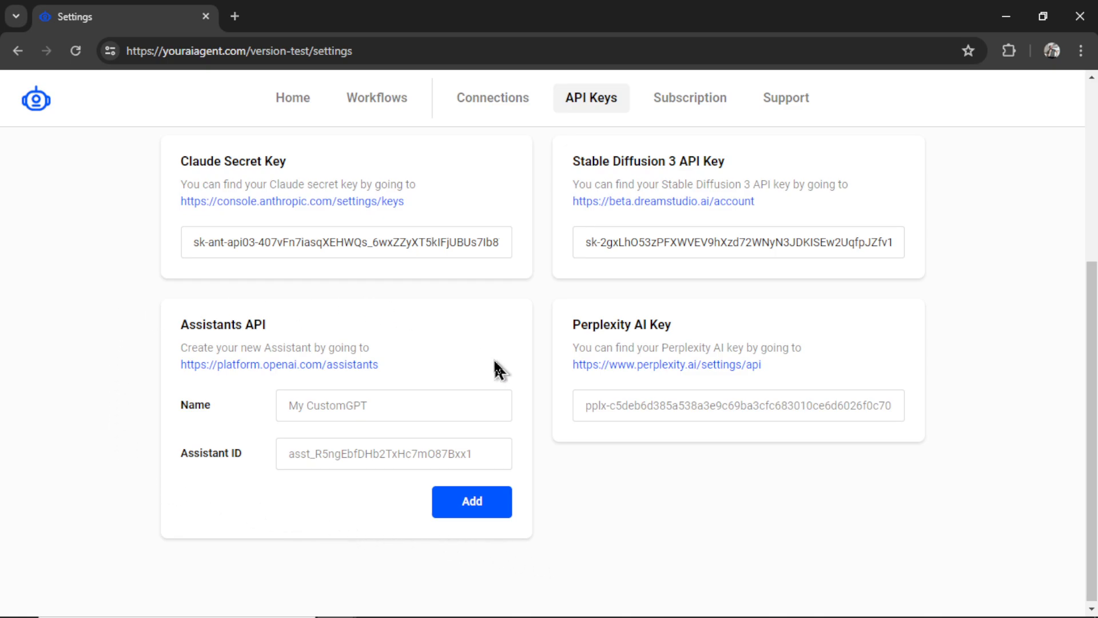
mouse_move(829, 489)
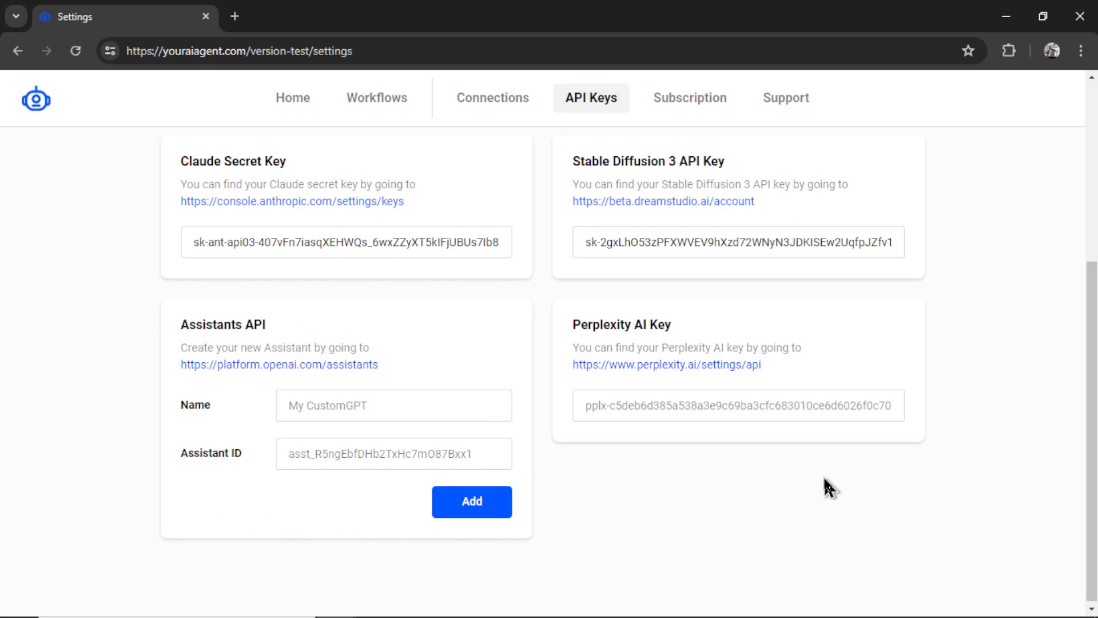
mouse_move(773, 473)
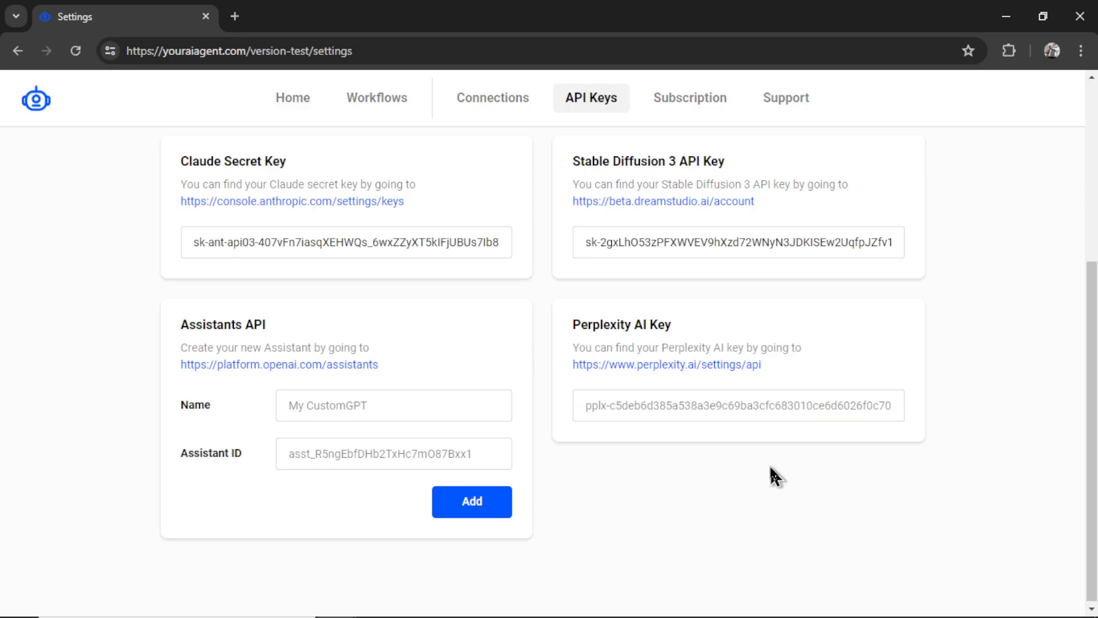
mouse_move(725, 416)
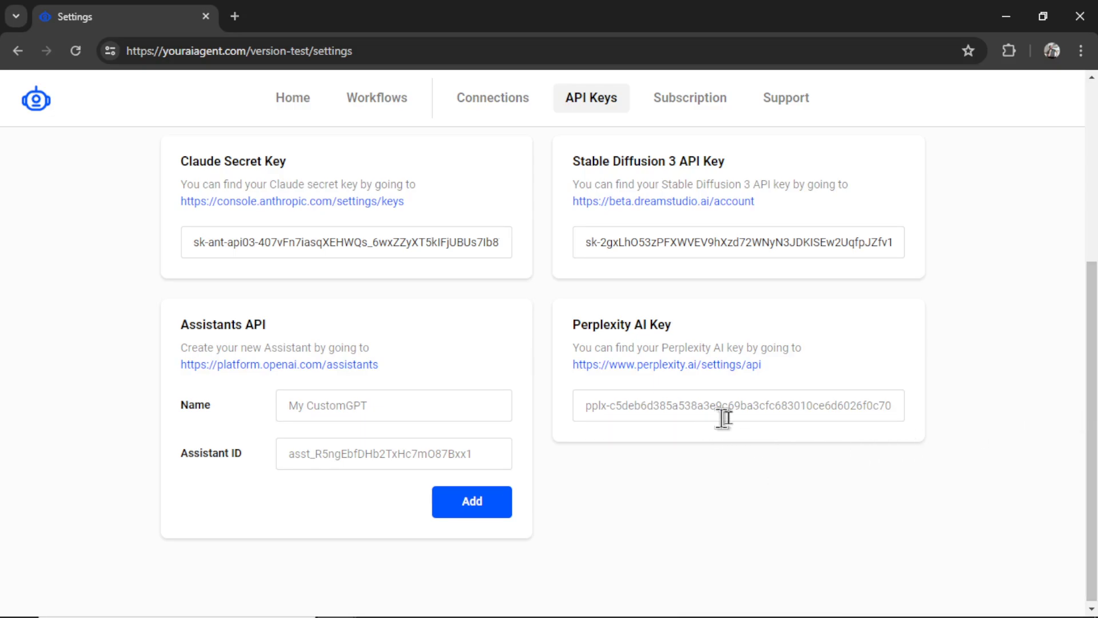
scroll(up, 3)
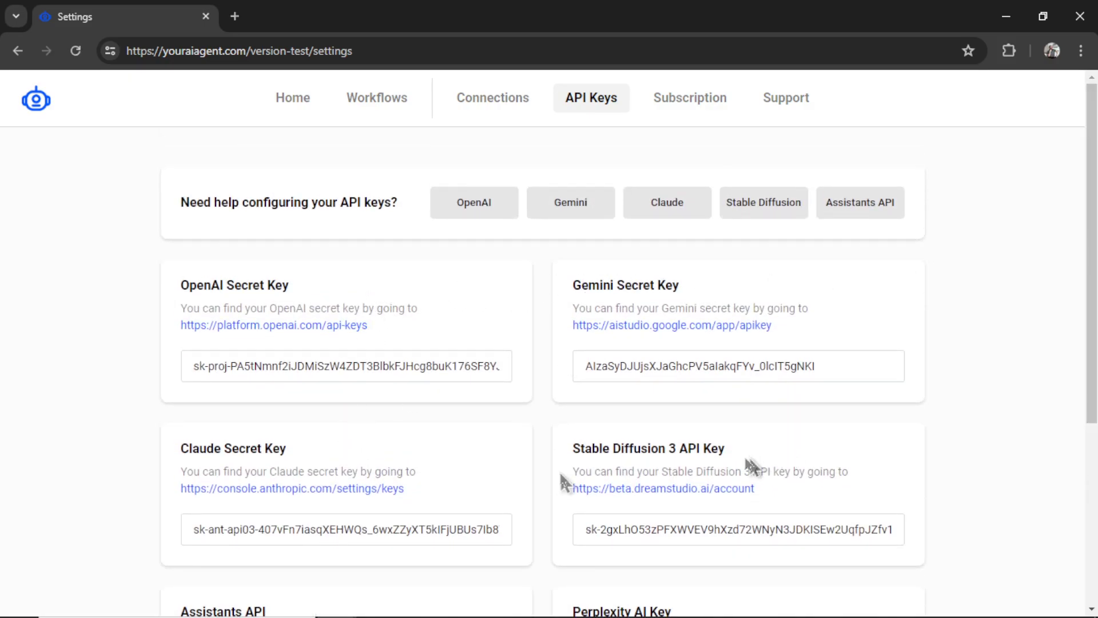
mouse_move(498, 351)
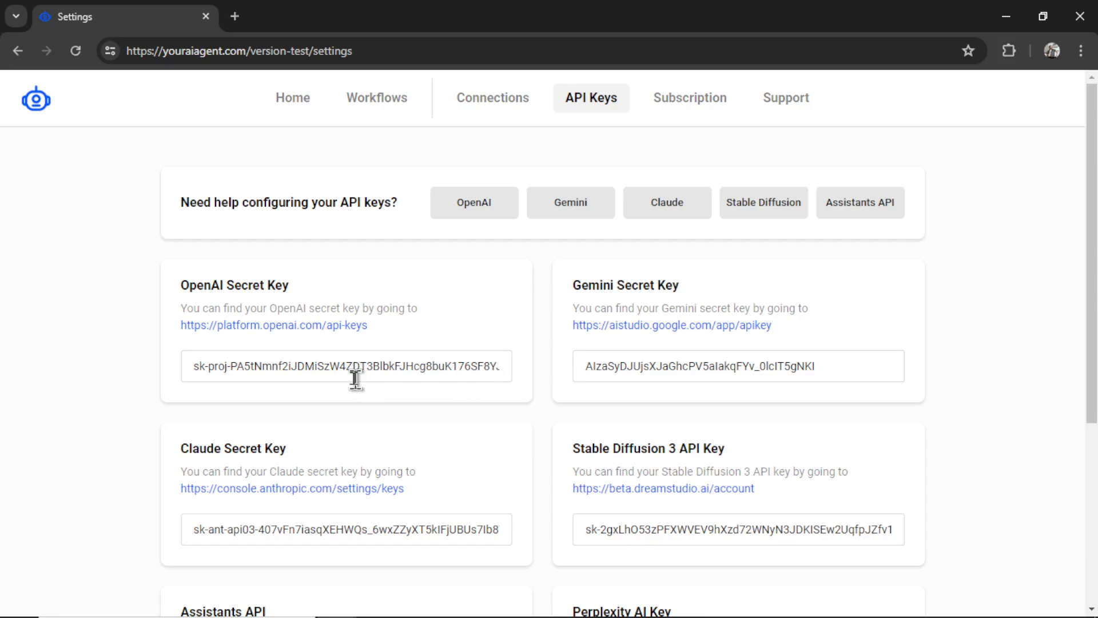
- Open OpenAI's API keys page and paste a new secret key into the OpenAI field
click(273, 324)
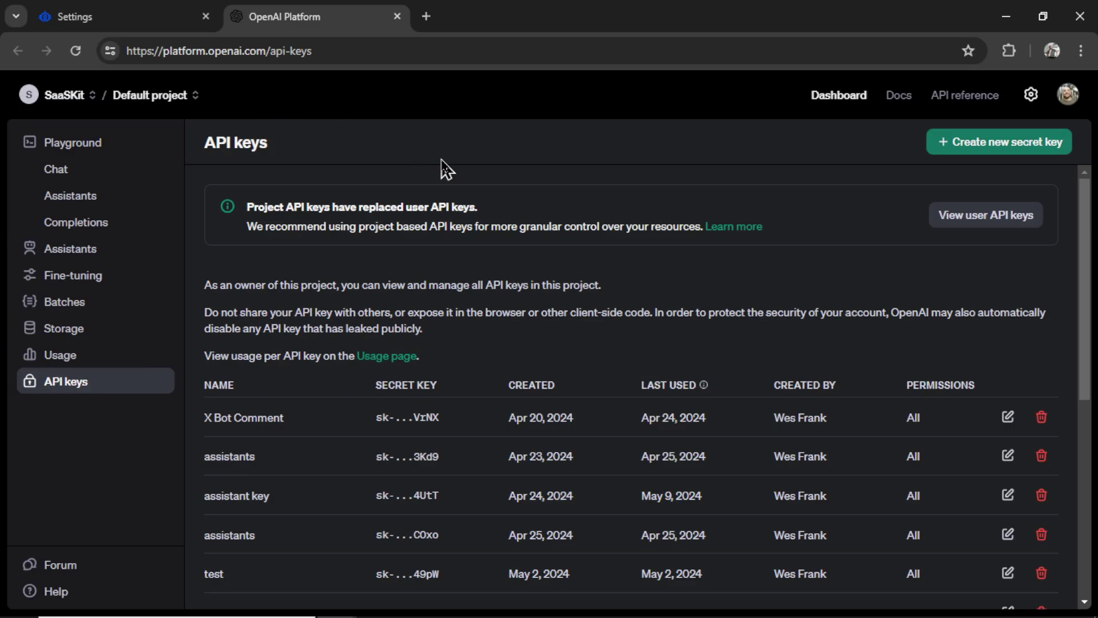
mouse_move(1014, 151)
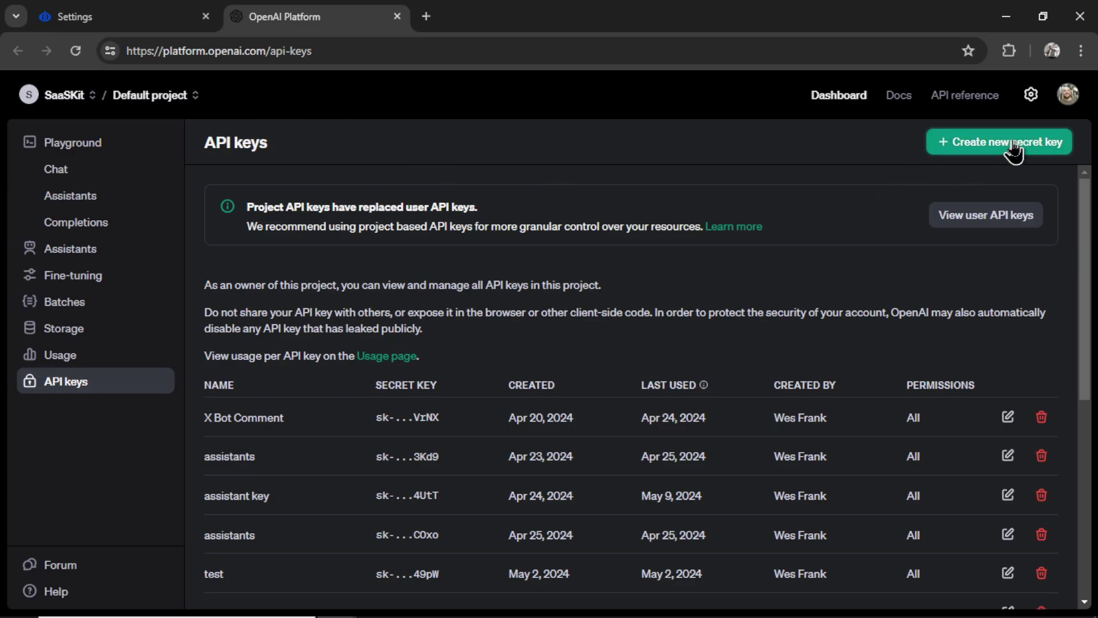
click(997, 142)
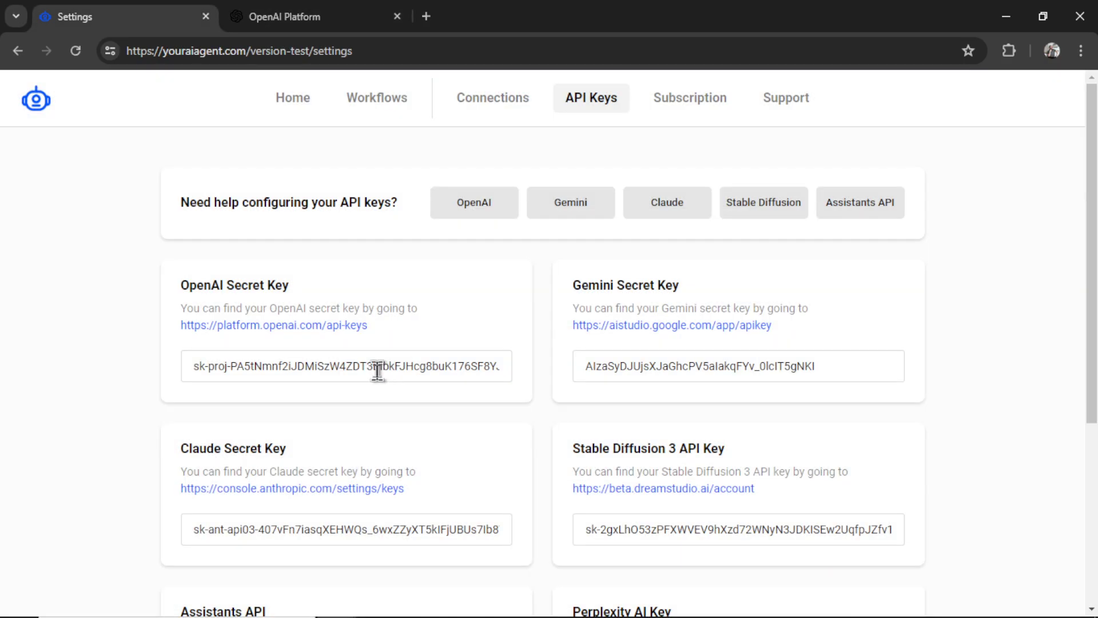
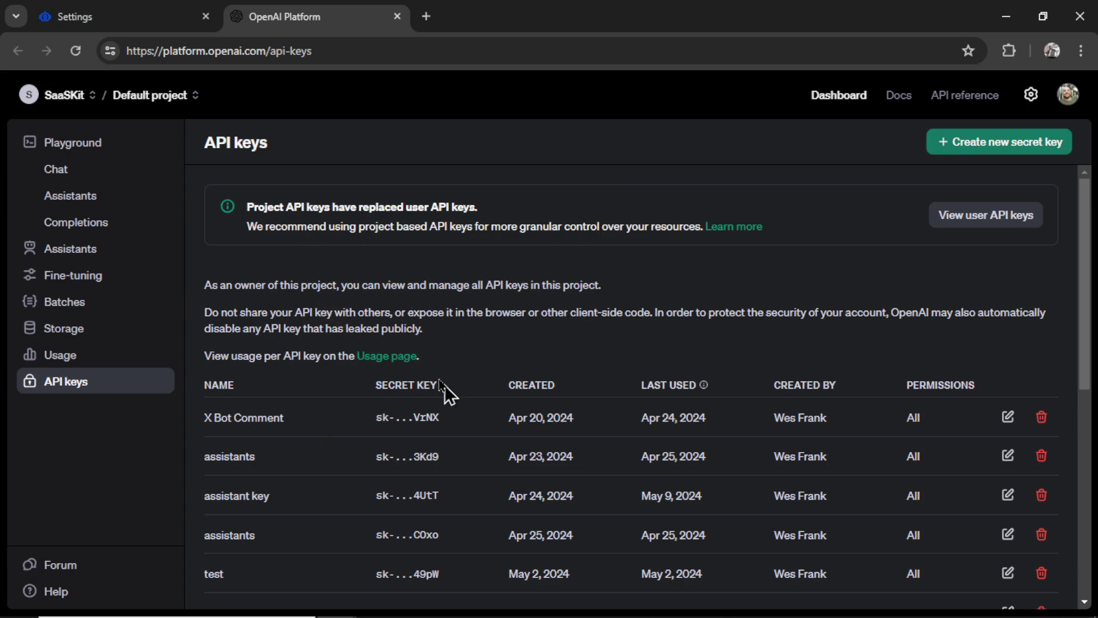
mouse_move(537, 330)
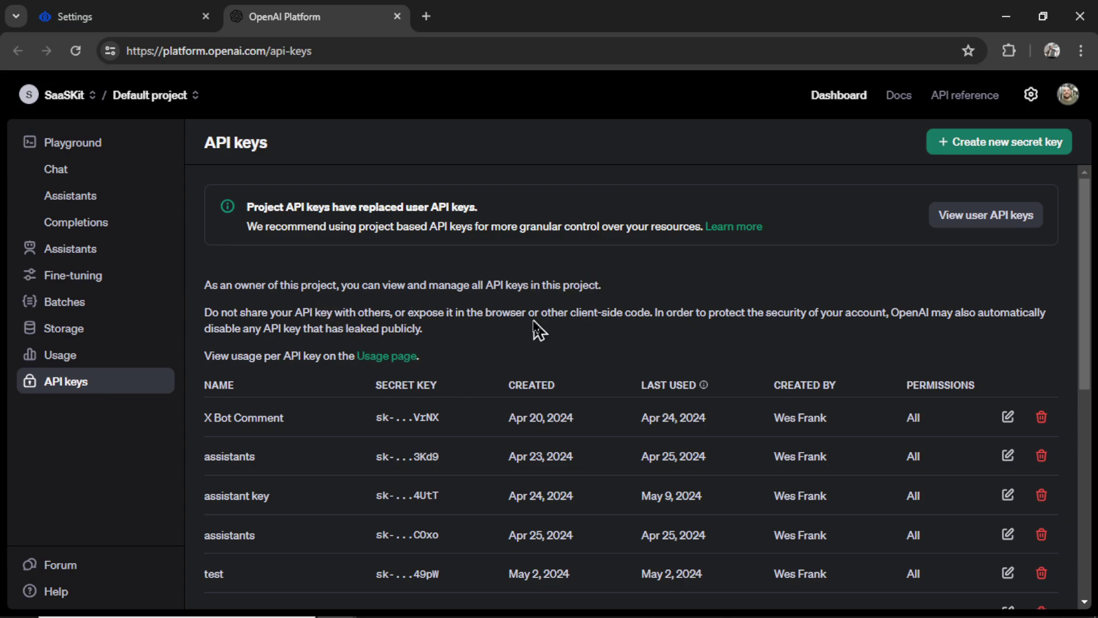
mouse_move(653, 252)
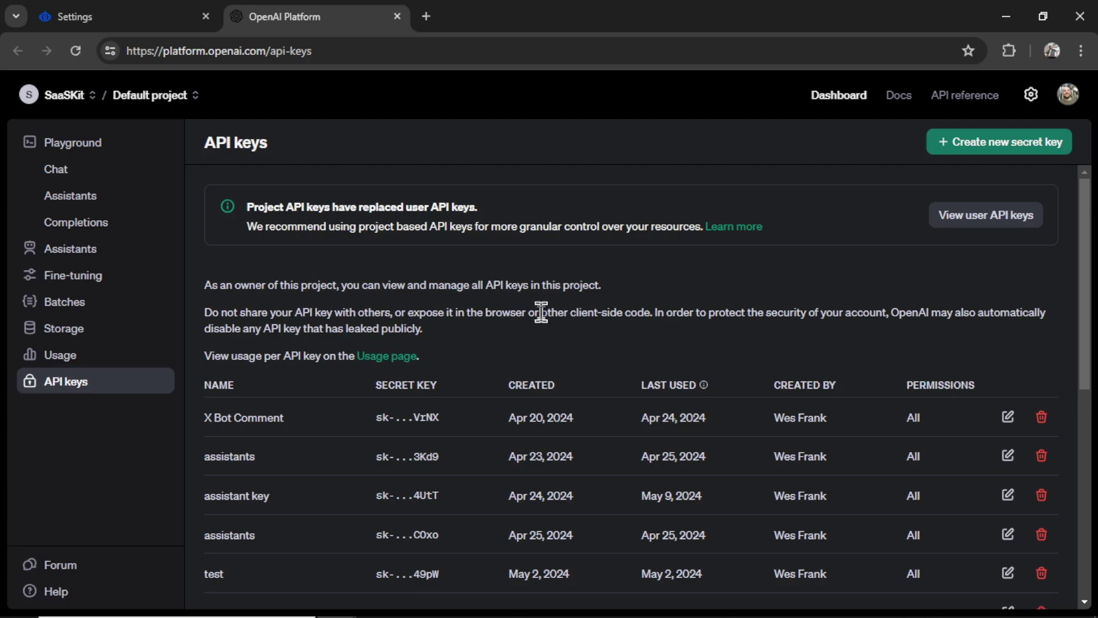
mouse_move(998, 142)
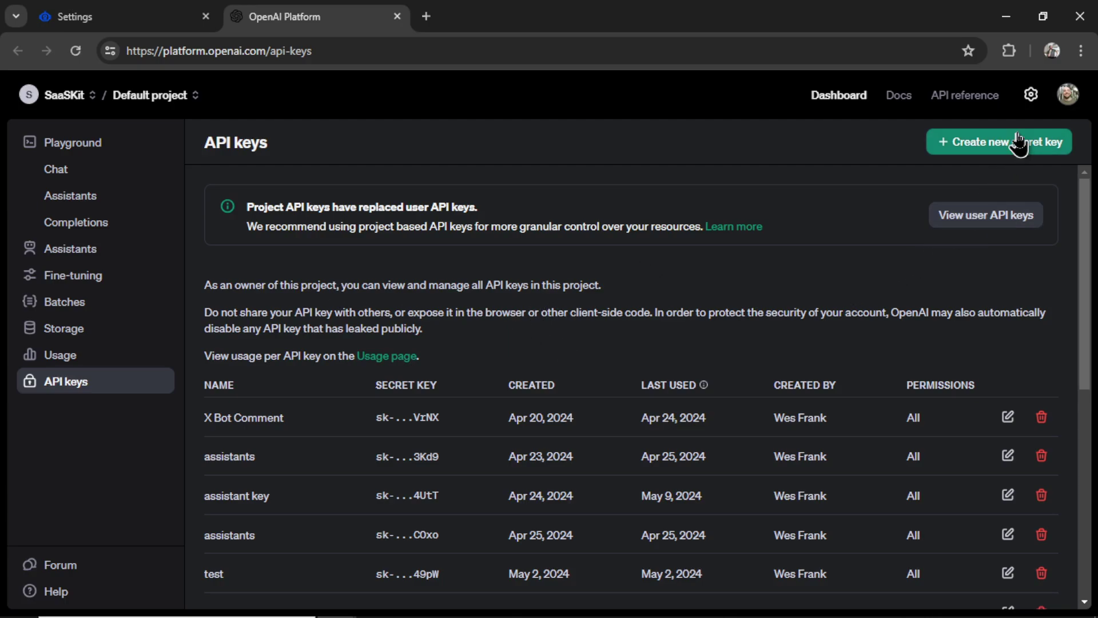
- View the OpenAI billing overview showing the $8.72 credit balance
click(1029, 95)
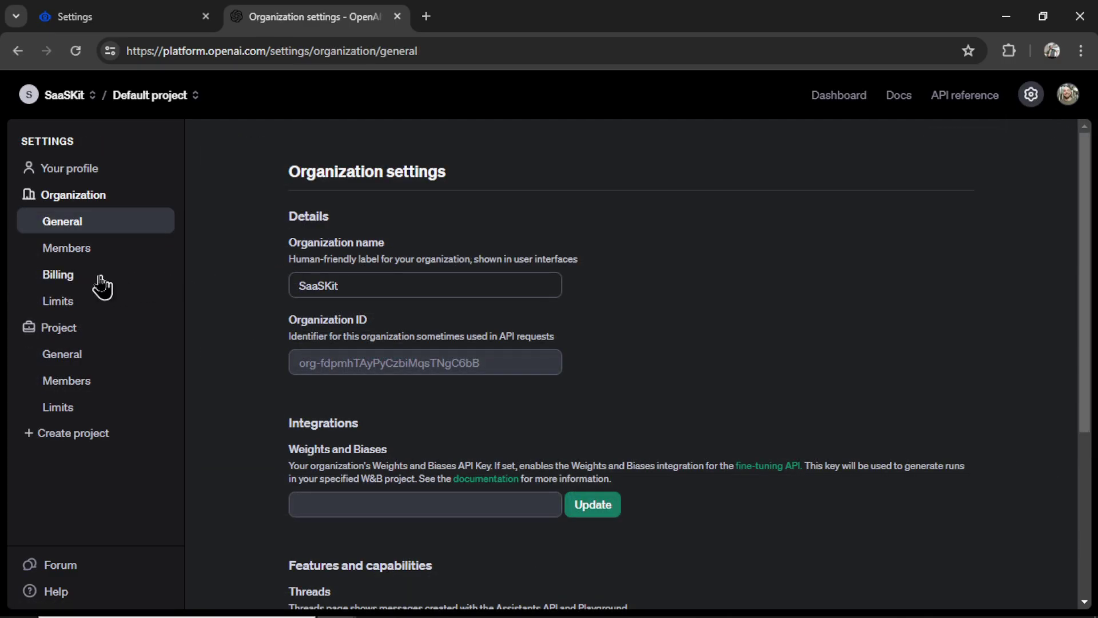
click(57, 273)
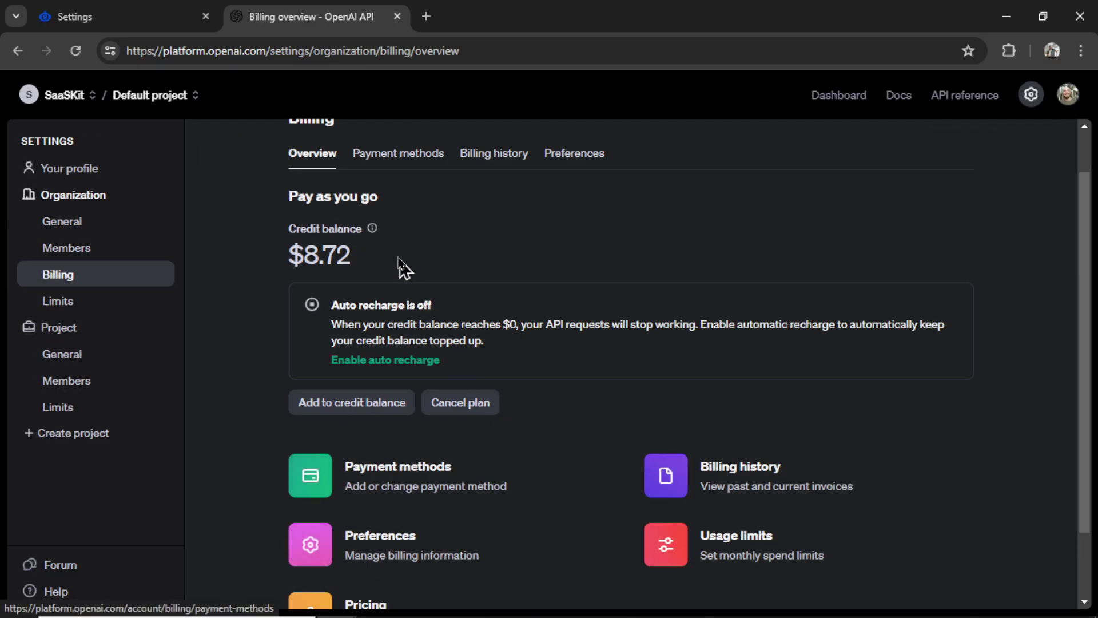
mouse_move(413, 279)
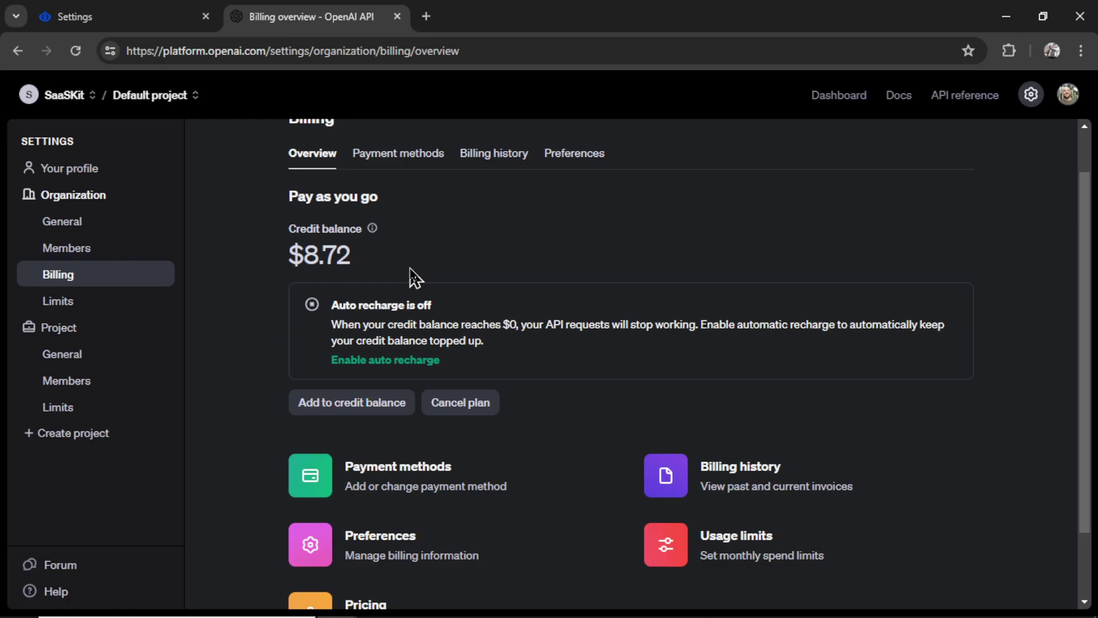
- Switch back to the Your AI Agent API Keys settings tab
click(126, 16)
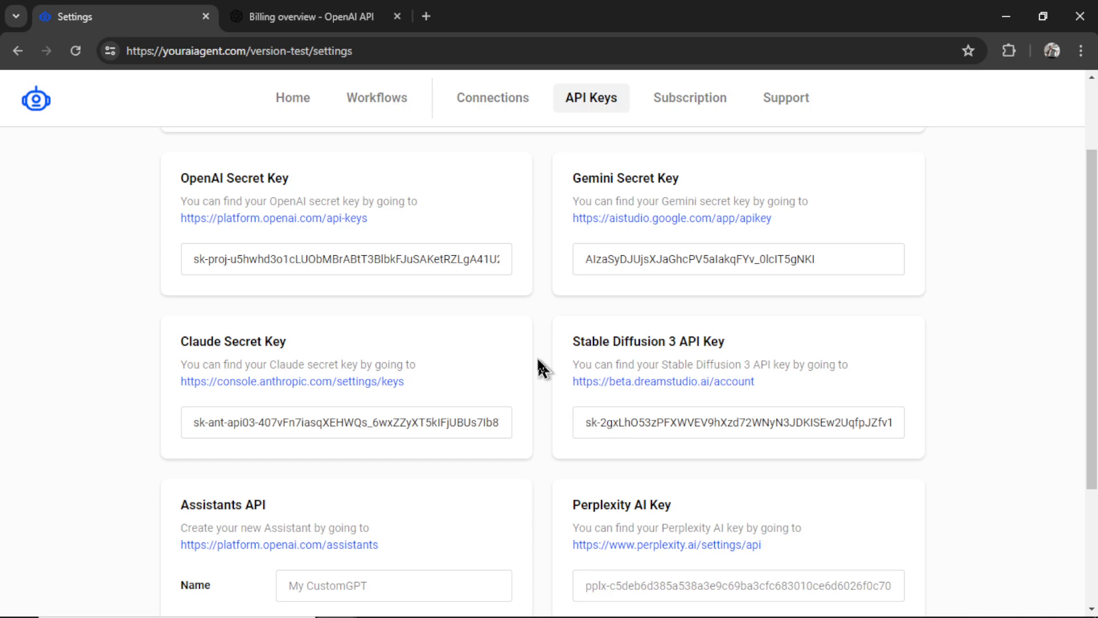
mouse_move(467, 254)
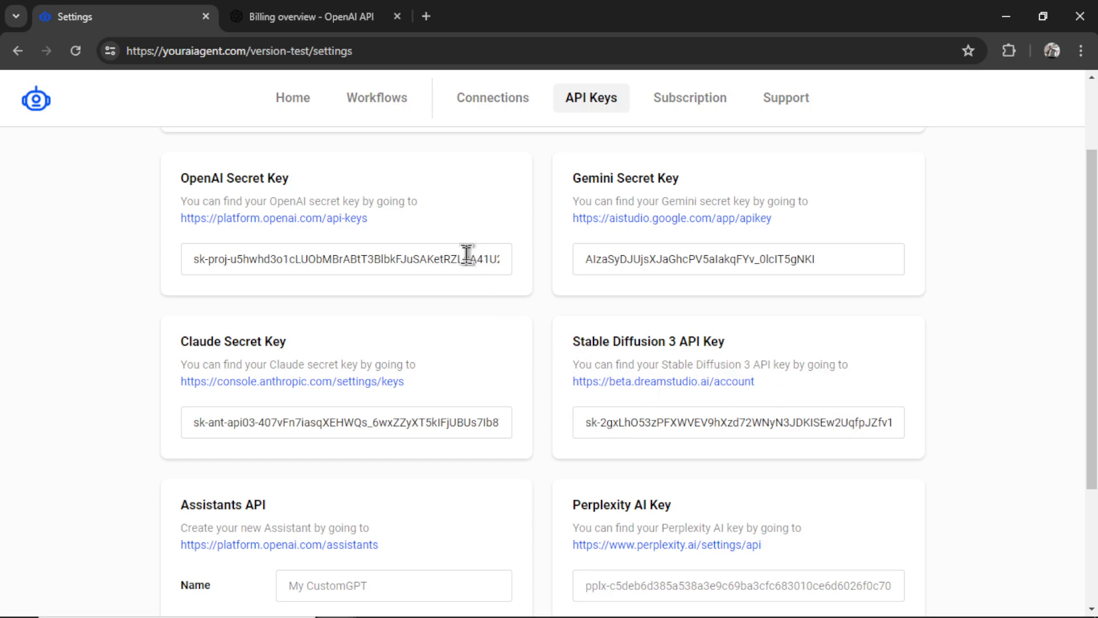
mouse_move(786, 414)
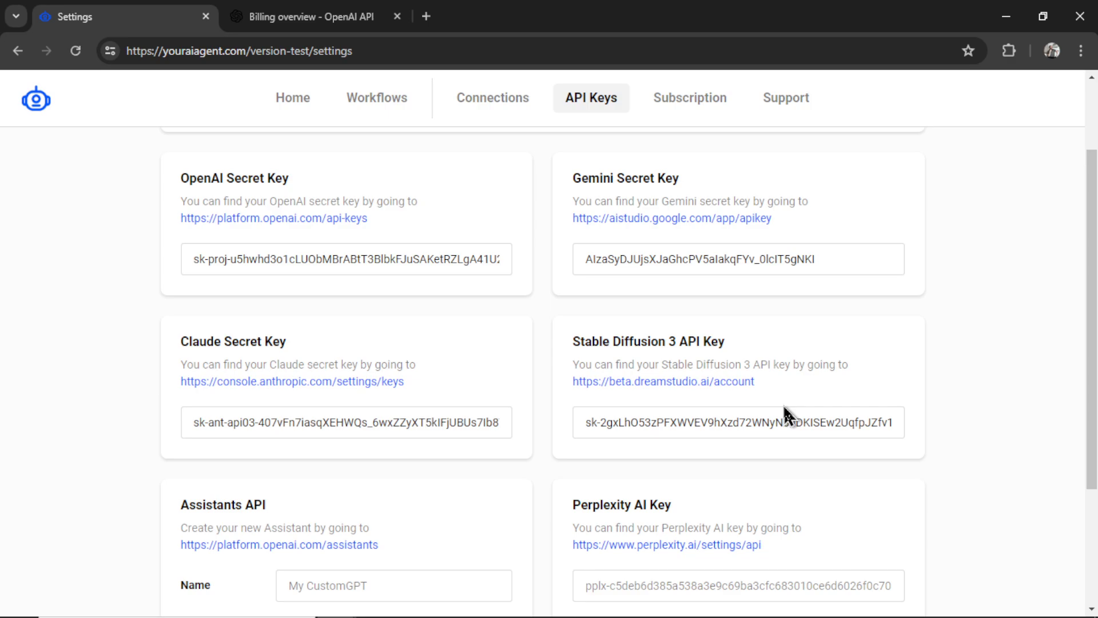
mouse_move(770, 335)
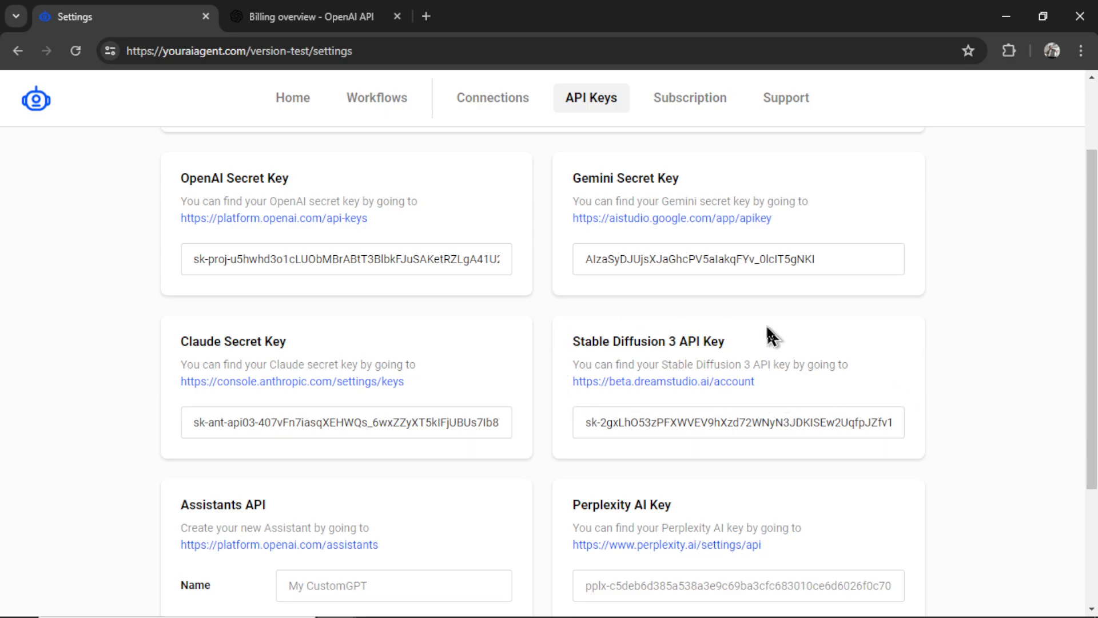
mouse_move(700, 400)
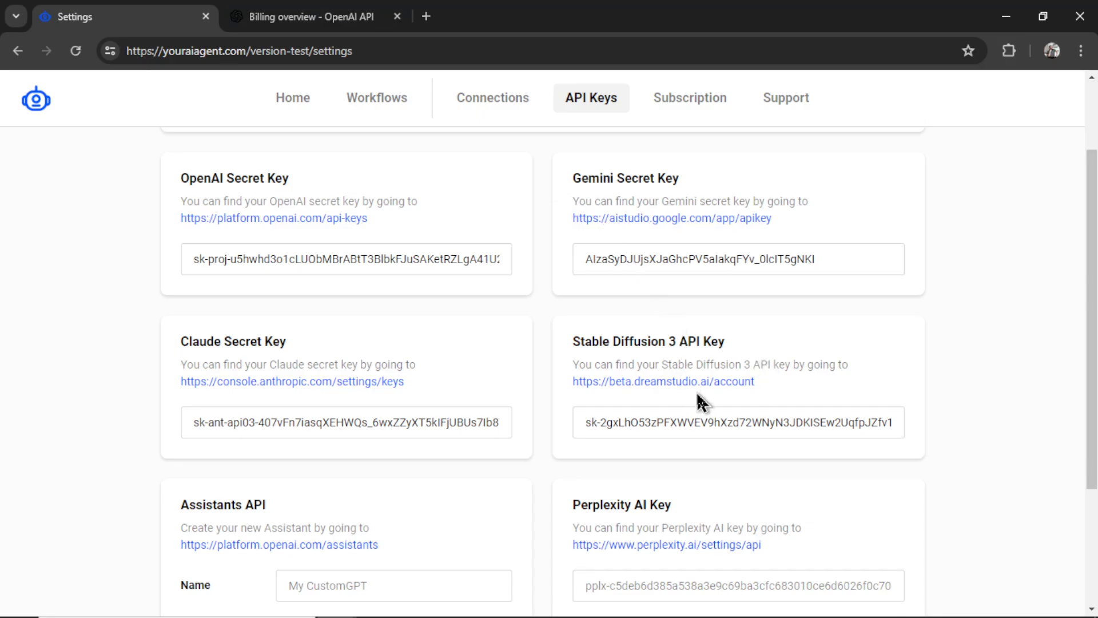
- Open the DreamStudio account page and begin creating a new API key
click(672, 381)
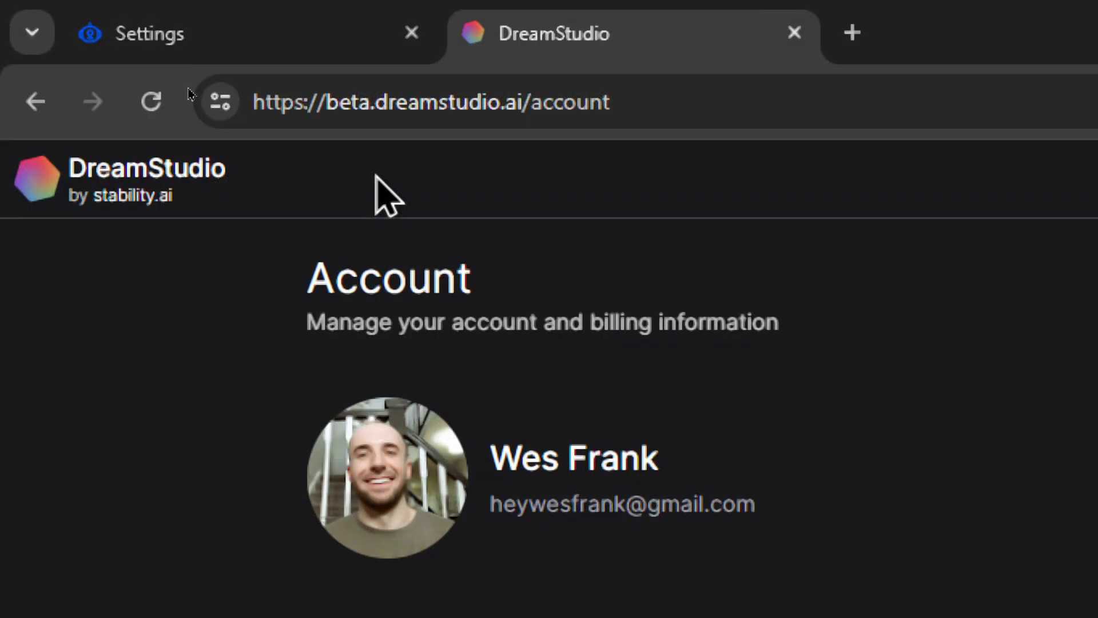
key(ctrl+minus)
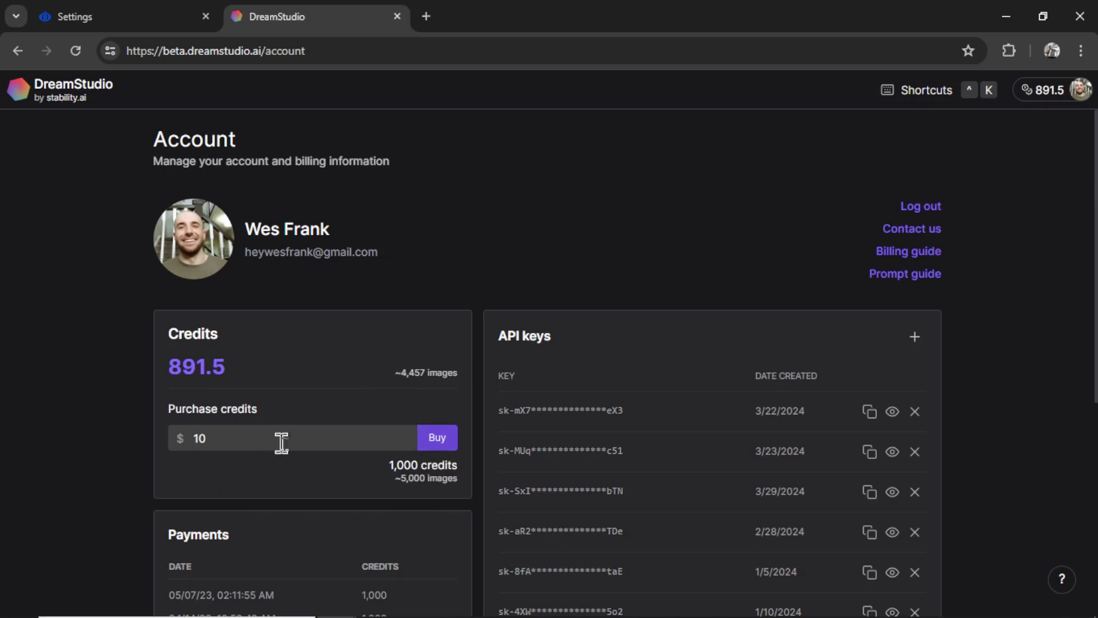
mouse_move(439, 499)
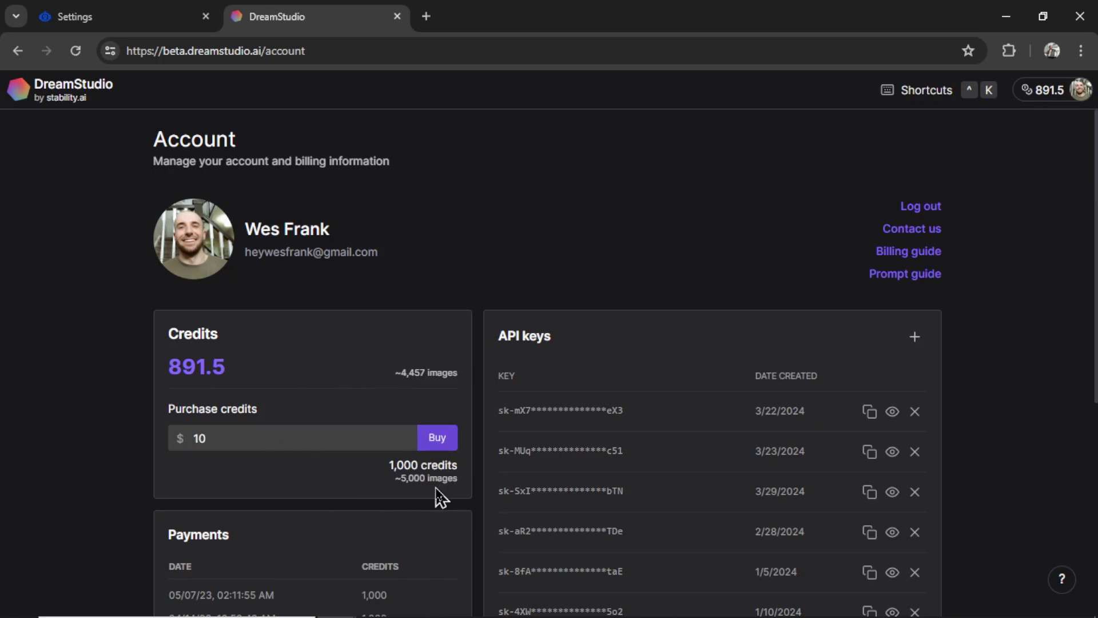
mouse_move(435, 498)
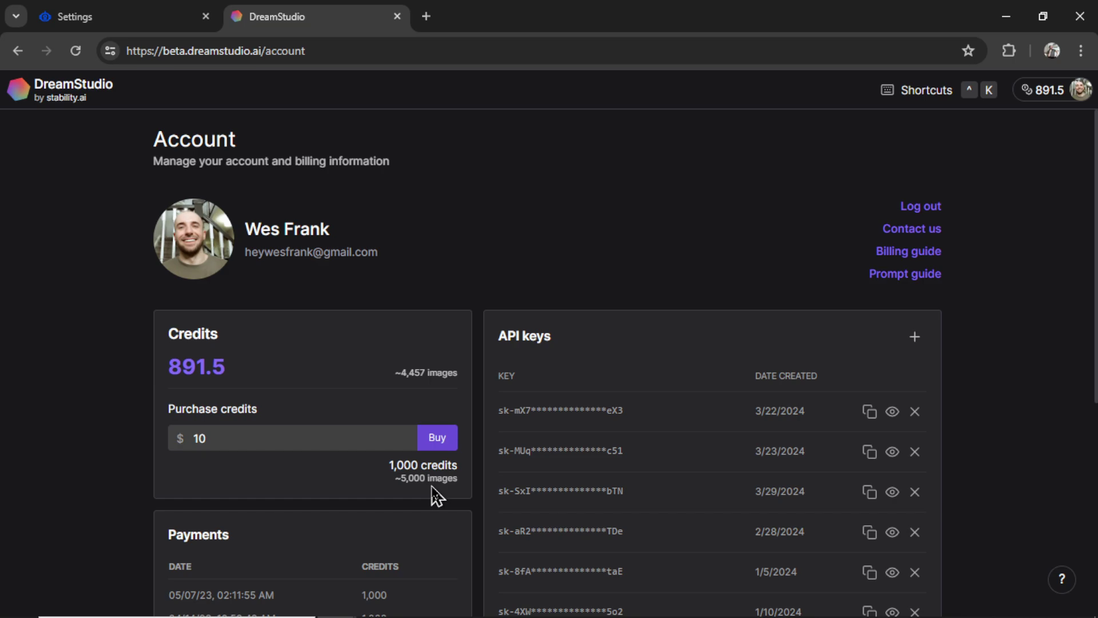
mouse_move(431, 518)
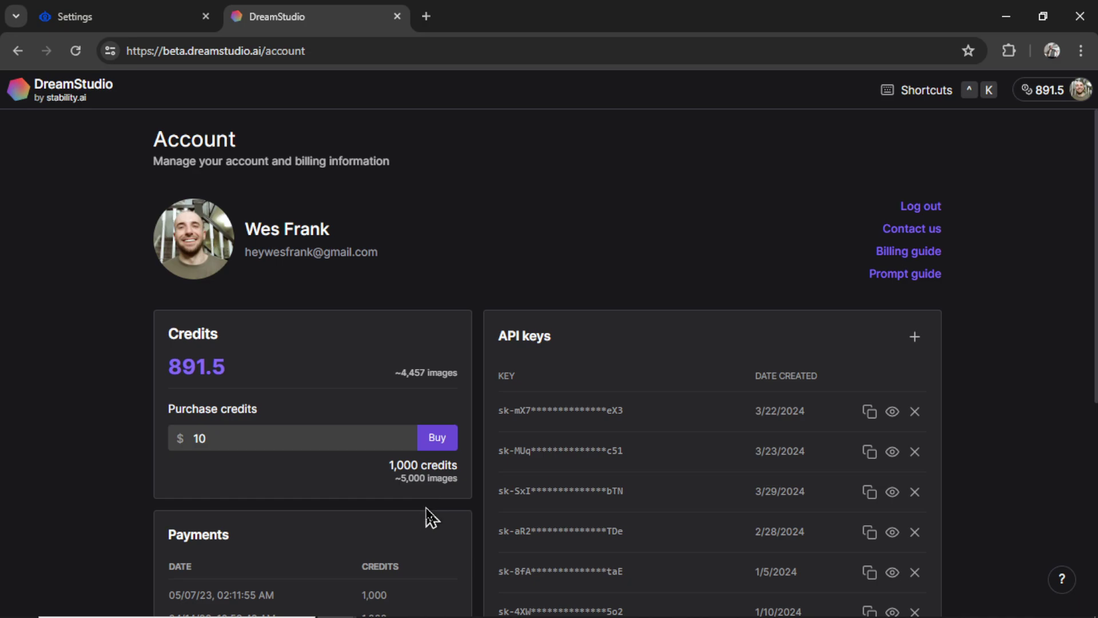
mouse_move(411, 531)
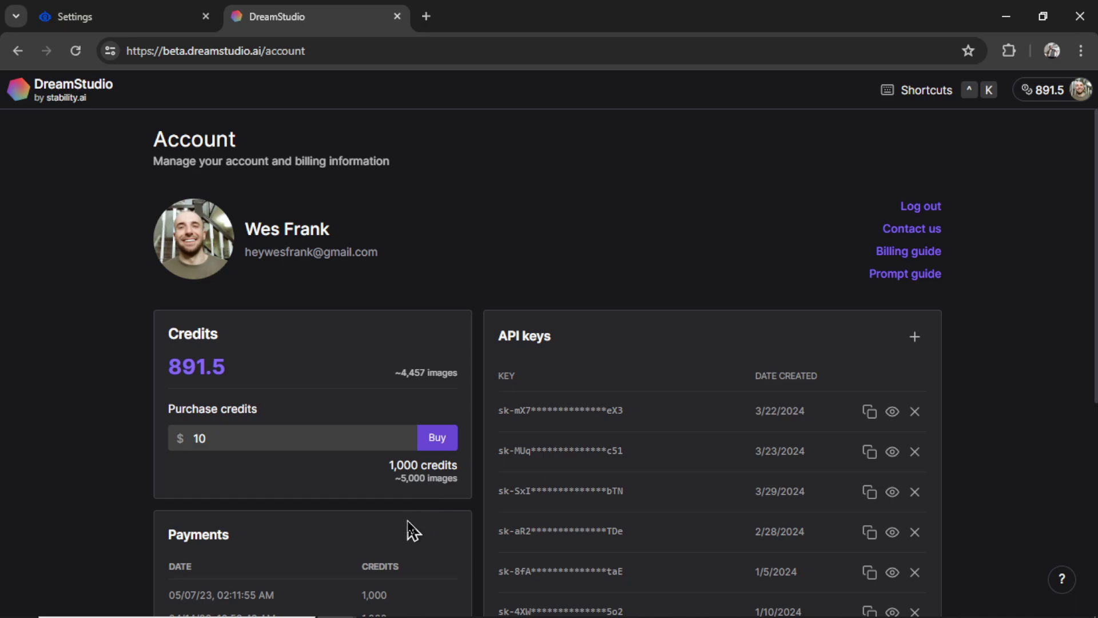
mouse_move(914, 337)
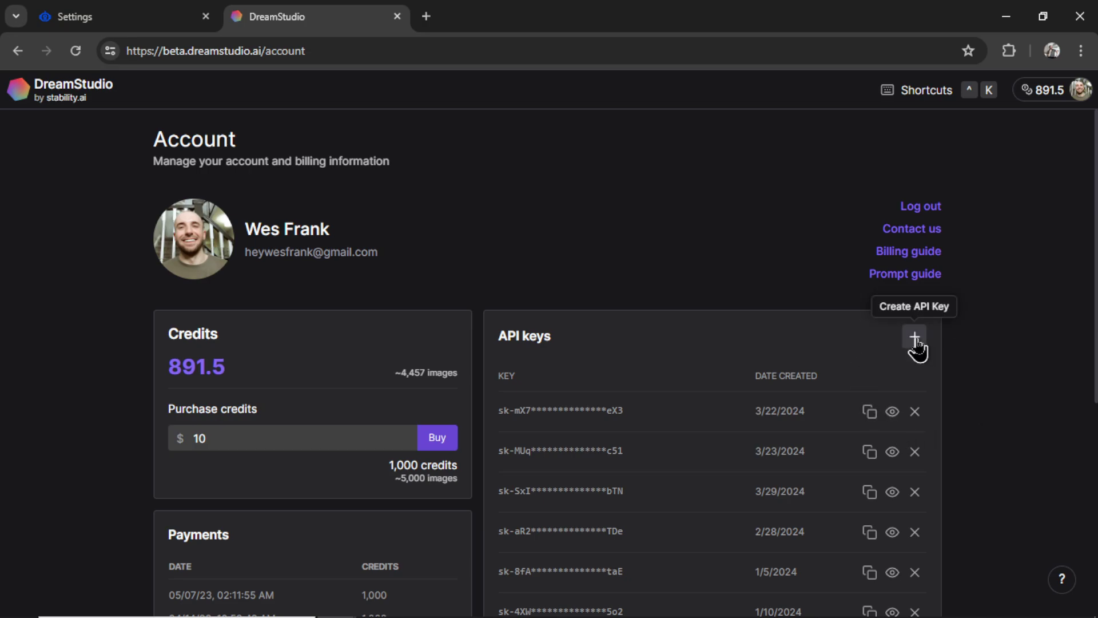
click(914, 336)
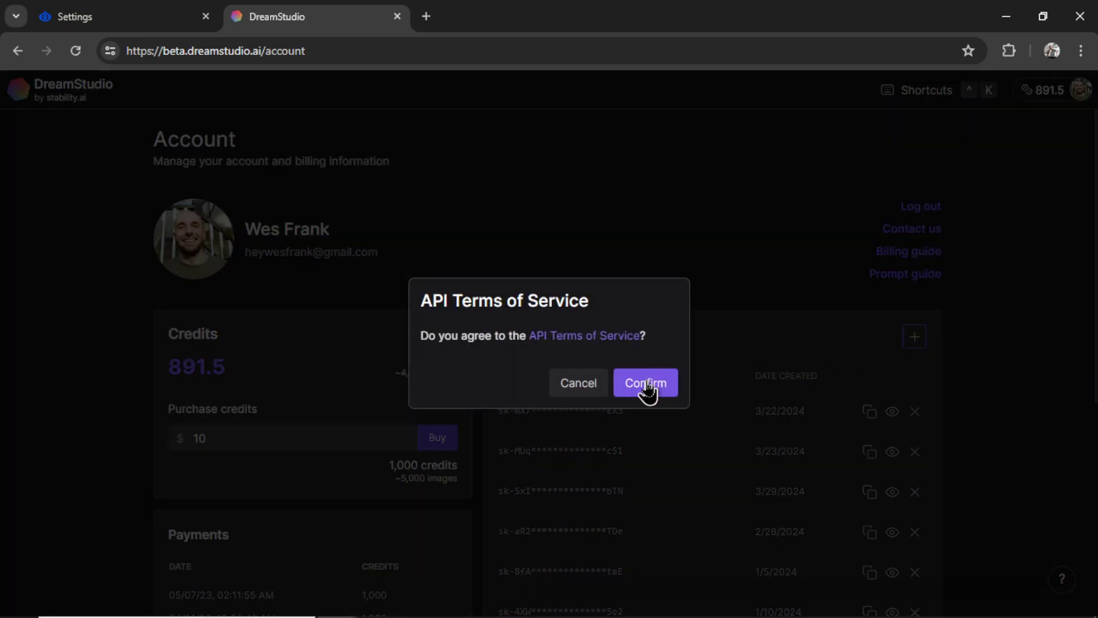
scroll(down, 3)
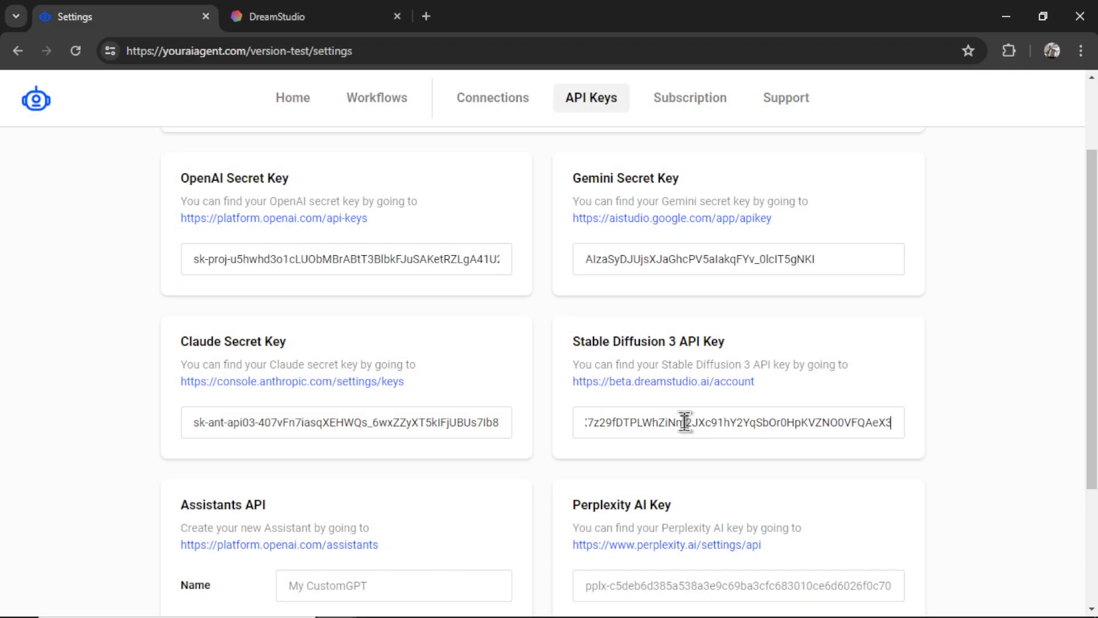
- Paste the DreamStudio key into the Stable Diffusion 3 API Key field and move down the settings
scroll(down, 3)
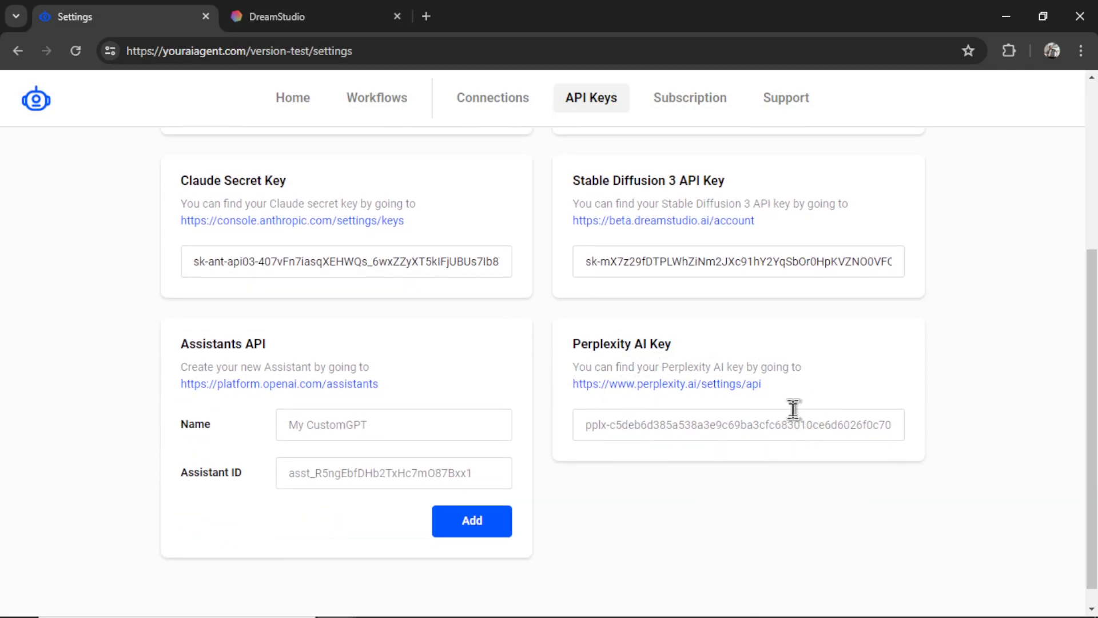
mouse_move(707, 385)
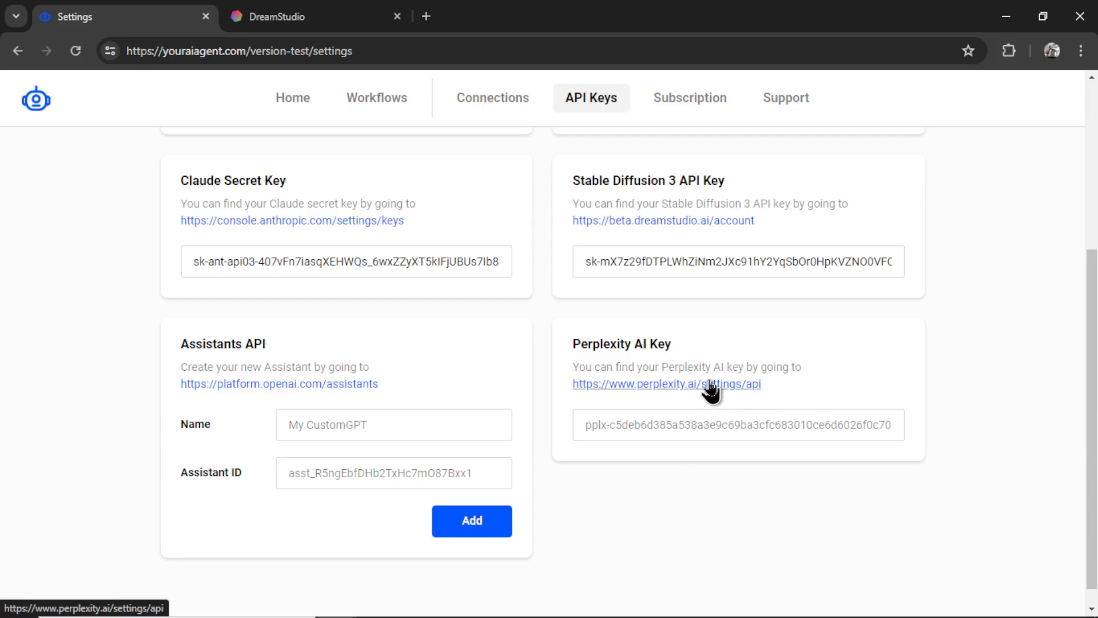
- Generate a new API key on Perplexity's API settings page
click(665, 383)
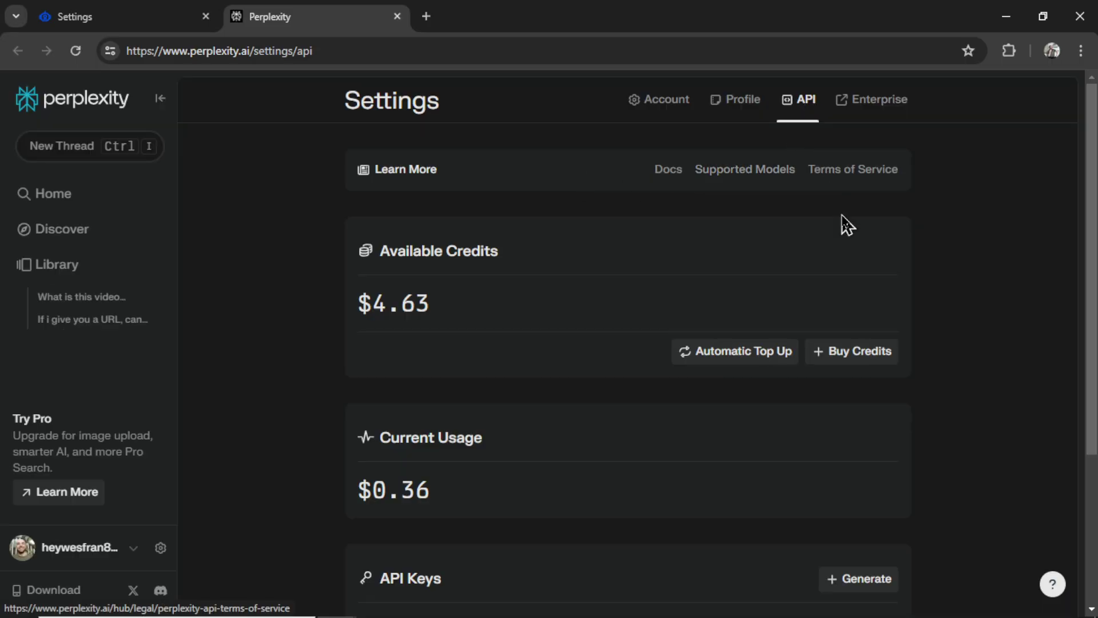
mouse_move(862, 364)
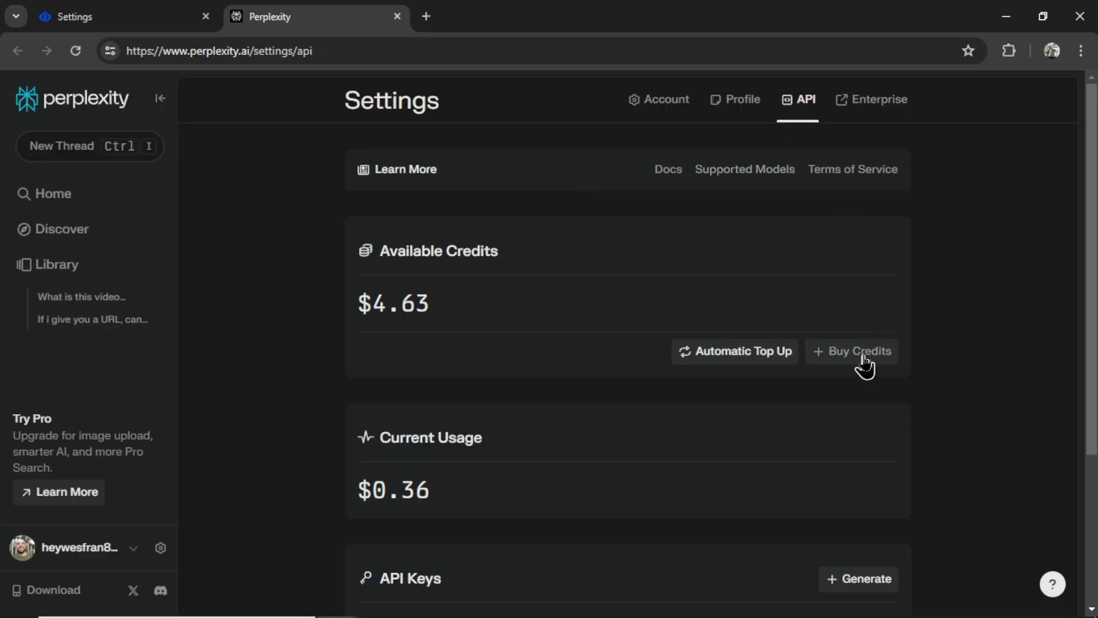
mouse_move(798, 412)
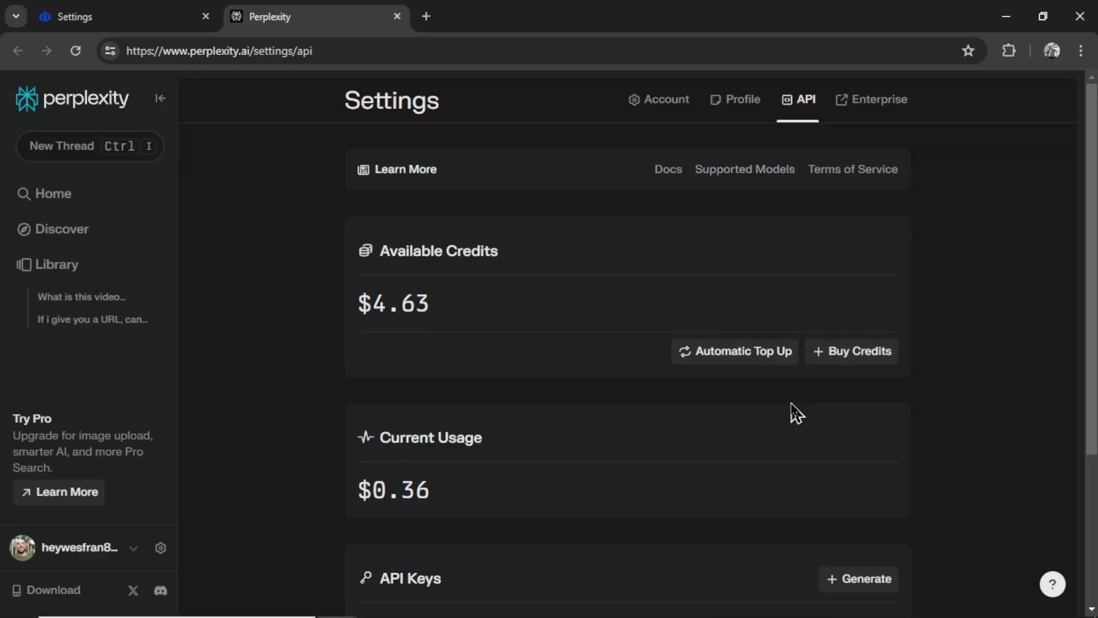
mouse_move(530, 370)
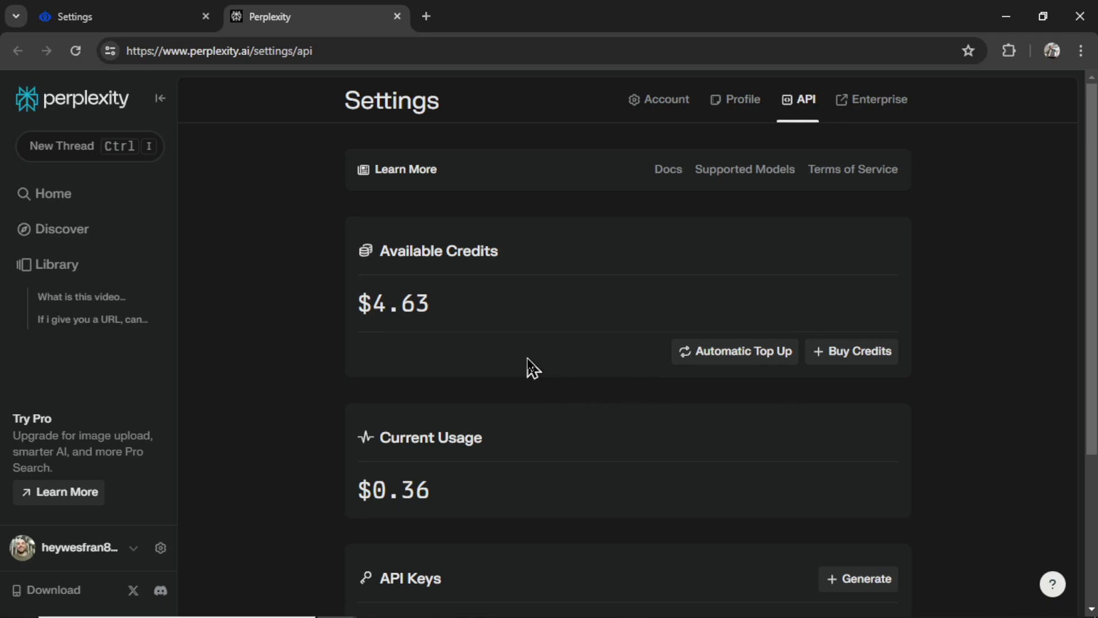
mouse_move(922, 482)
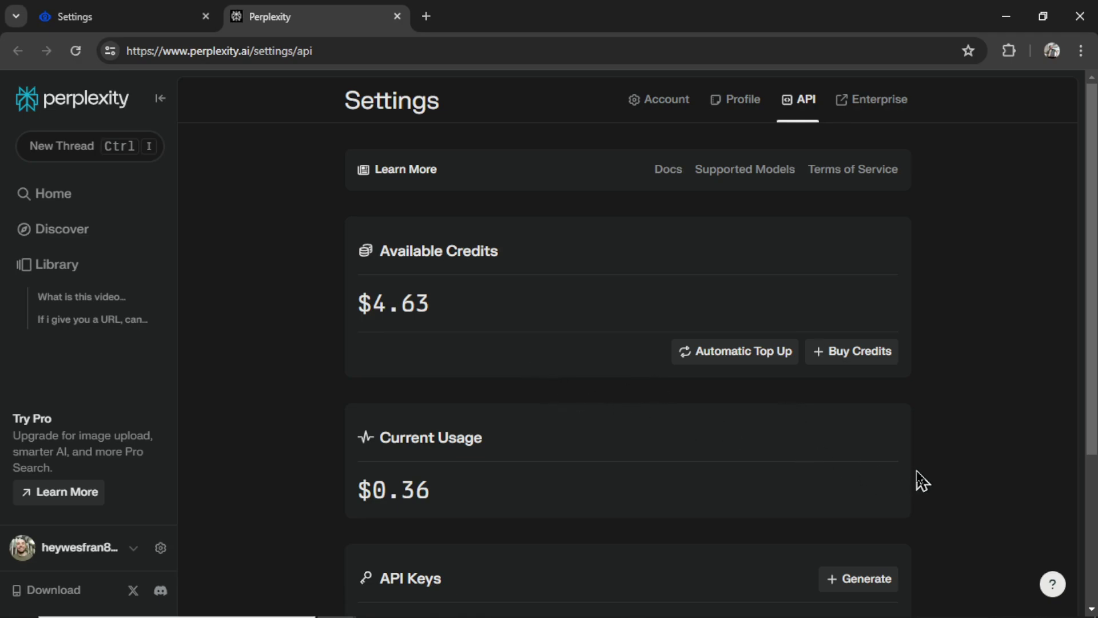
scroll(down, 3)
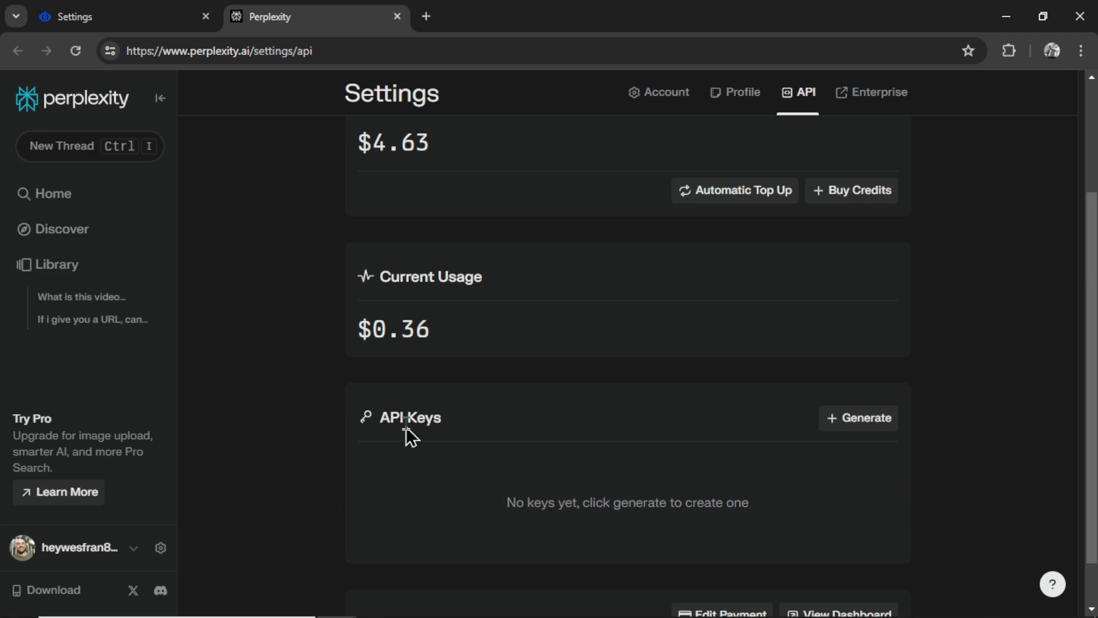
mouse_move(872, 483)
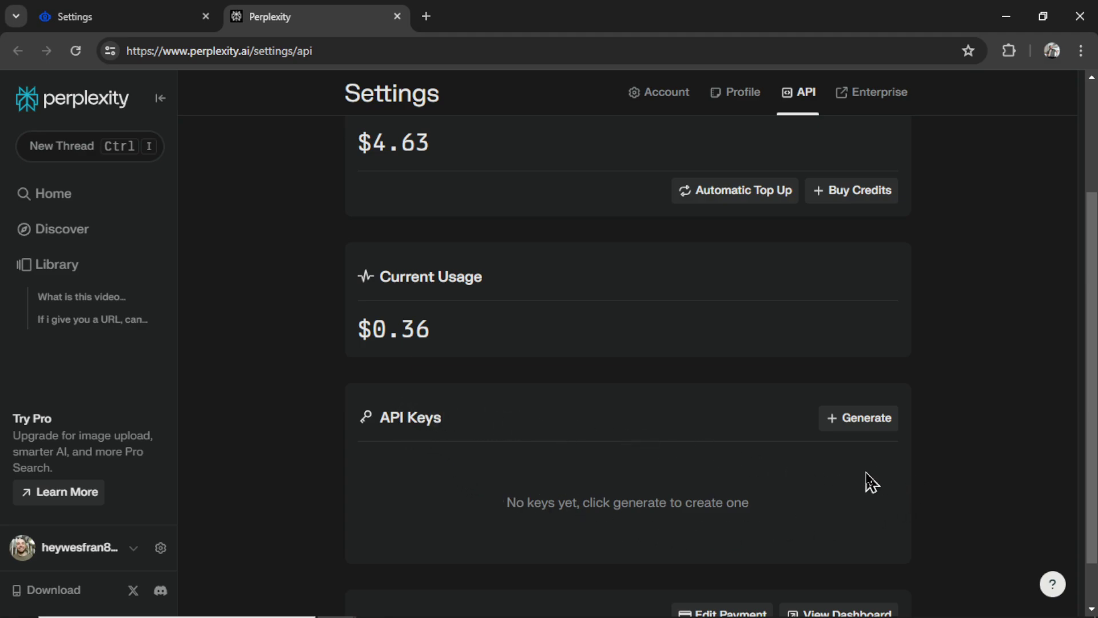
click(857, 417)
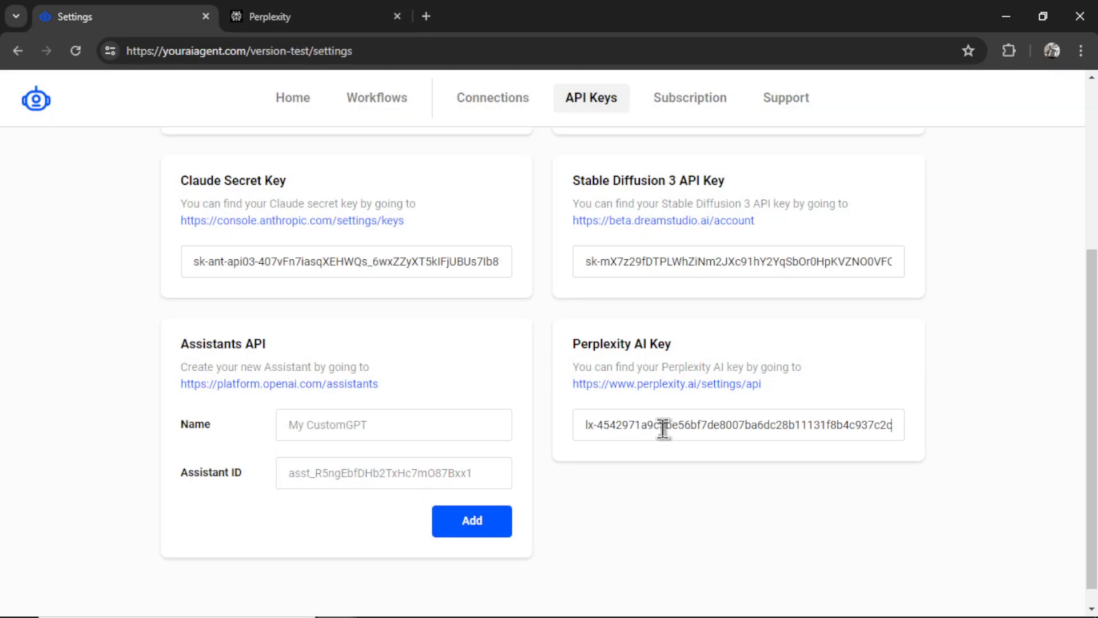
- Fill the key into the Perplexity AI Key setting and go to Subscription
scroll(up, 3)
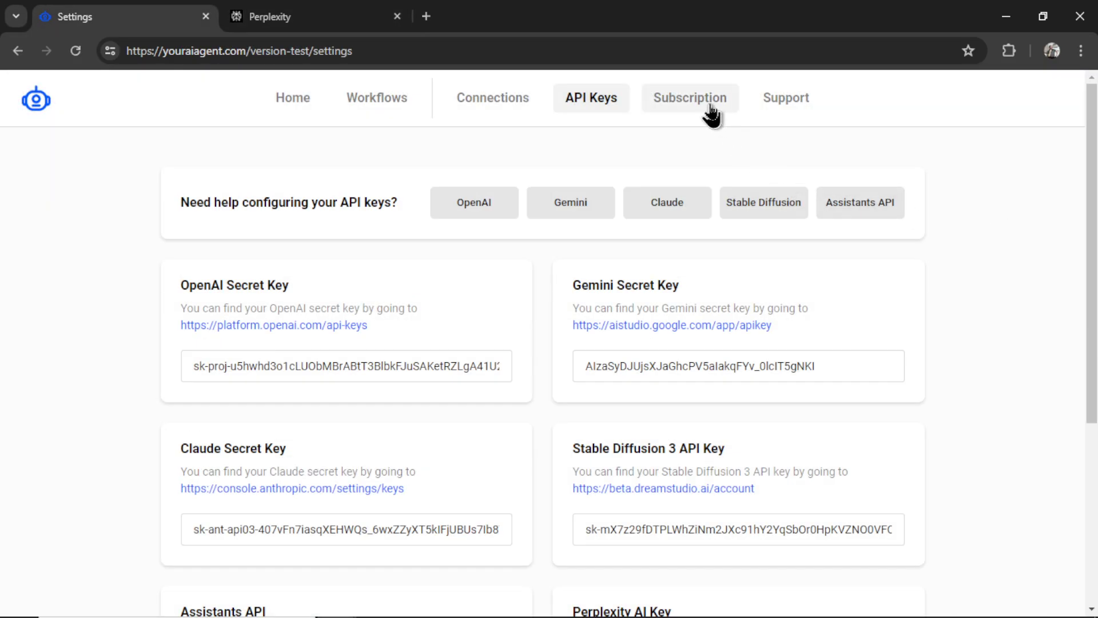
click(689, 98)
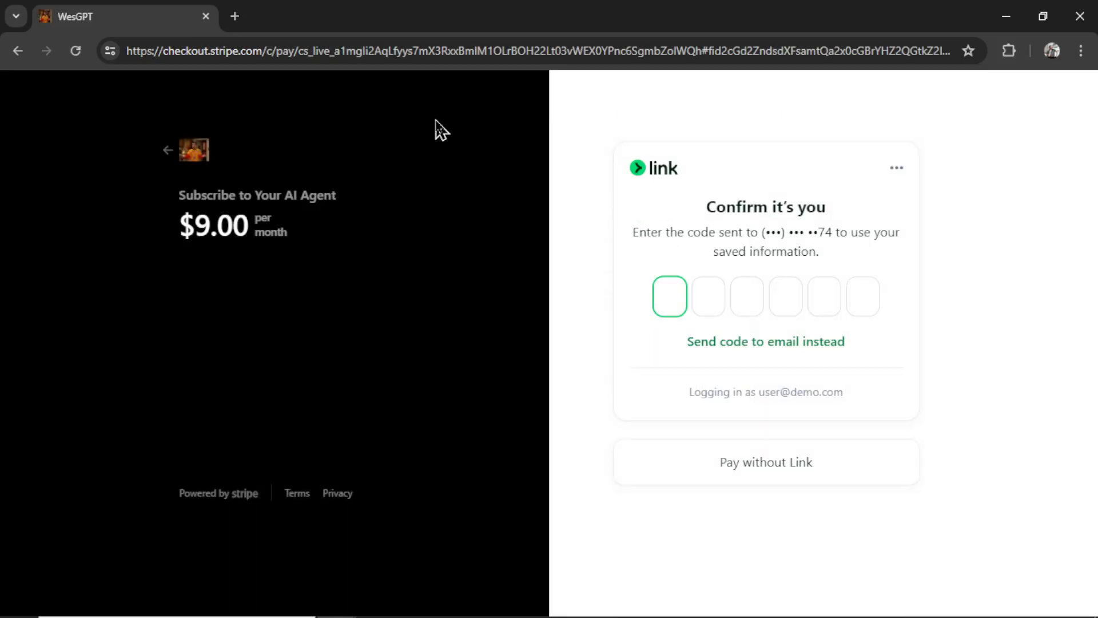
- Review the $9.00/month Stripe checkout offer, then leave it unpaid and return to the agent home
click(669, 295)
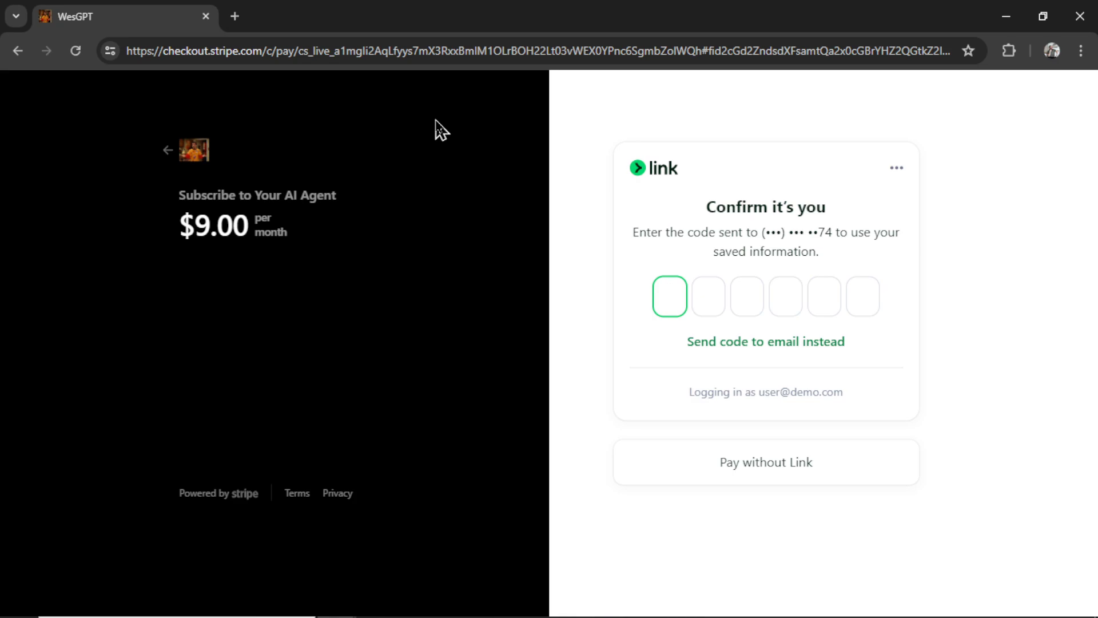
click(669, 295)
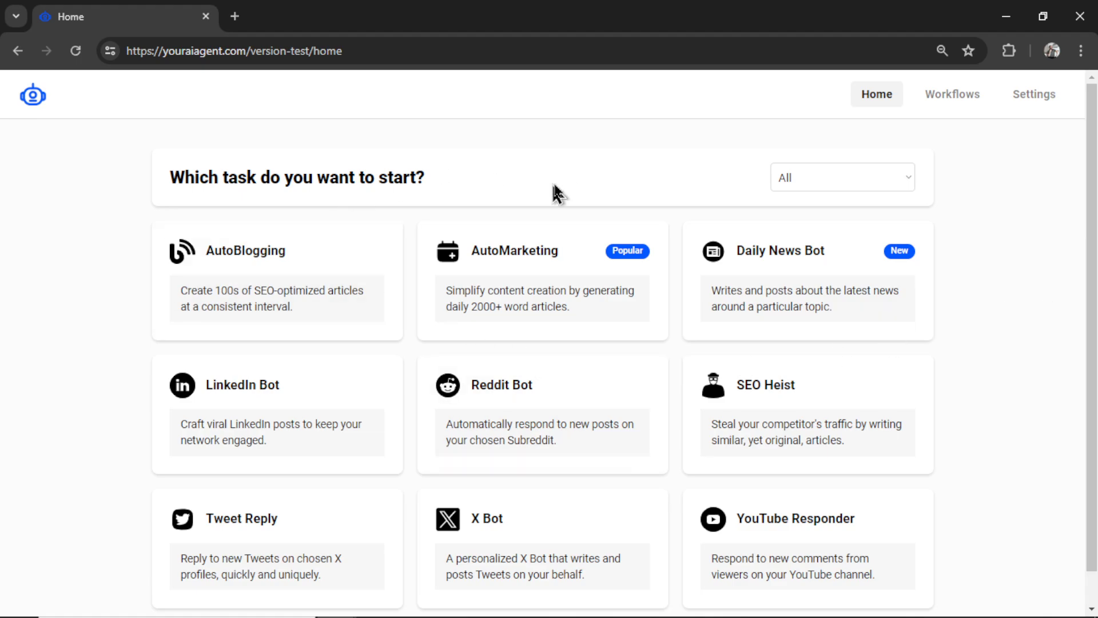
mouse_move(983, 451)
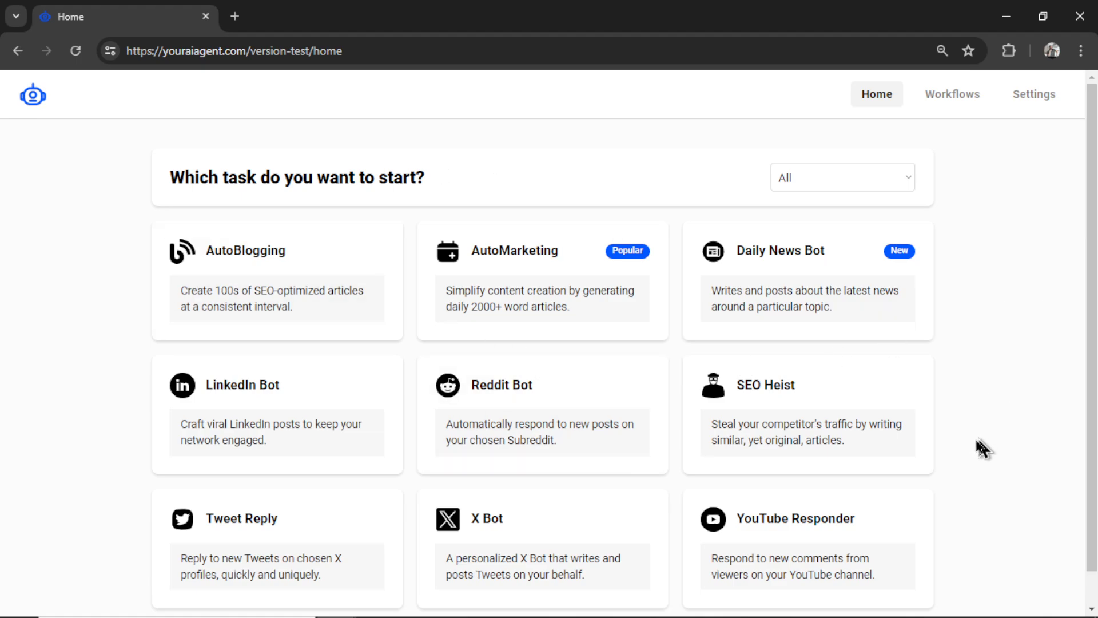
mouse_move(974, 410)
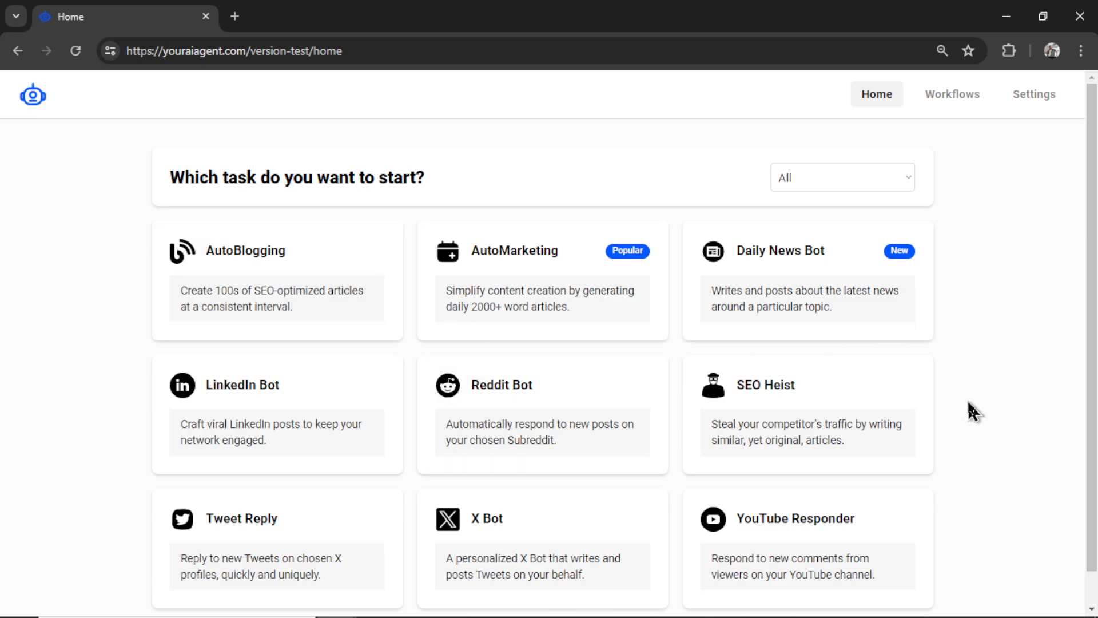
- Look over the nine task bot cards on the home page, including Daily News Bot
scroll(down, 3)
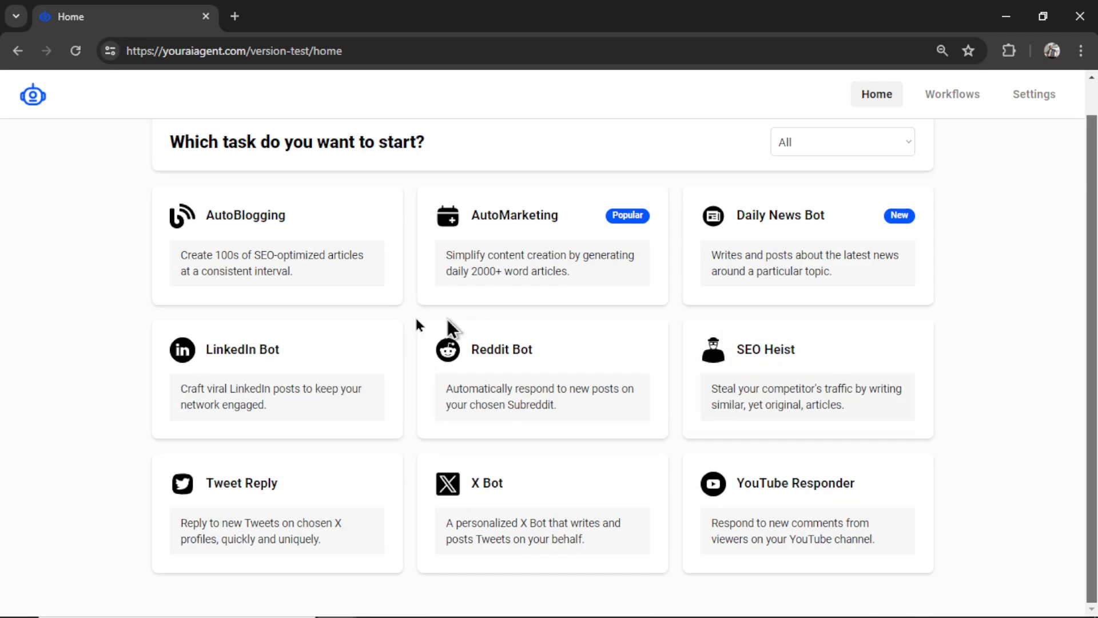
mouse_move(1008, 390)
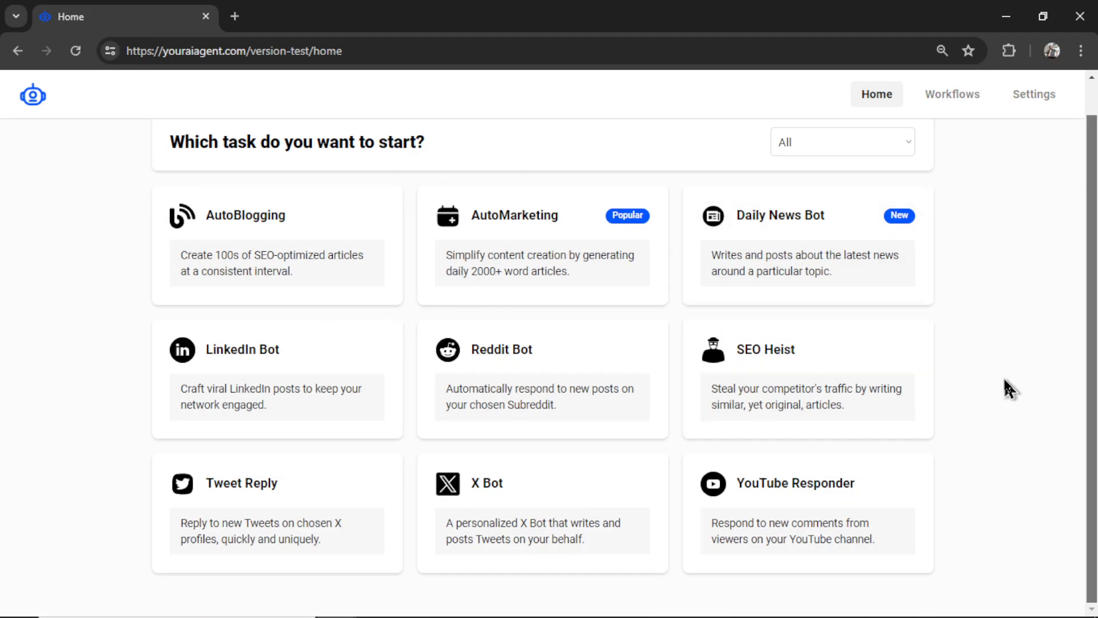
mouse_move(207, 353)
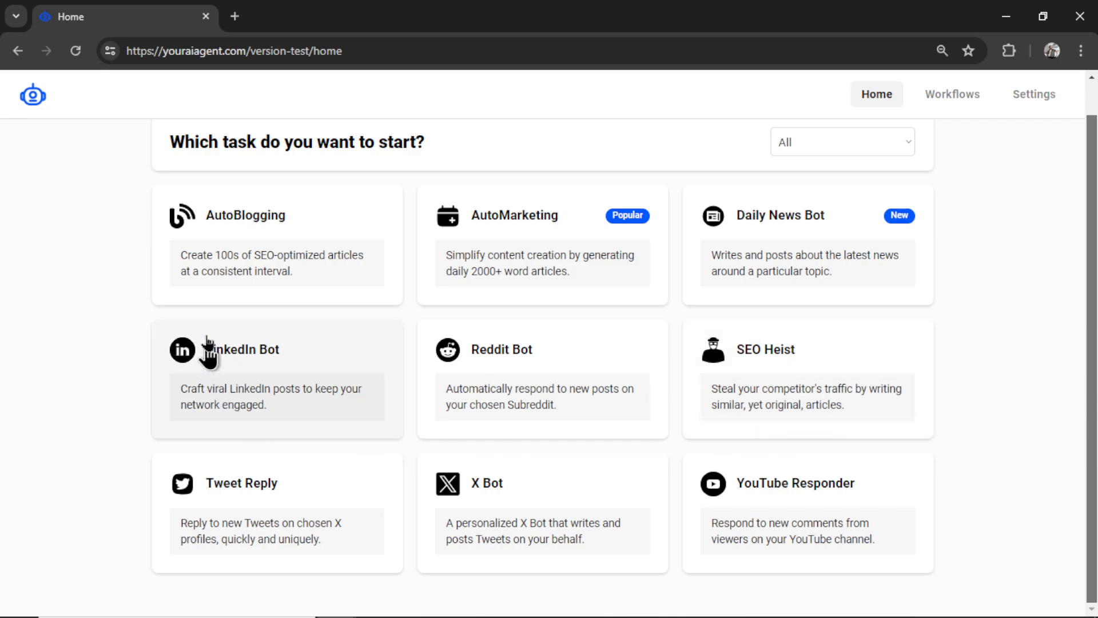
mouse_move(825, 466)
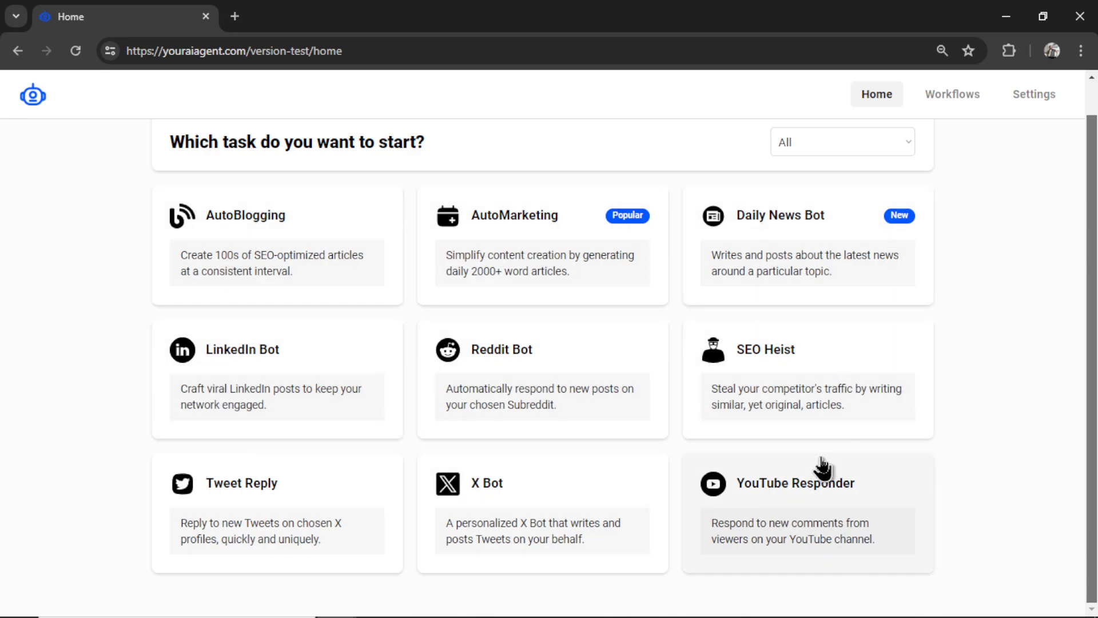
mouse_move(670, 260)
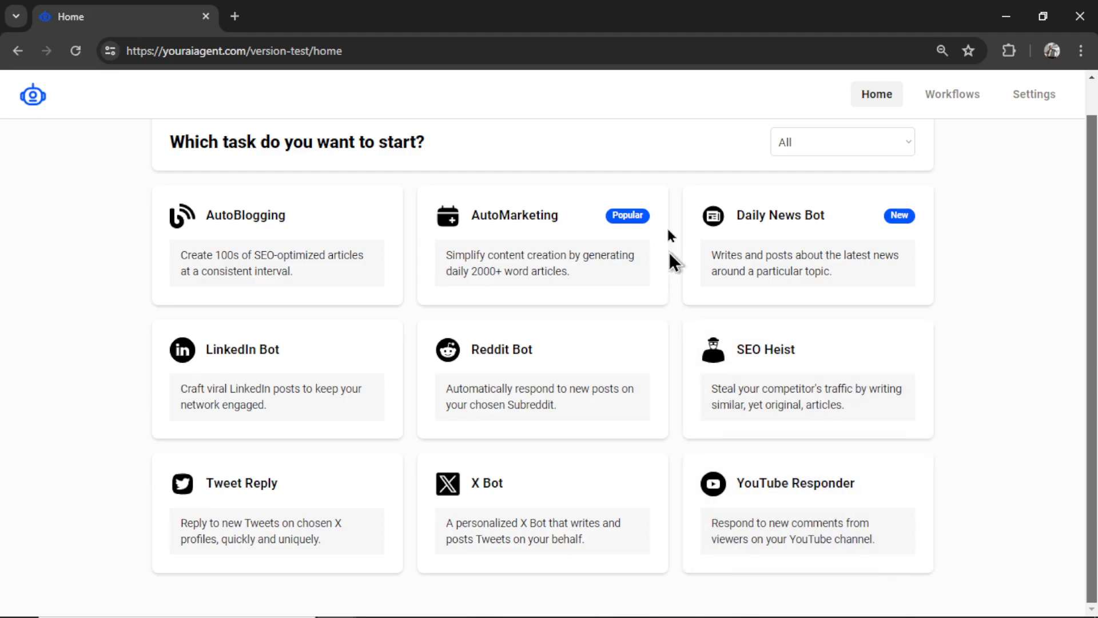
mouse_move(901, 240)
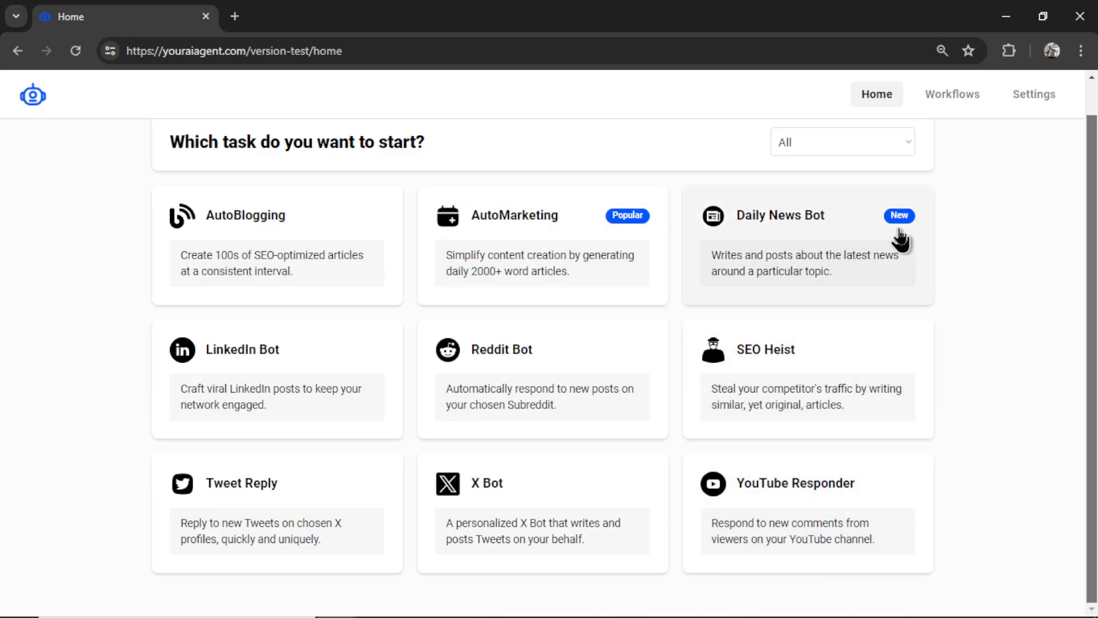
mouse_move(865, 292)
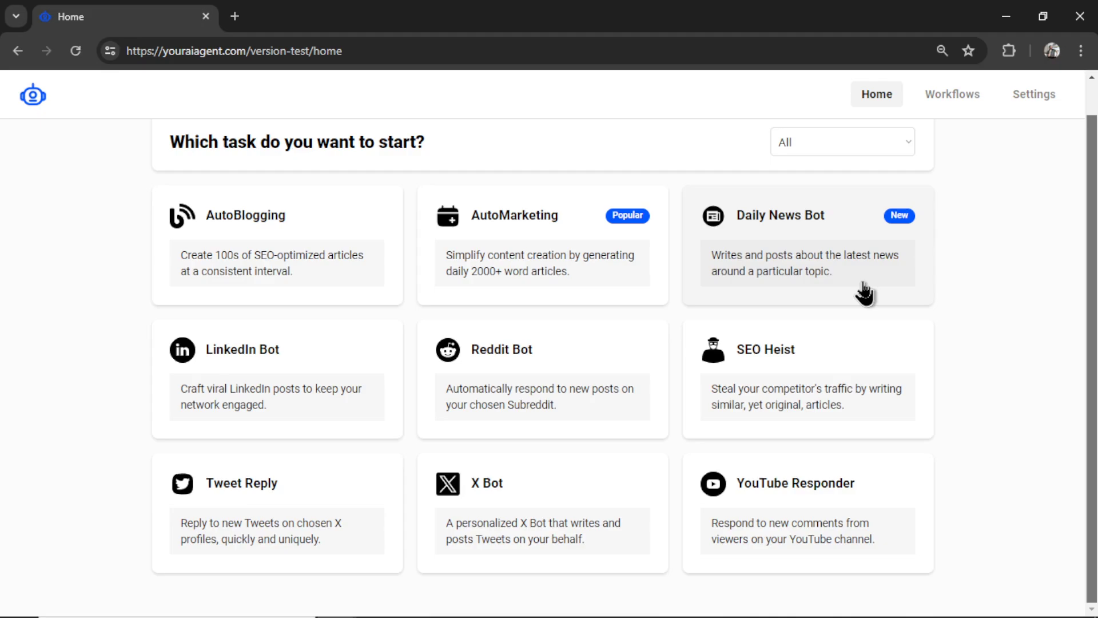
mouse_move(830, 248)
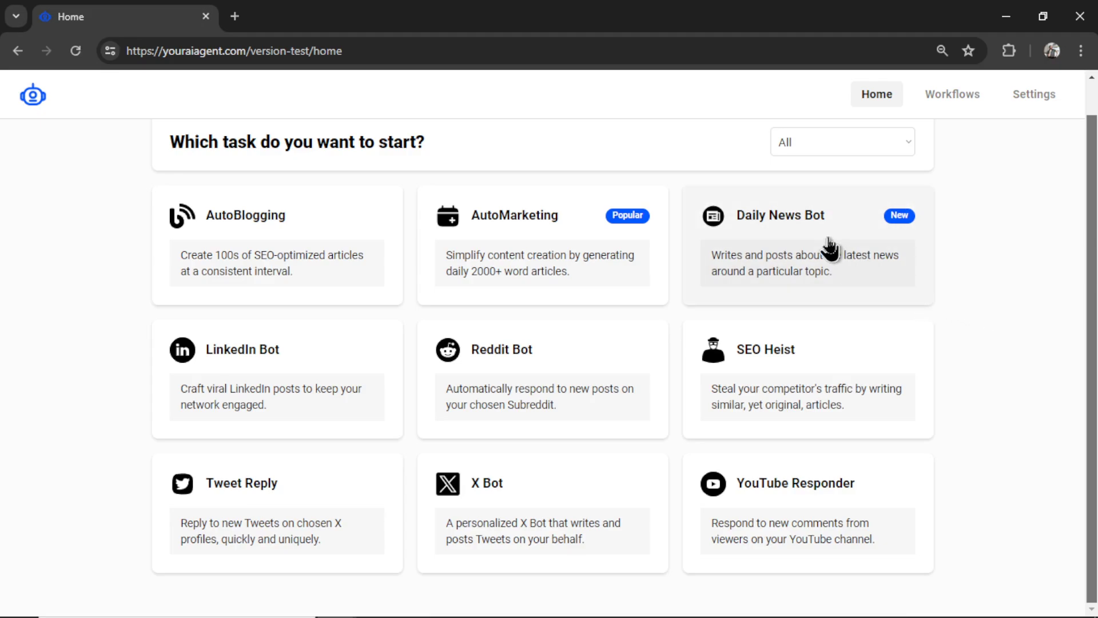
- Start Daily News Bot setup with My new WordPress website as the publishing connection
click(805, 245)
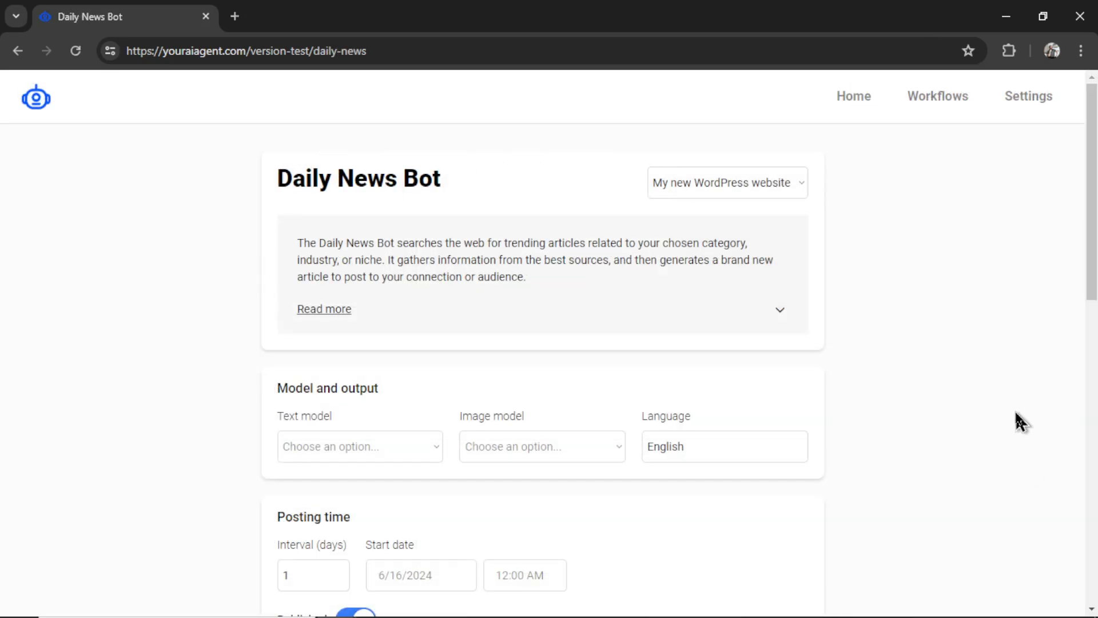
mouse_move(751, 156)
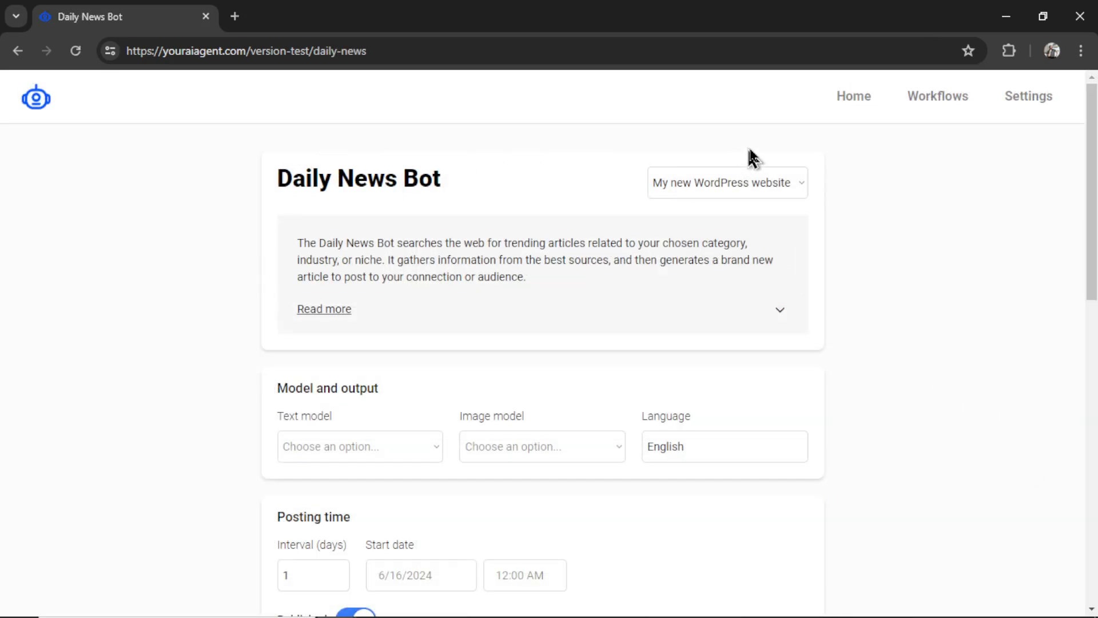
click(726, 183)
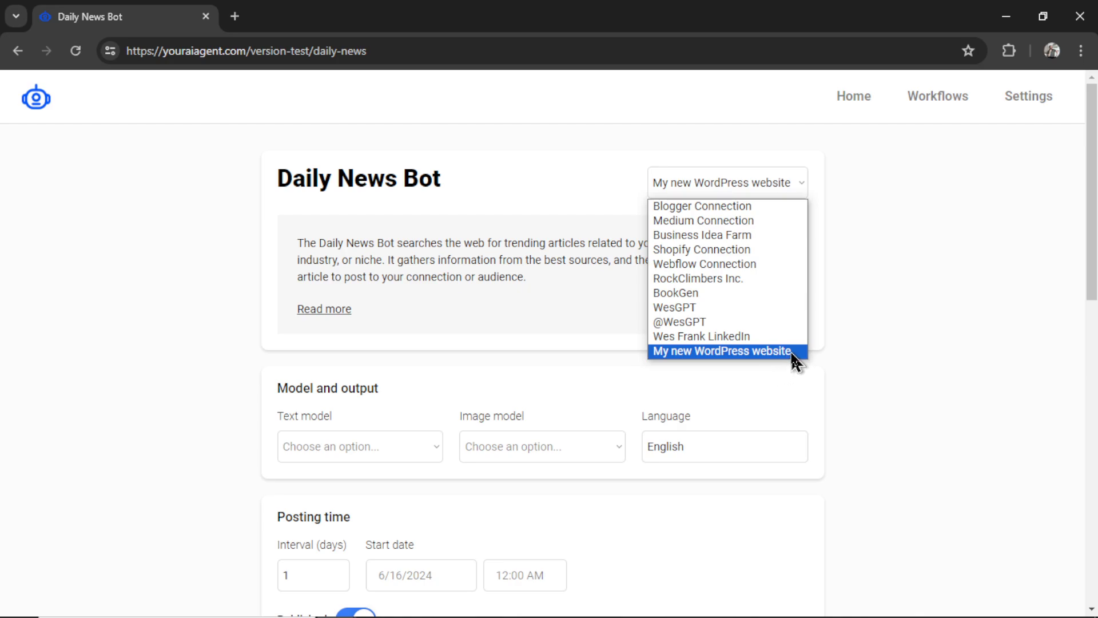
click(721, 351)
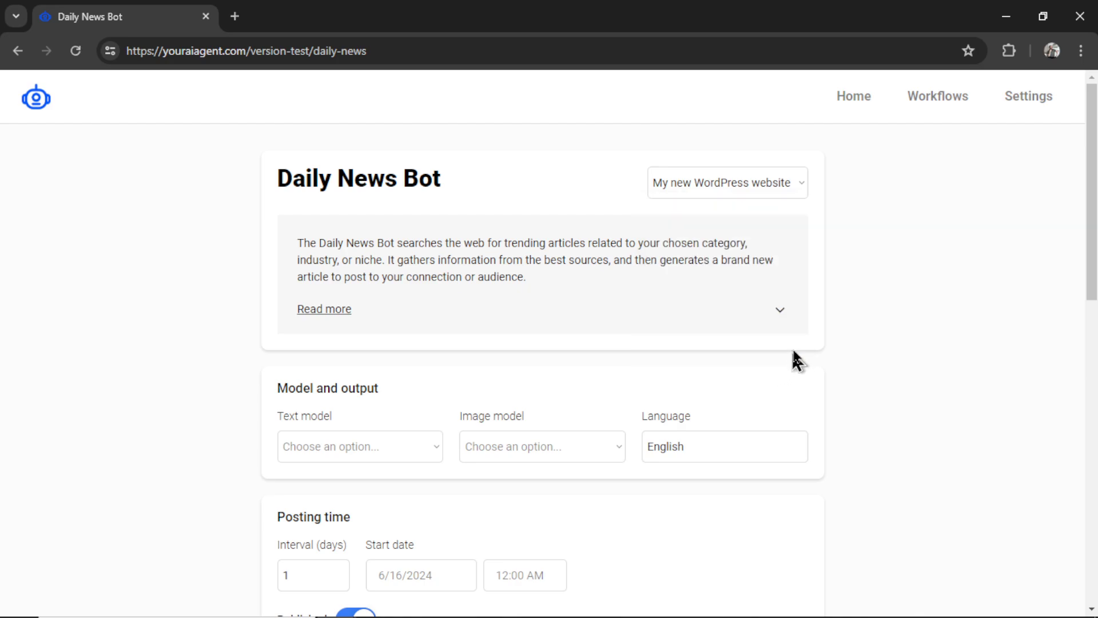
mouse_move(877, 244)
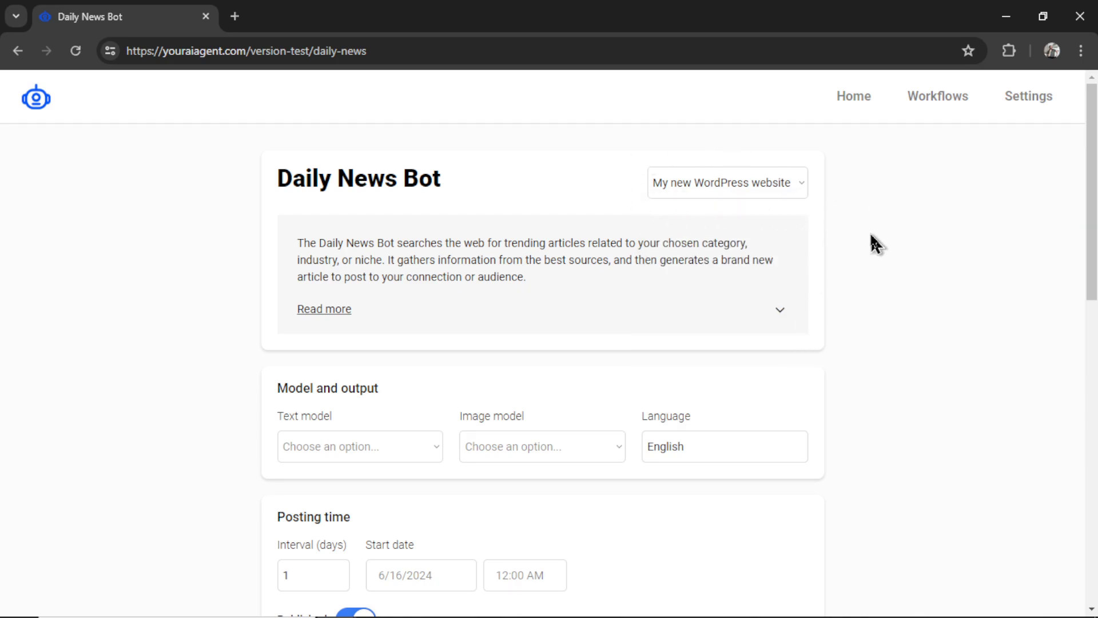
- Choose GPT-4o as the text model and Stable Diffusion 3 as the image model
scroll(down, 3)
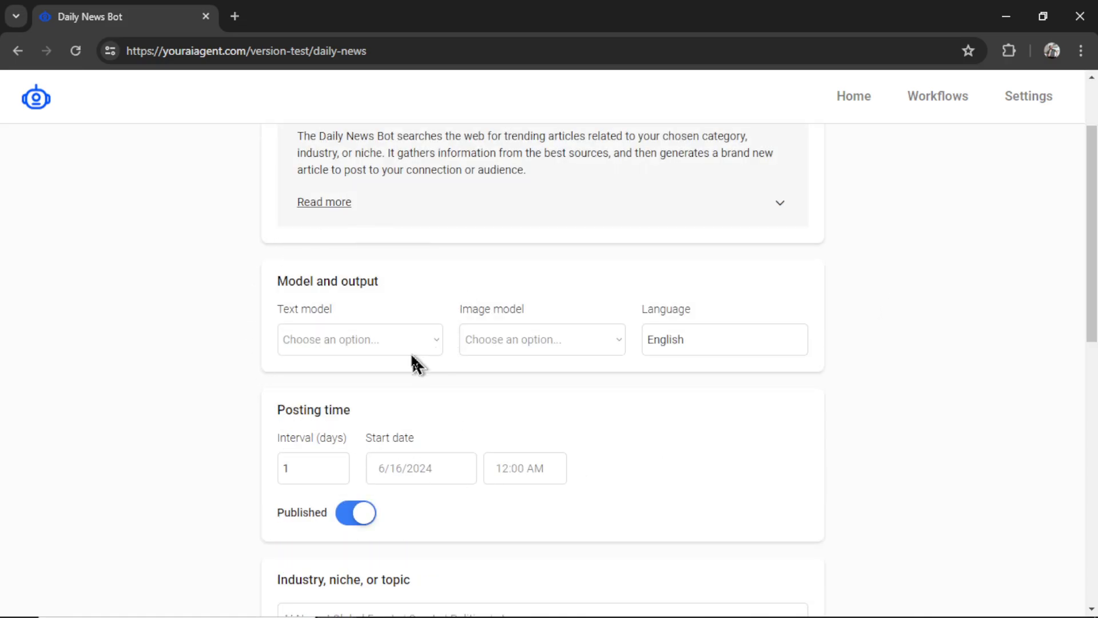
click(359, 339)
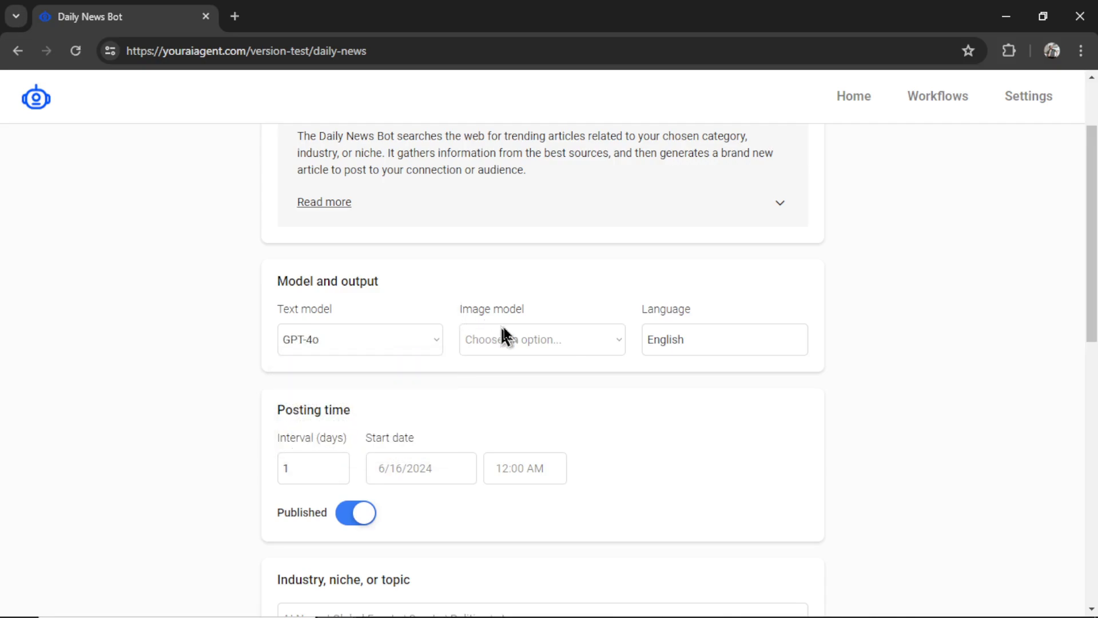
click(541, 339)
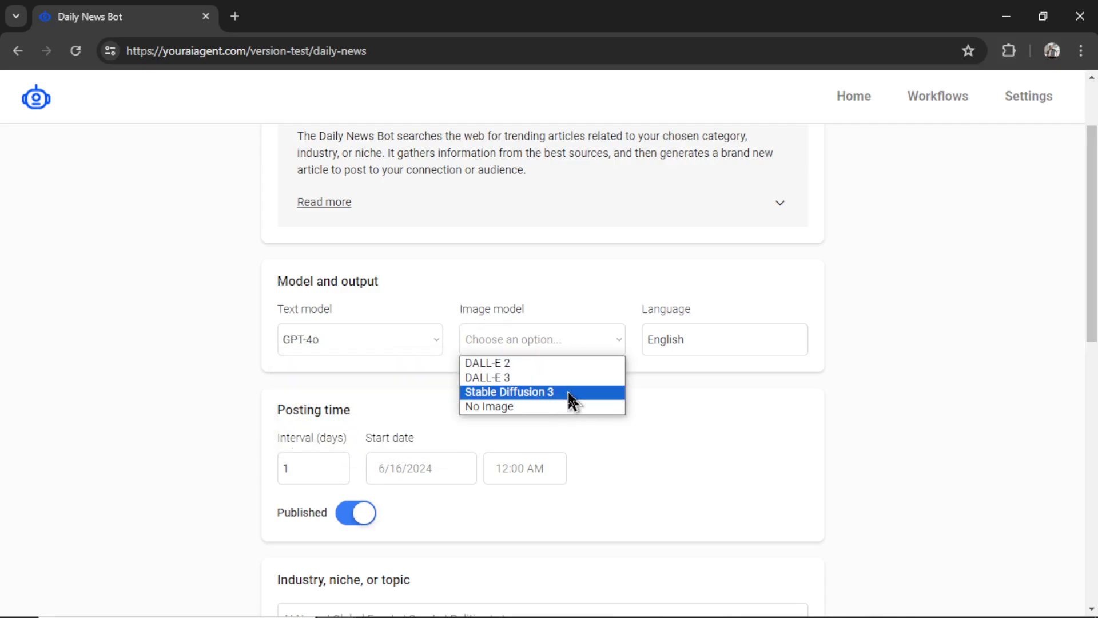
click(510, 391)
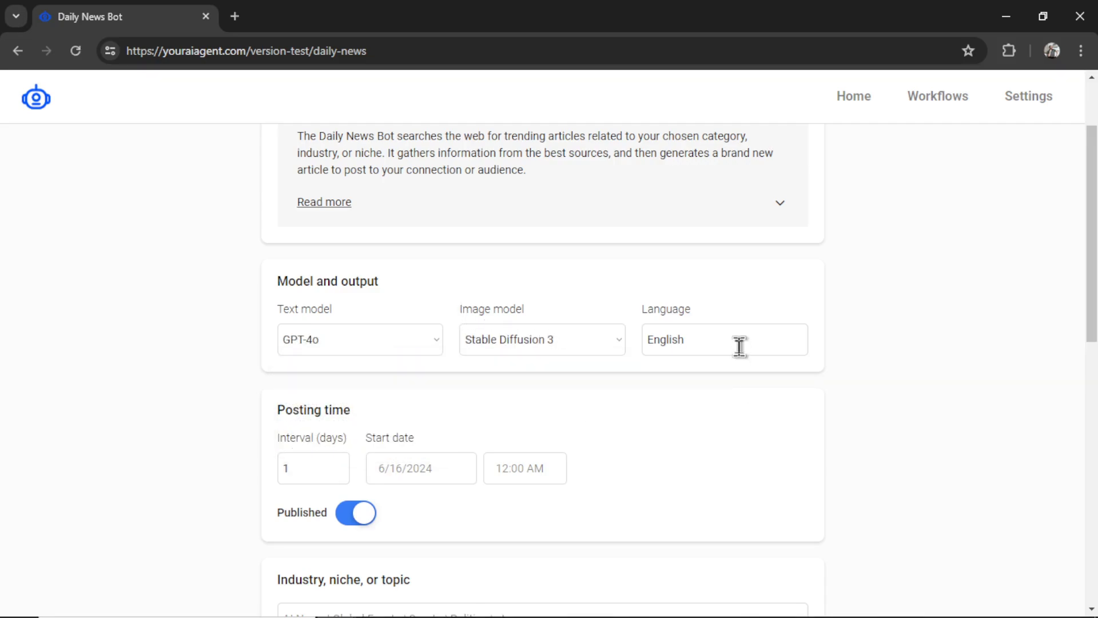
mouse_move(714, 342)
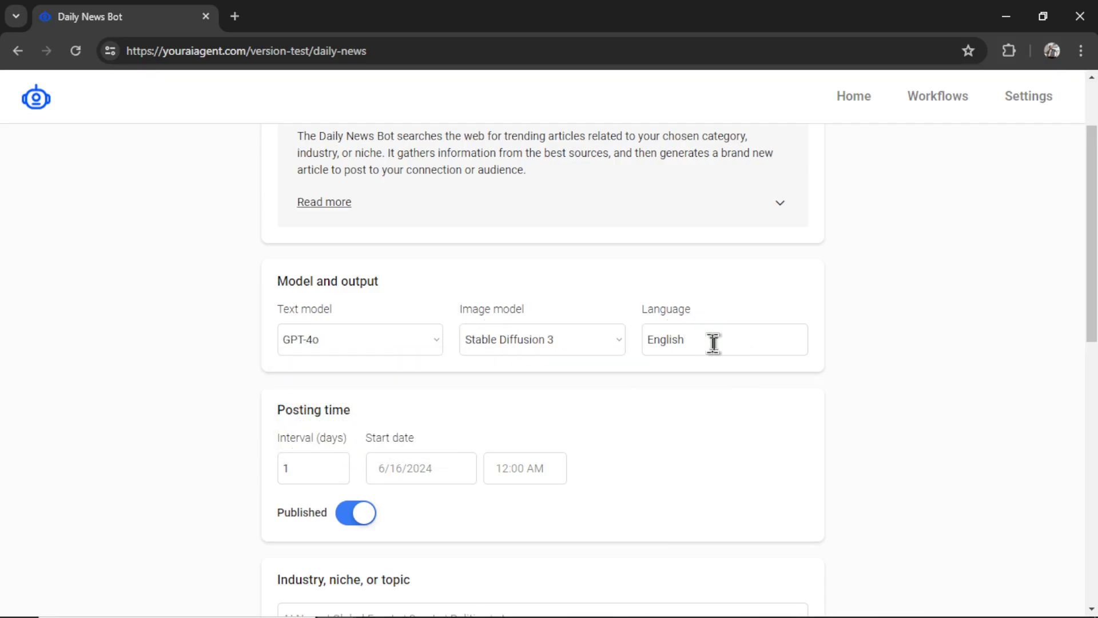
- Edit the Language field, typing Spanish before keeping English
key(Backspace)
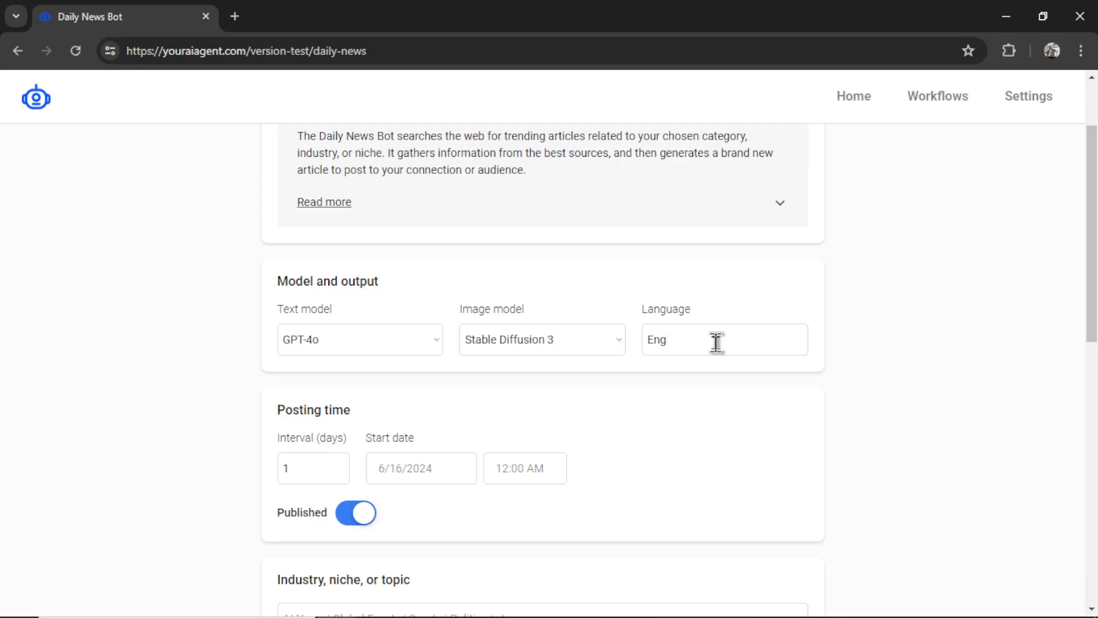
text(Span)
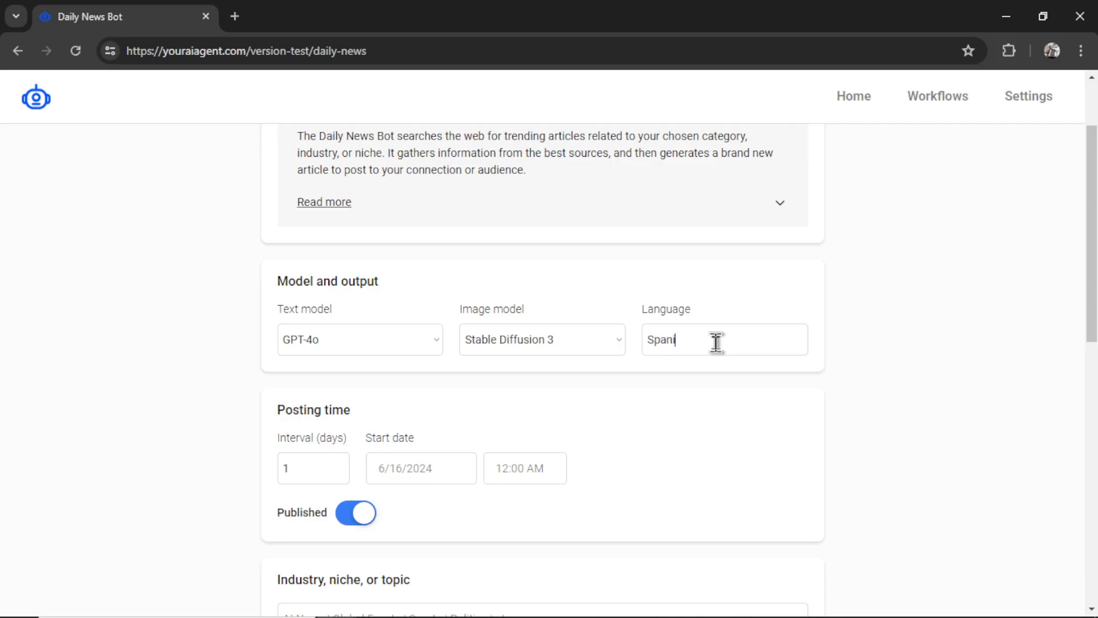
text(ish)
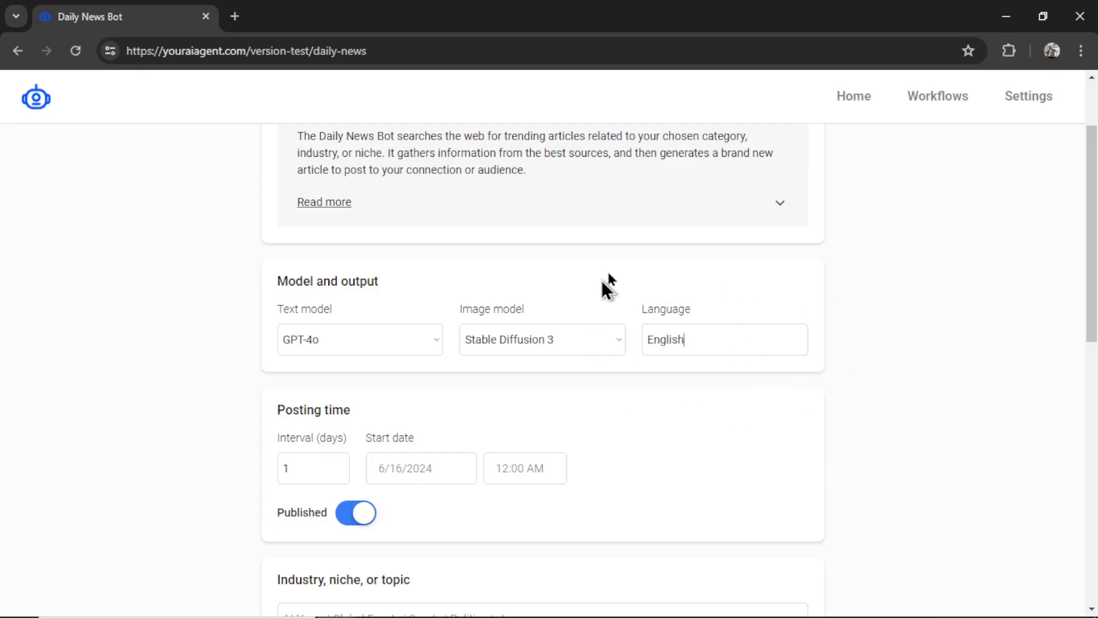
- Schedule posting from 6/16/2024 at 5:00 PM every 1 day and switch publishing off
scroll(down, 3)
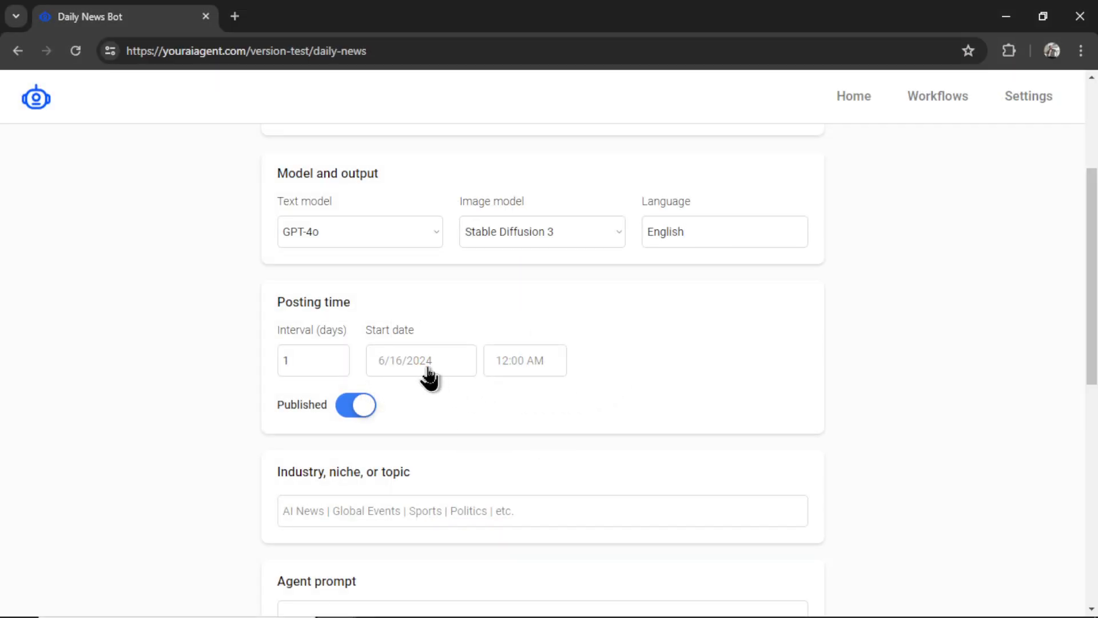
click(723, 232)
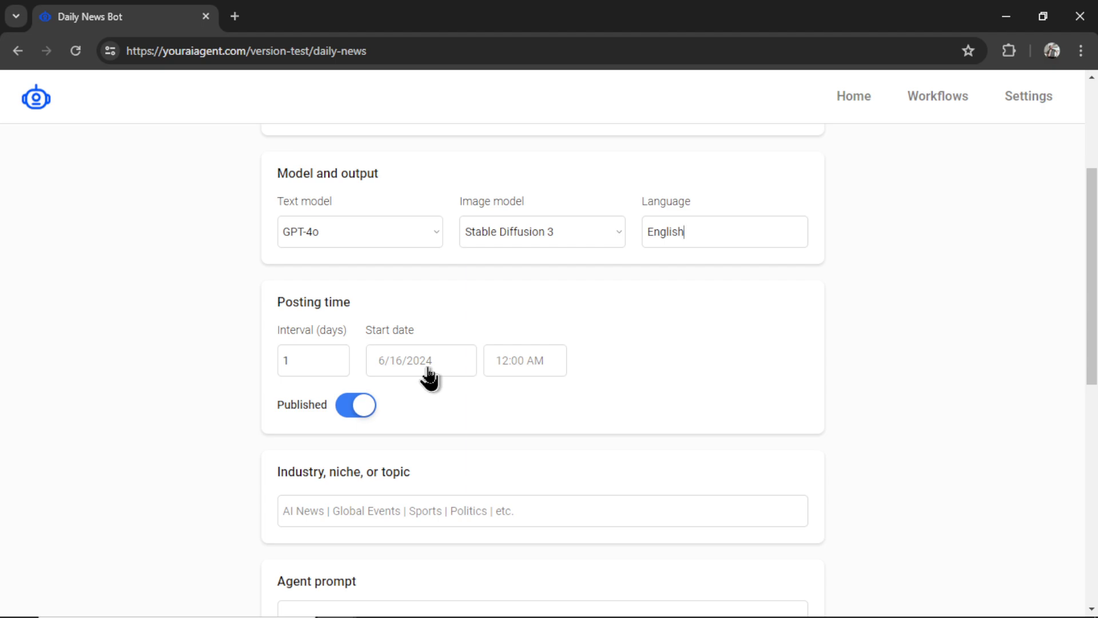
click(421, 360)
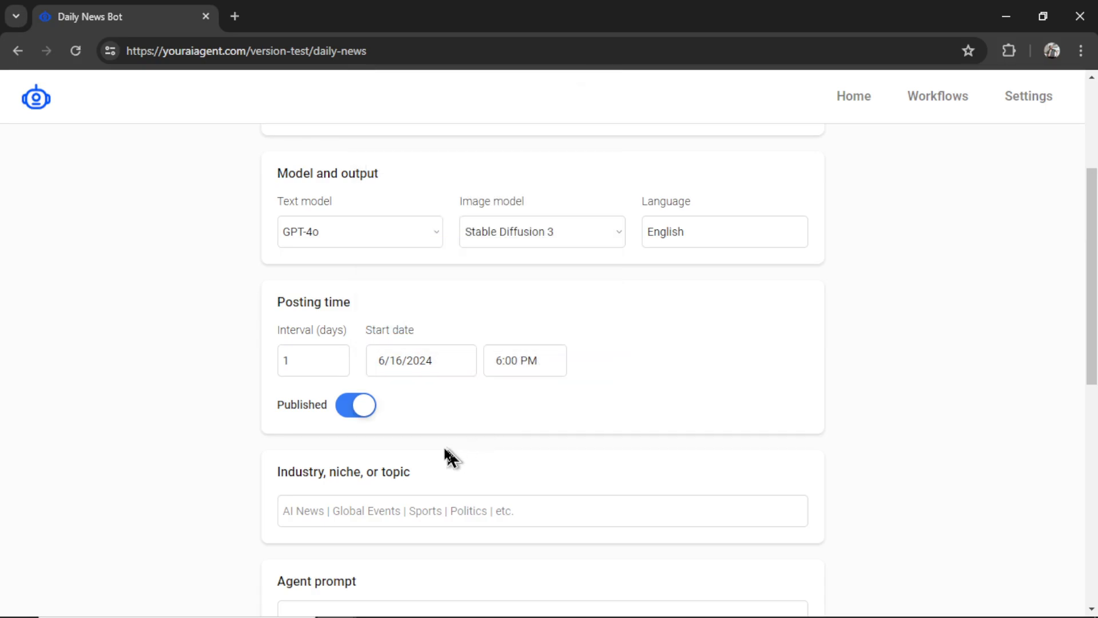
mouse_move(603, 397)
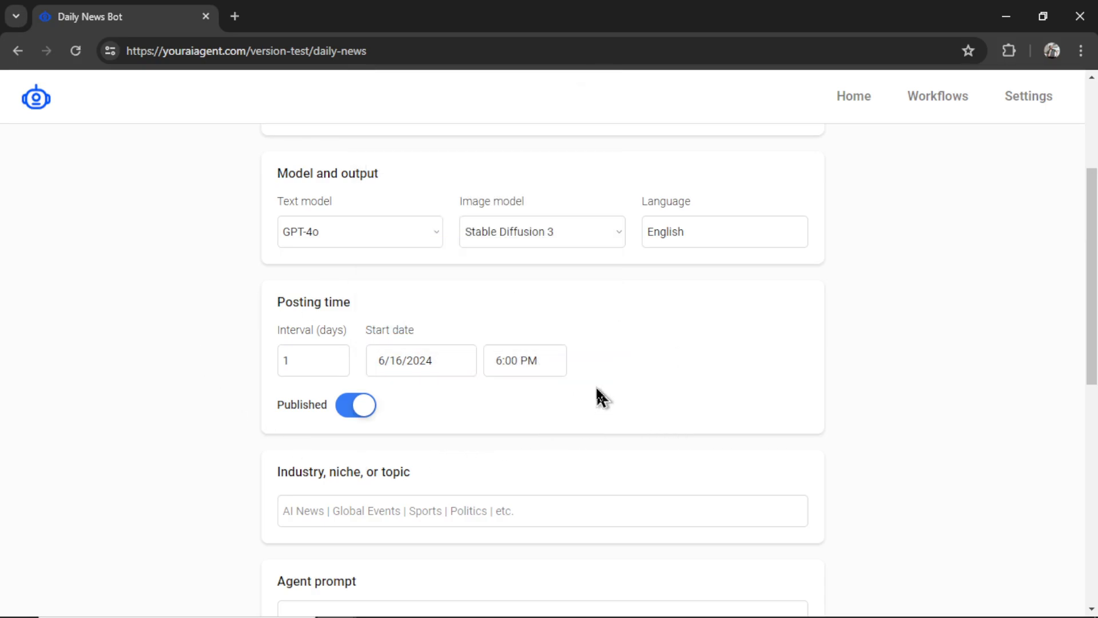
click(525, 360)
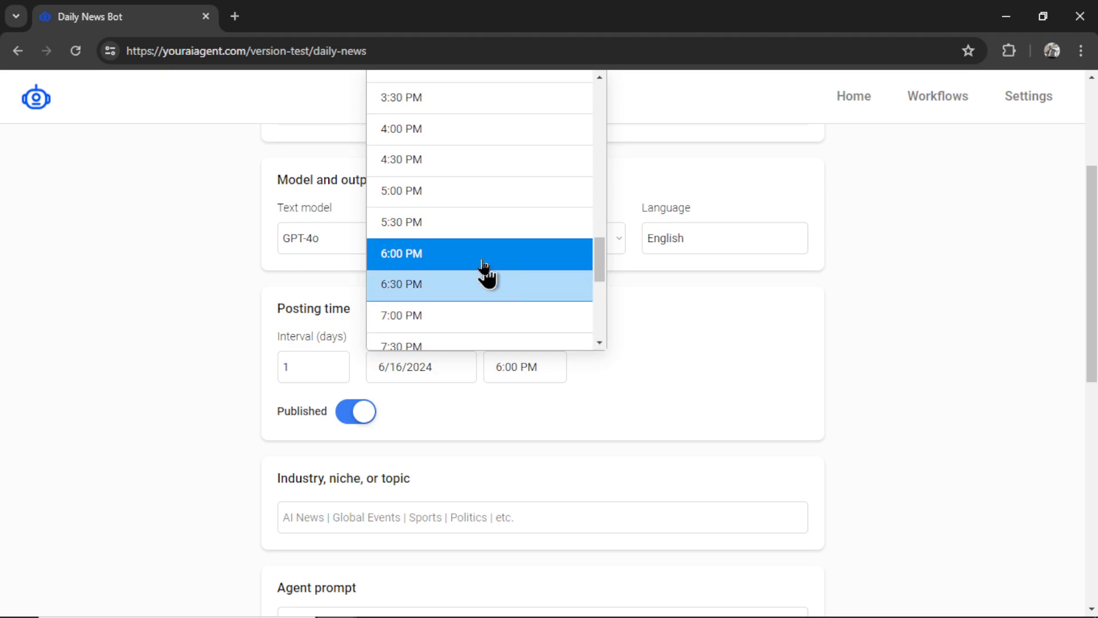
click(401, 191)
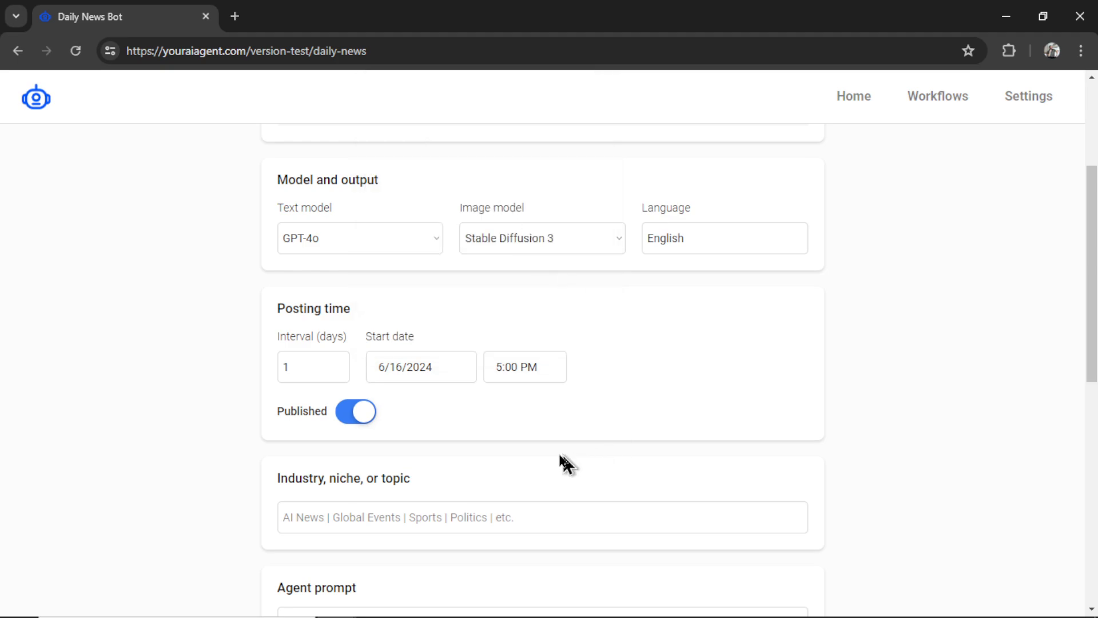
mouse_move(274, 488)
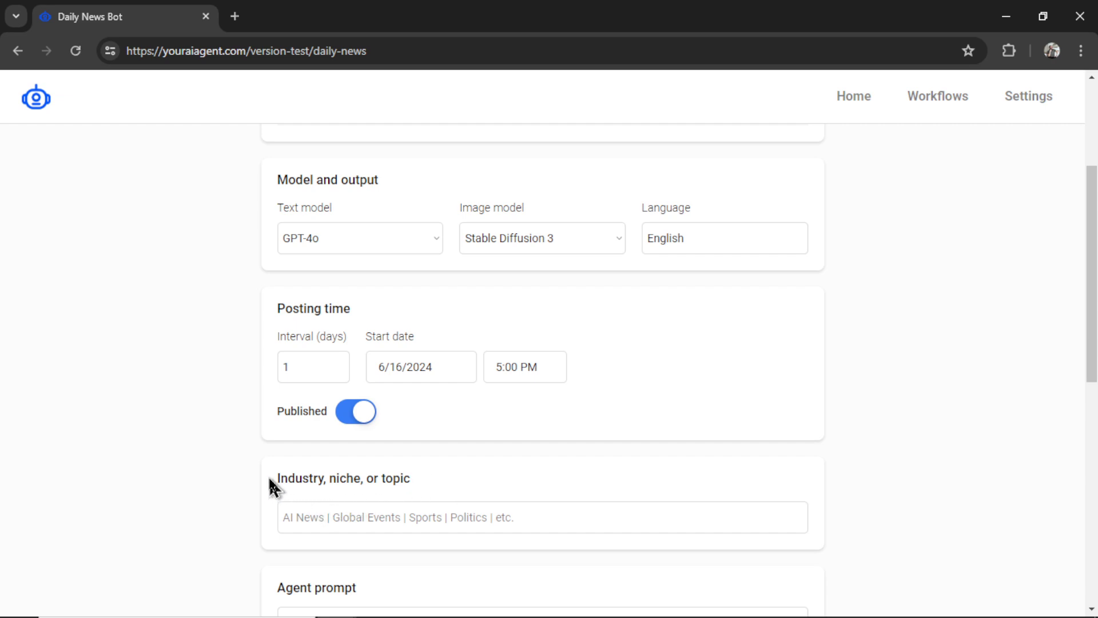
mouse_move(469, 430)
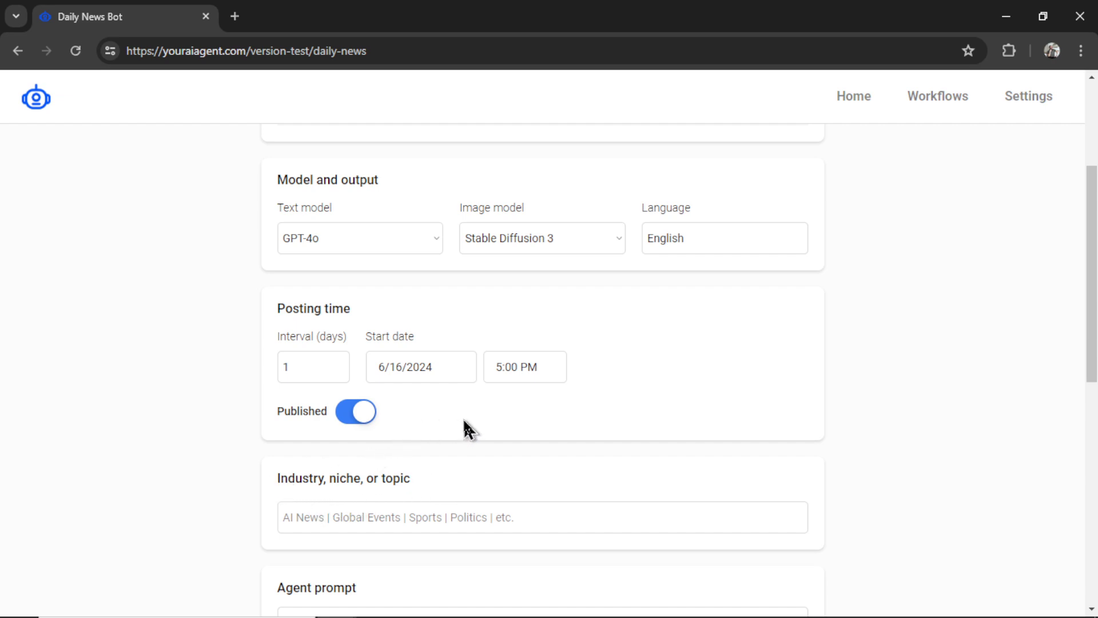
mouse_move(389, 427)
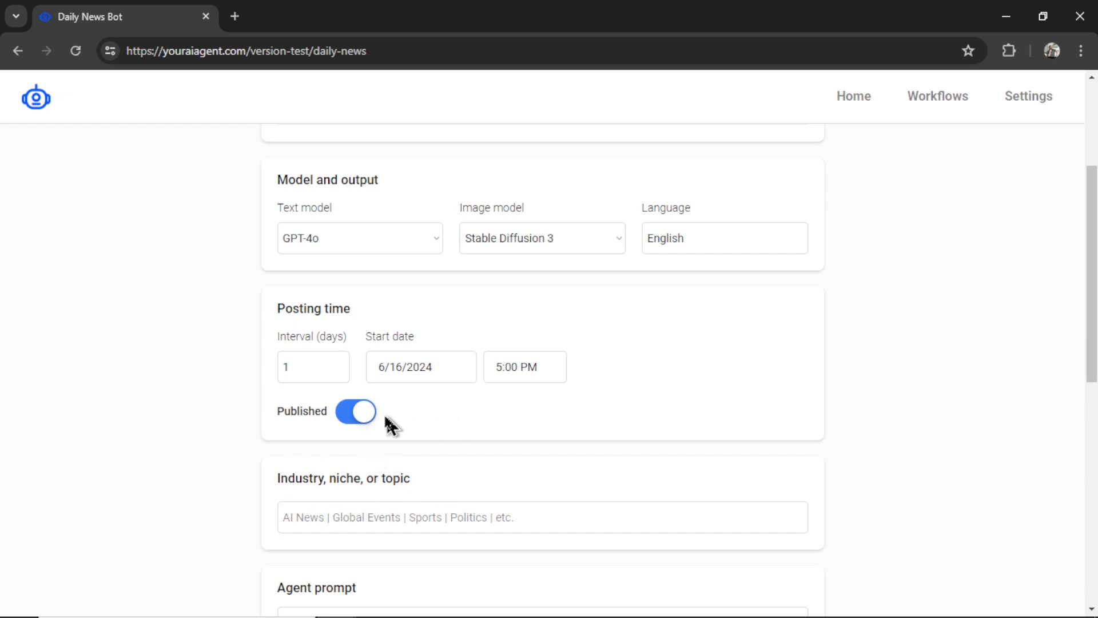
click(356, 411)
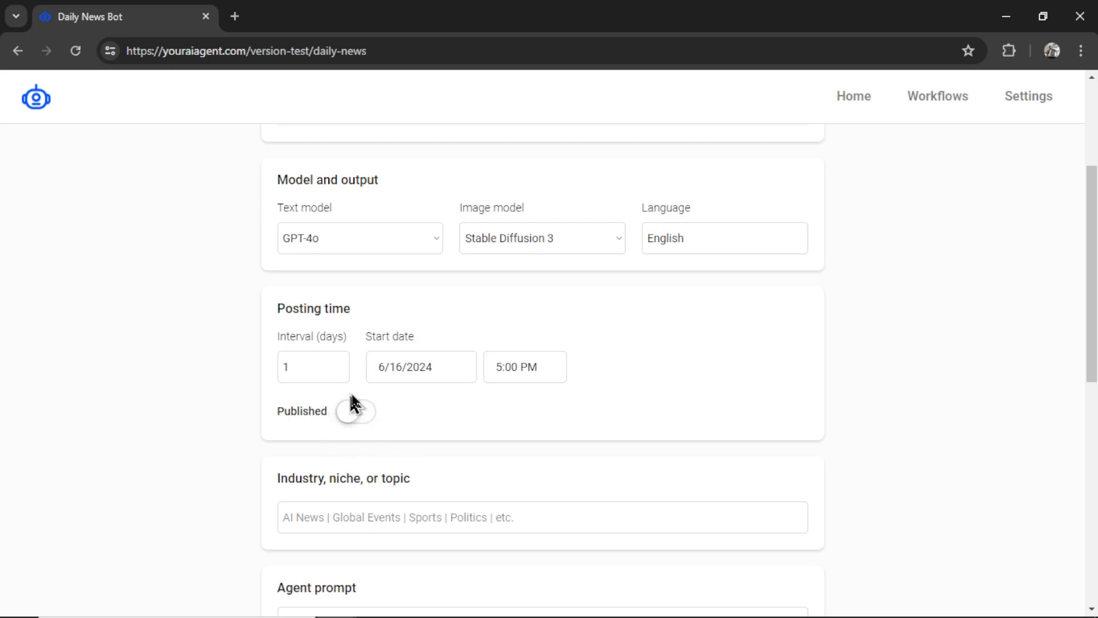
mouse_move(417, 438)
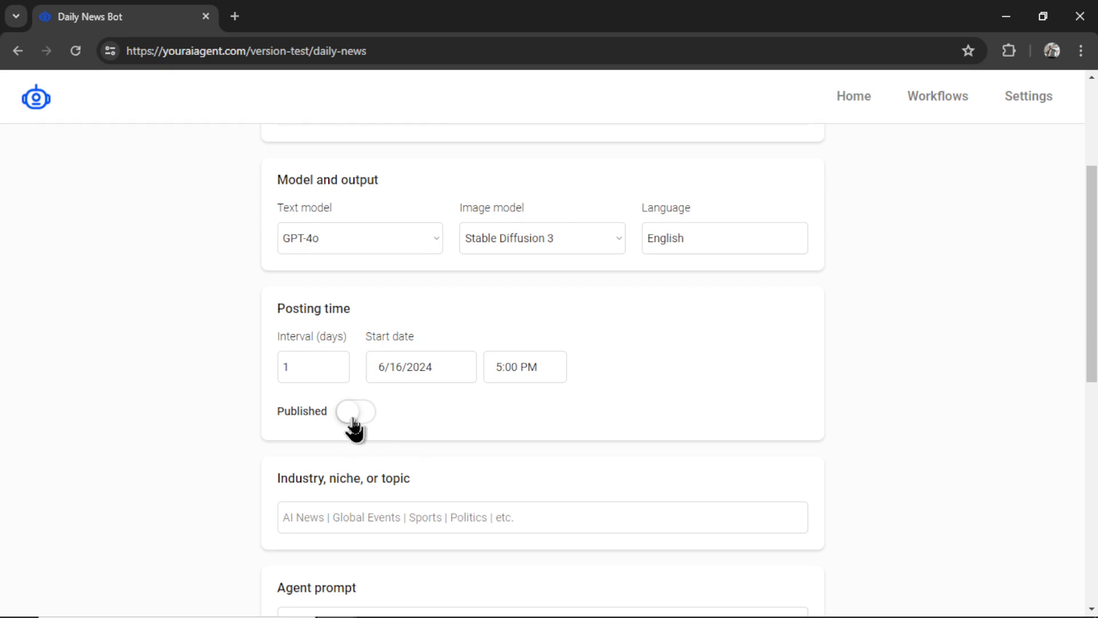
- Switch publishing back on and set the industry topic to Crypto
click(354, 411)
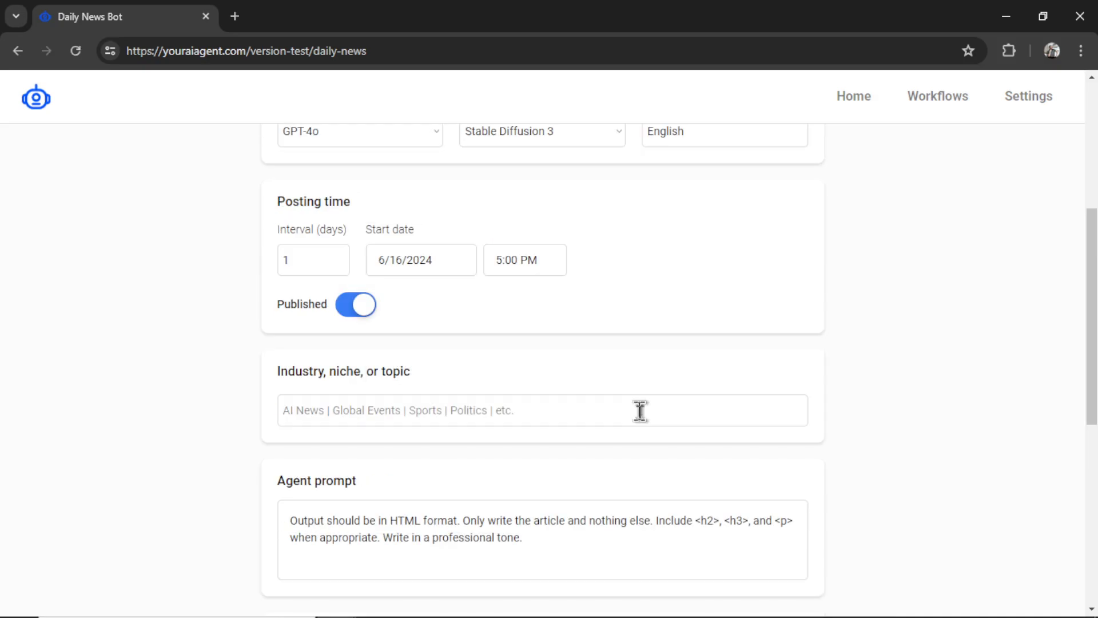
mouse_move(571, 408)
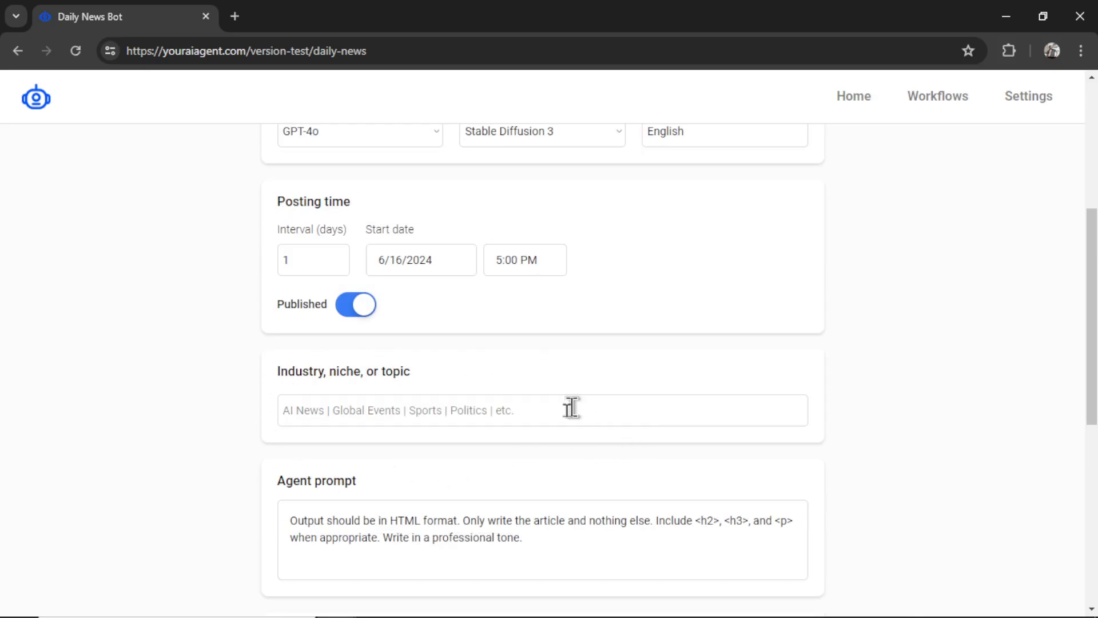
mouse_move(568, 414)
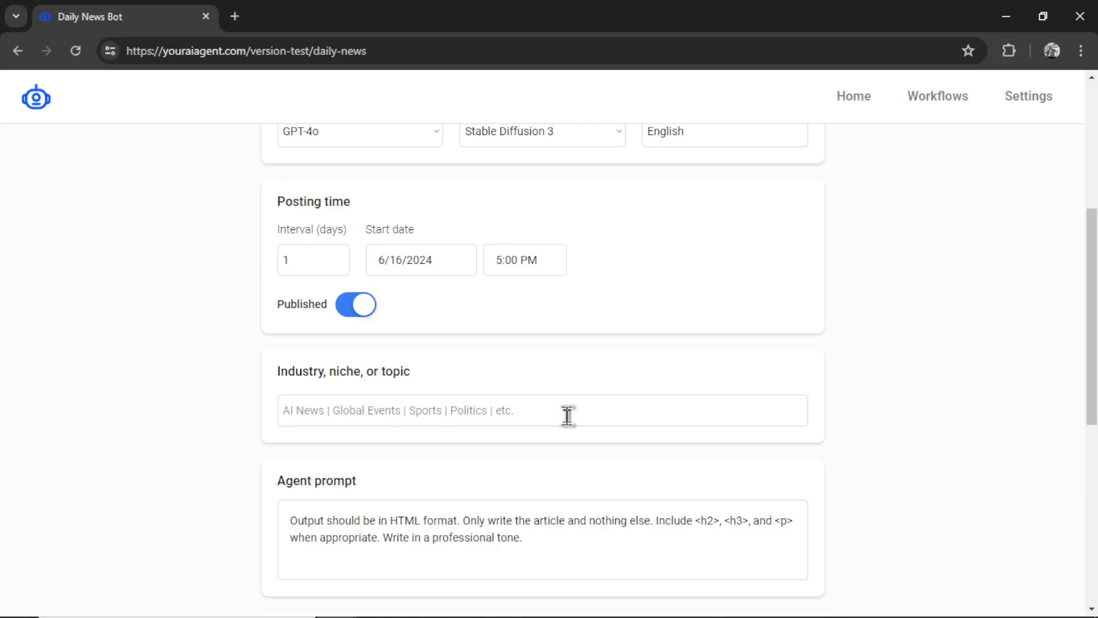
mouse_move(633, 439)
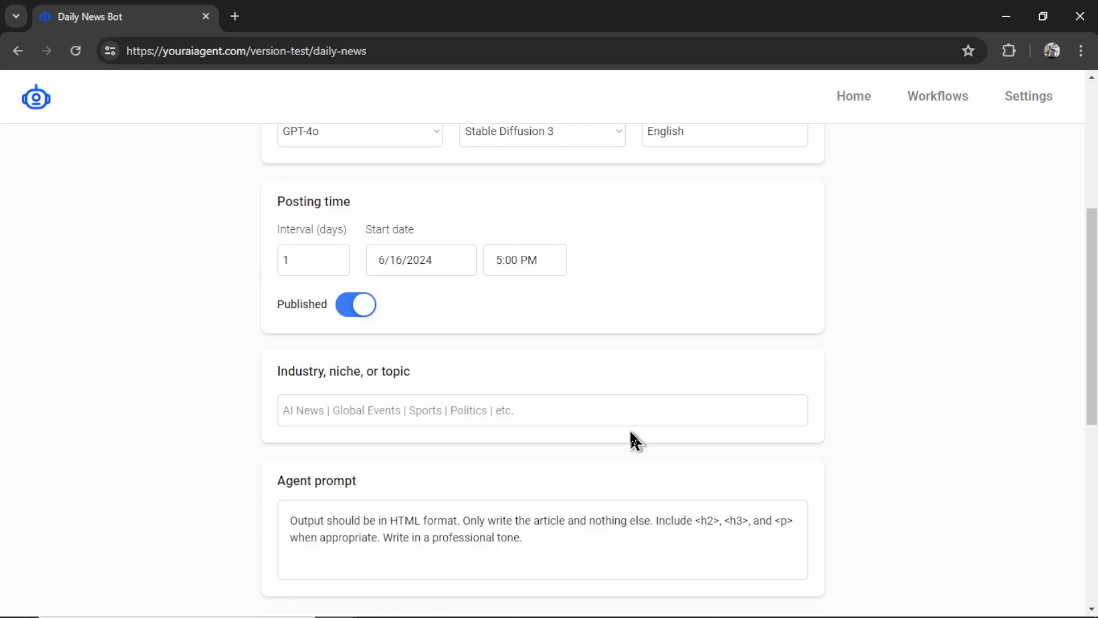
text(Crypto)
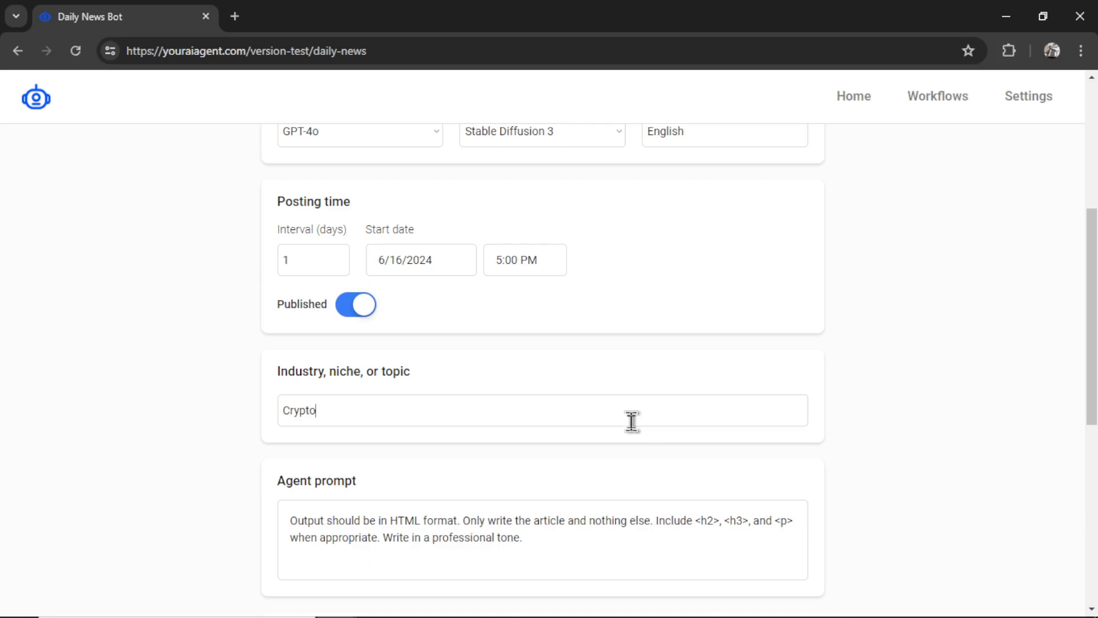
scroll(down, 3)
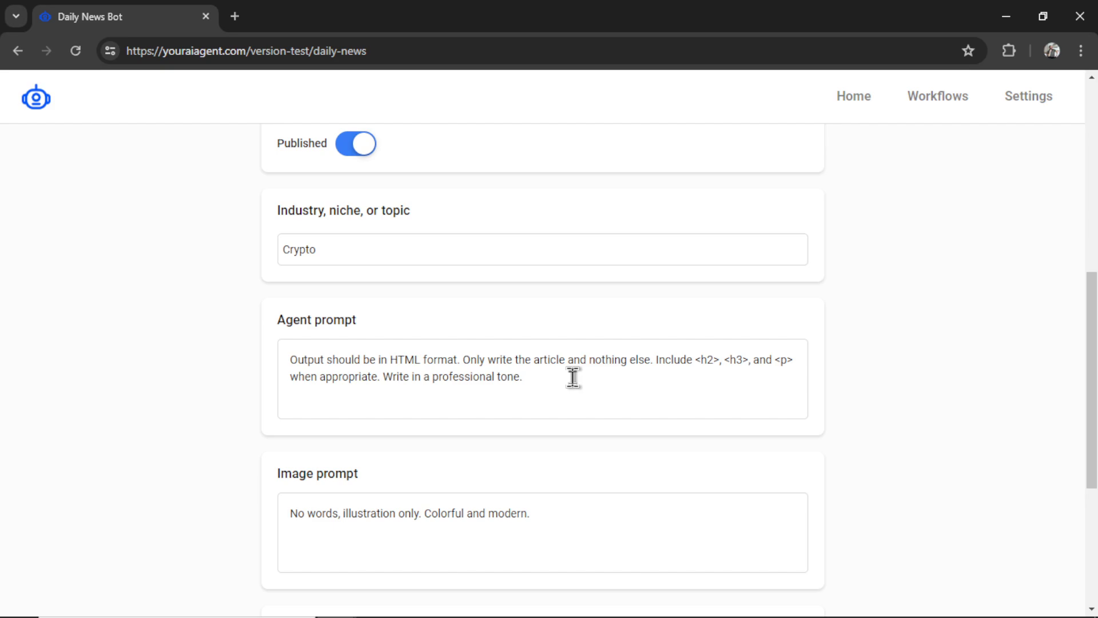
- Review the agent prompt's professional tone and HTML format instructions and the image prompt
click(521, 376)
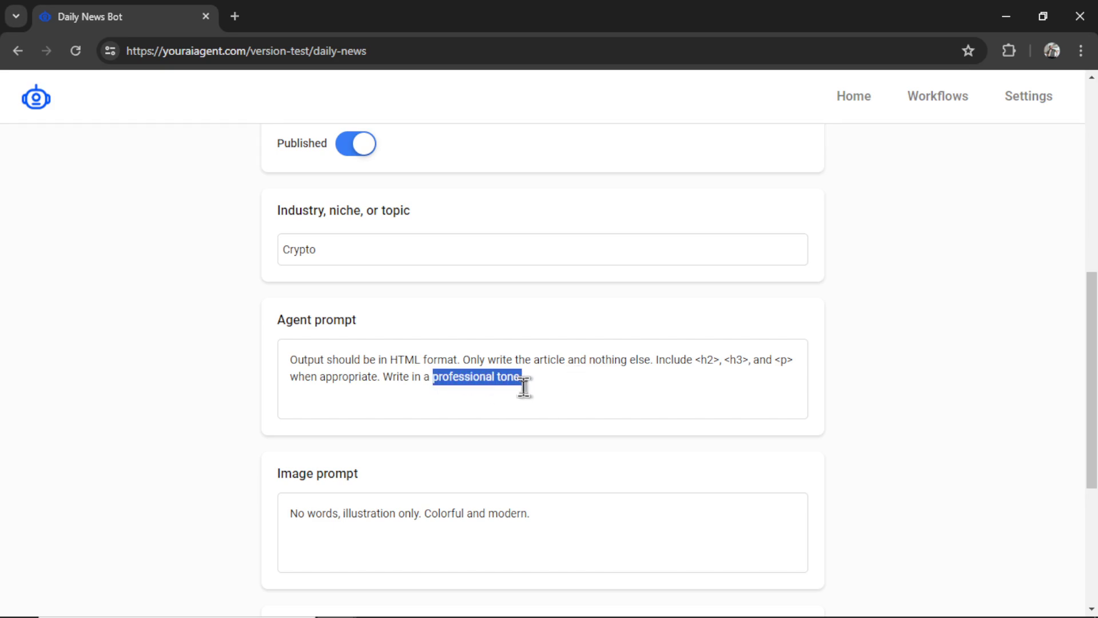
click(280, 370)
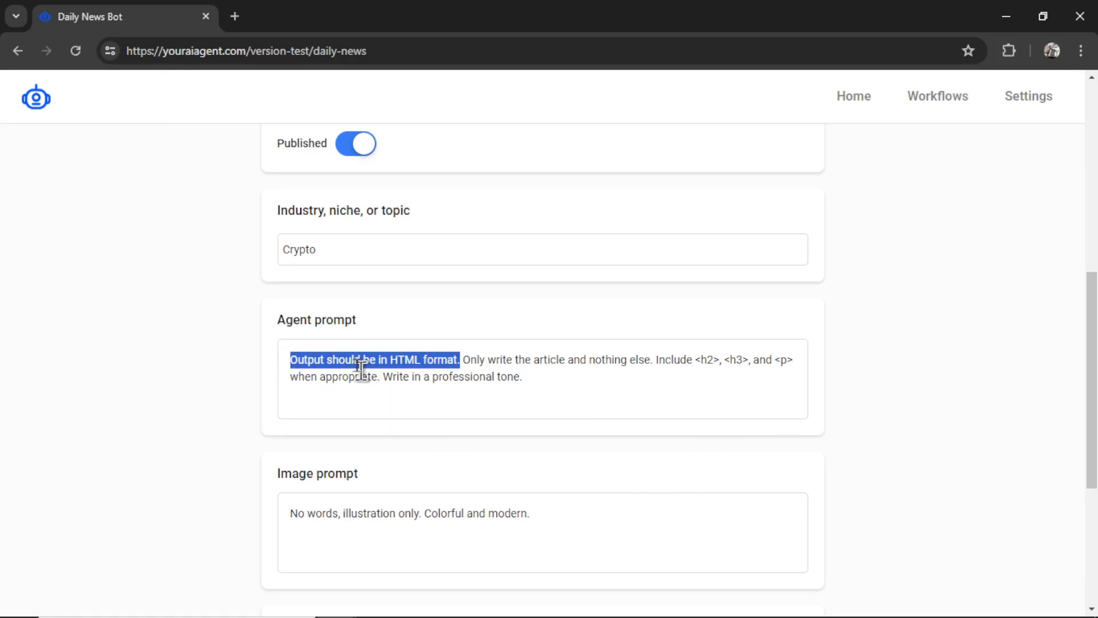
mouse_move(593, 397)
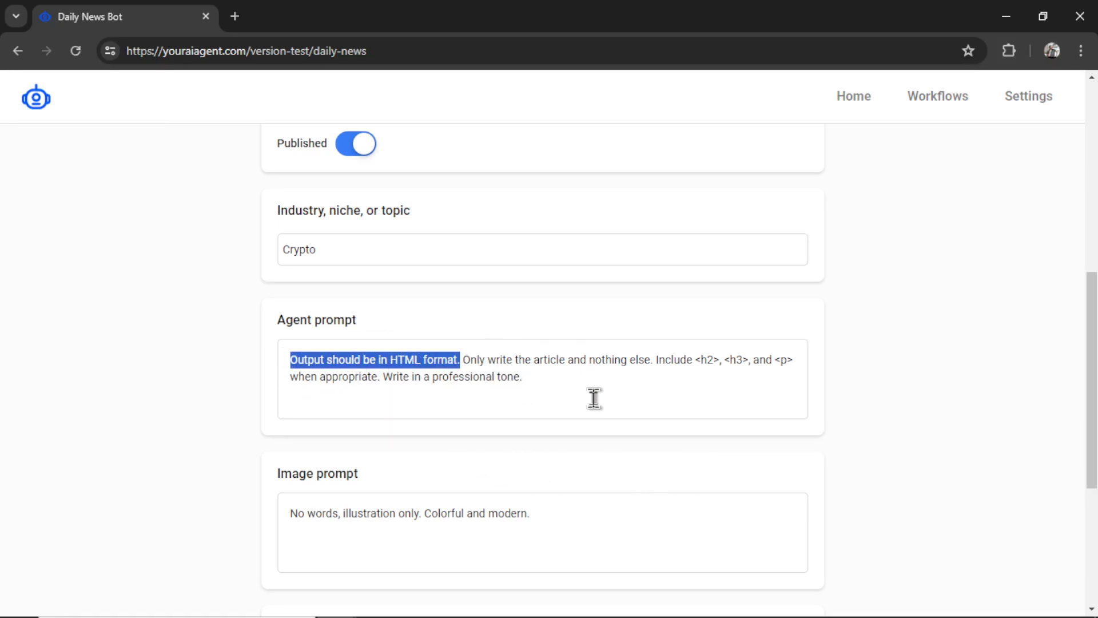
scroll(down, 3)
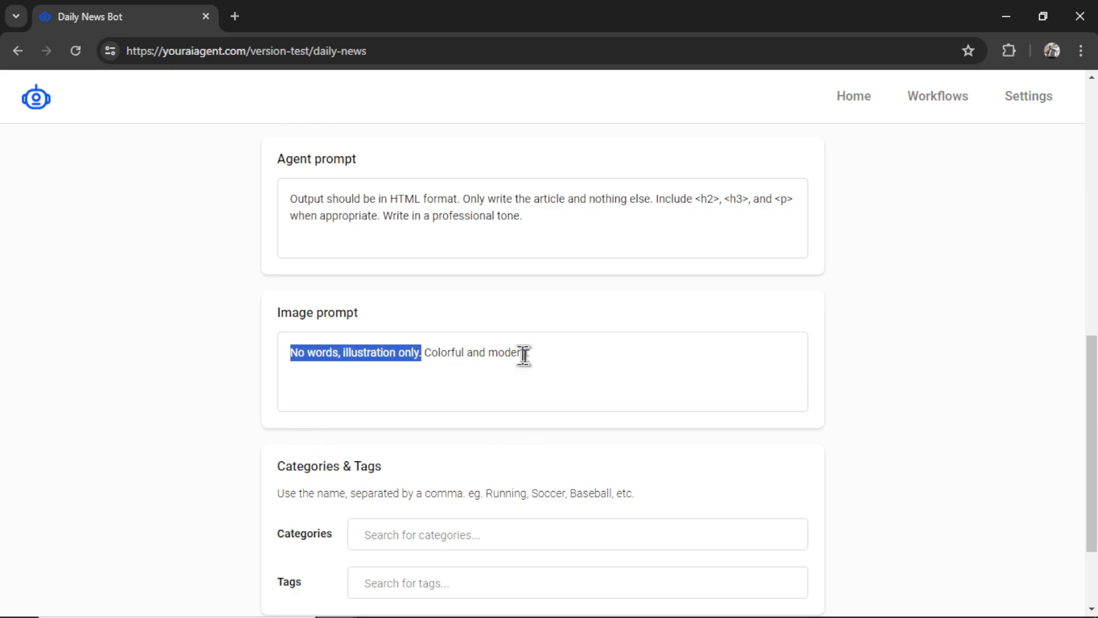
- Assign the love and test categories and the bags tag to the bot's posts
scroll(down, 3)
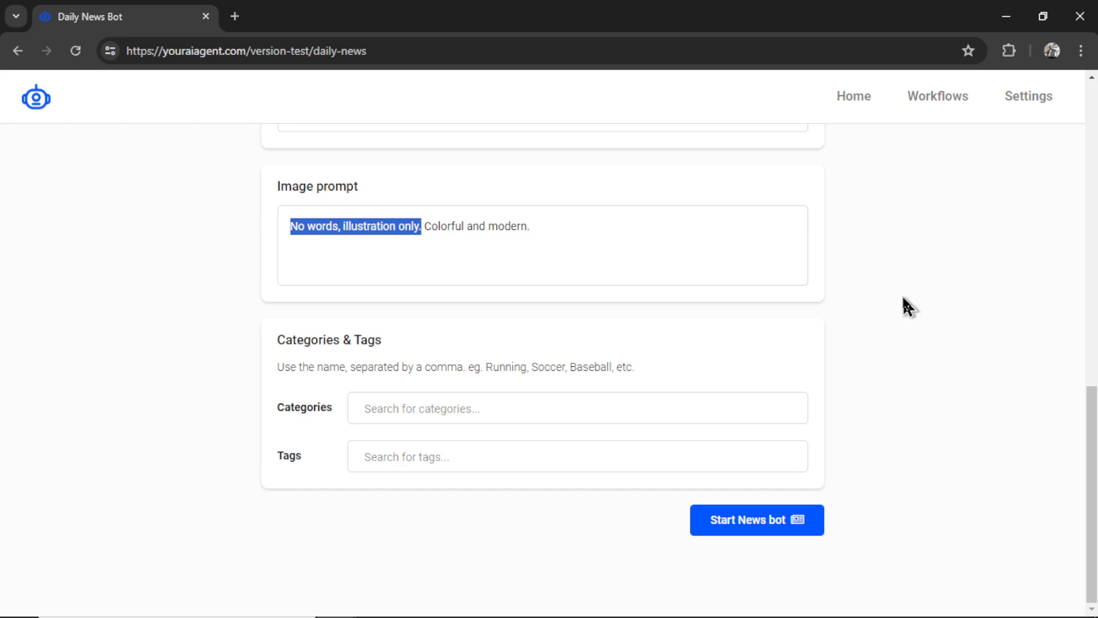
mouse_move(694, 475)
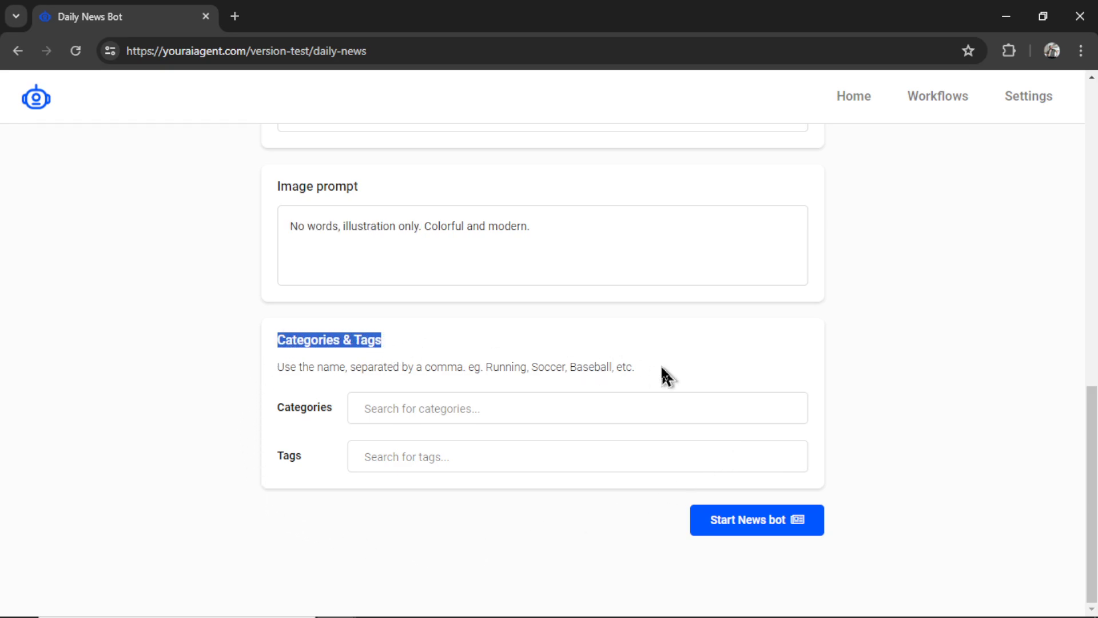
mouse_move(247, 350)
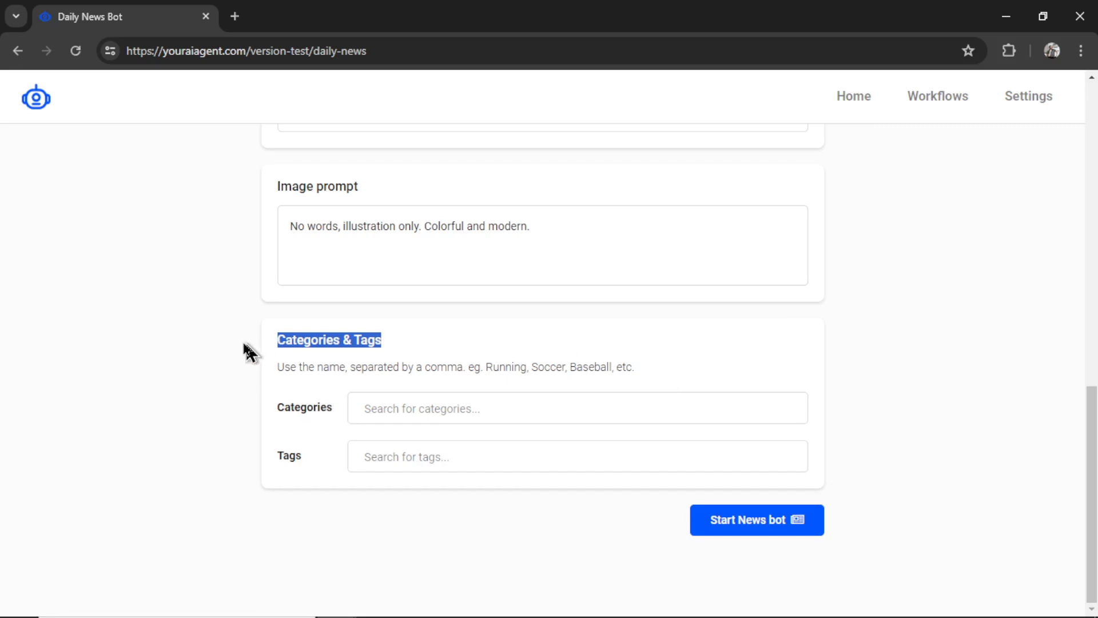
mouse_move(266, 432)
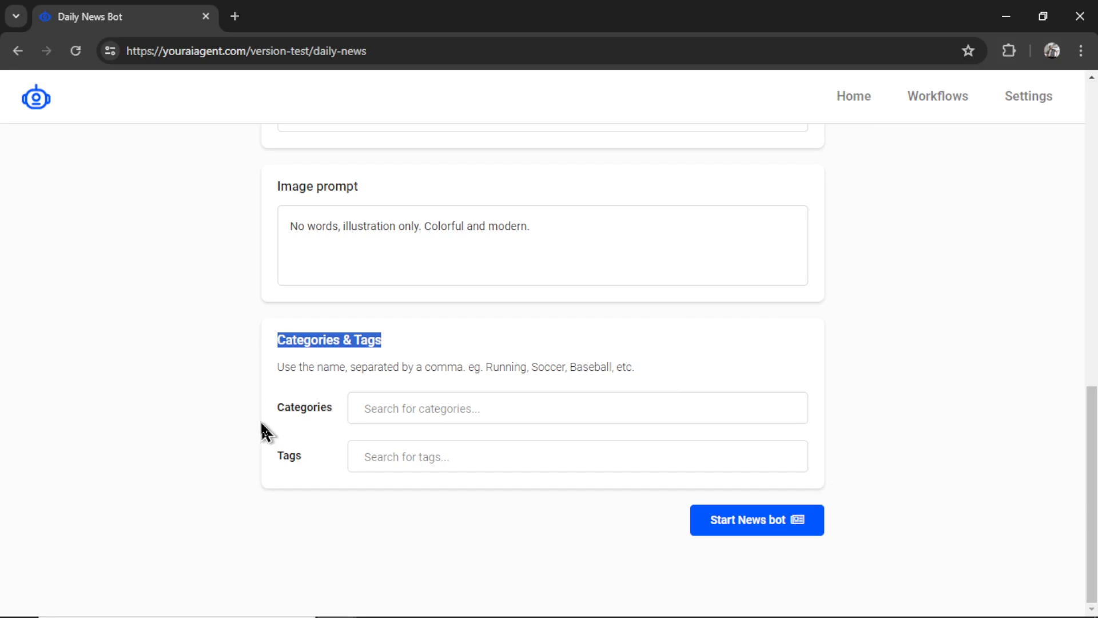
mouse_move(590, 488)
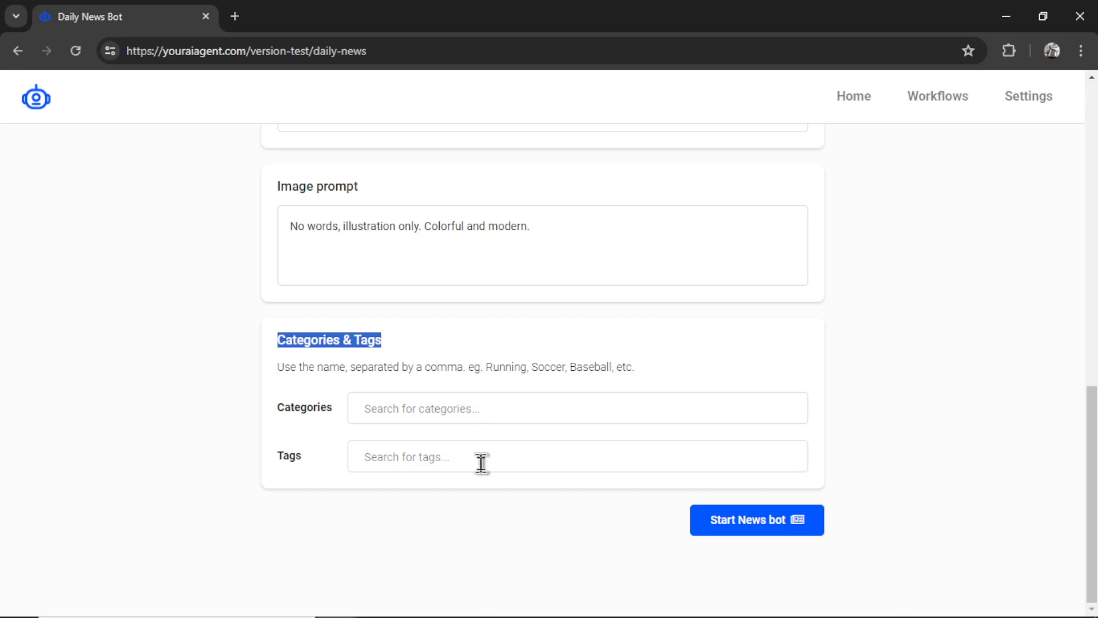
mouse_move(607, 408)
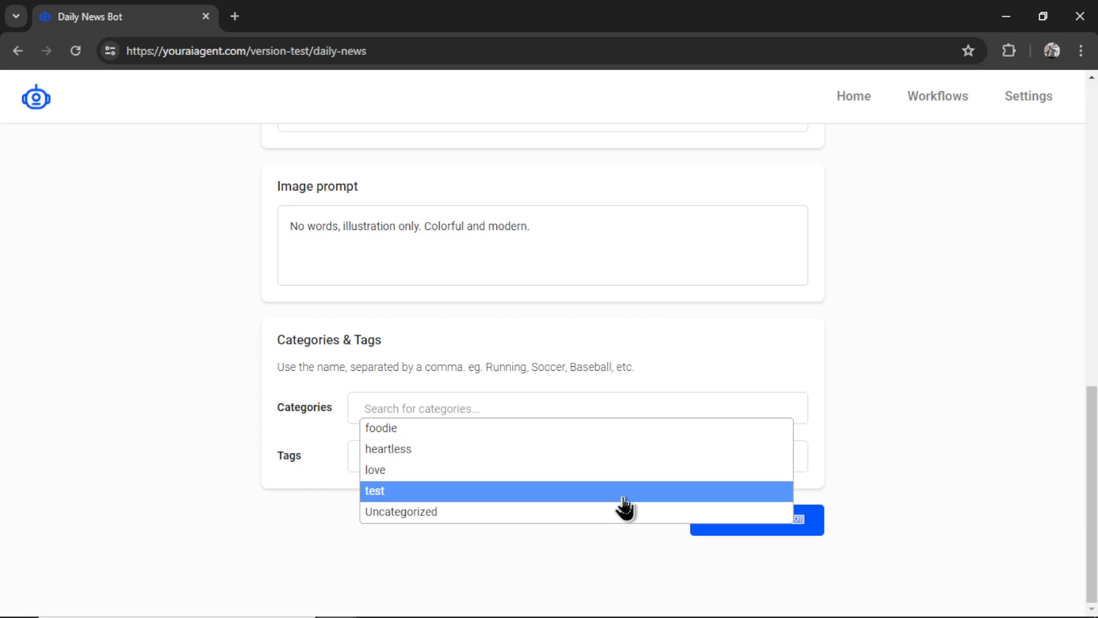
mouse_move(534, 552)
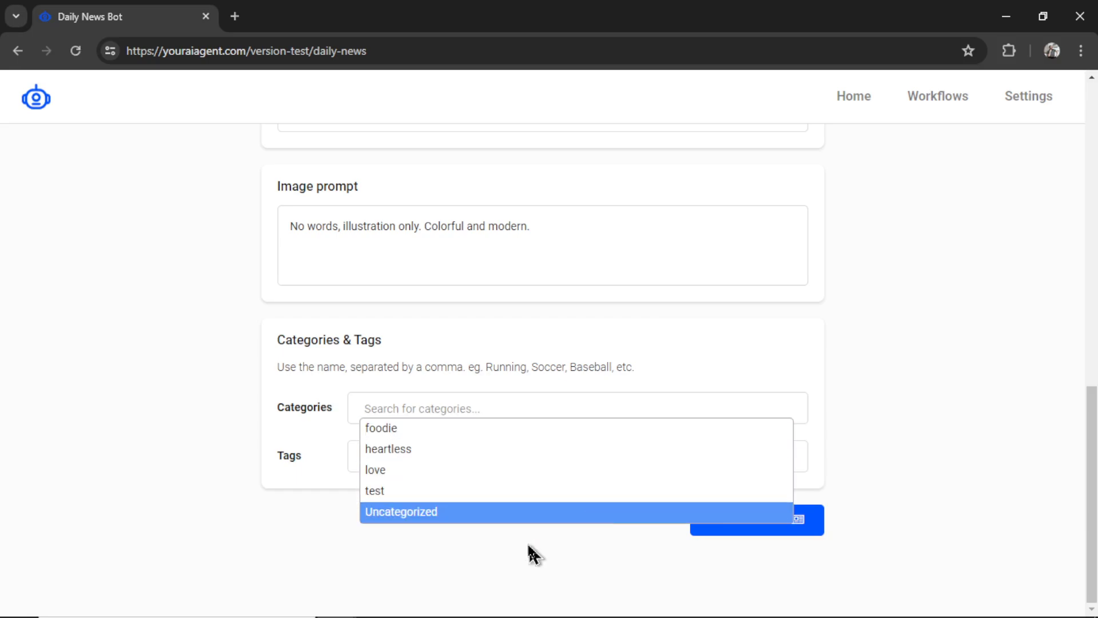
mouse_move(474, 474)
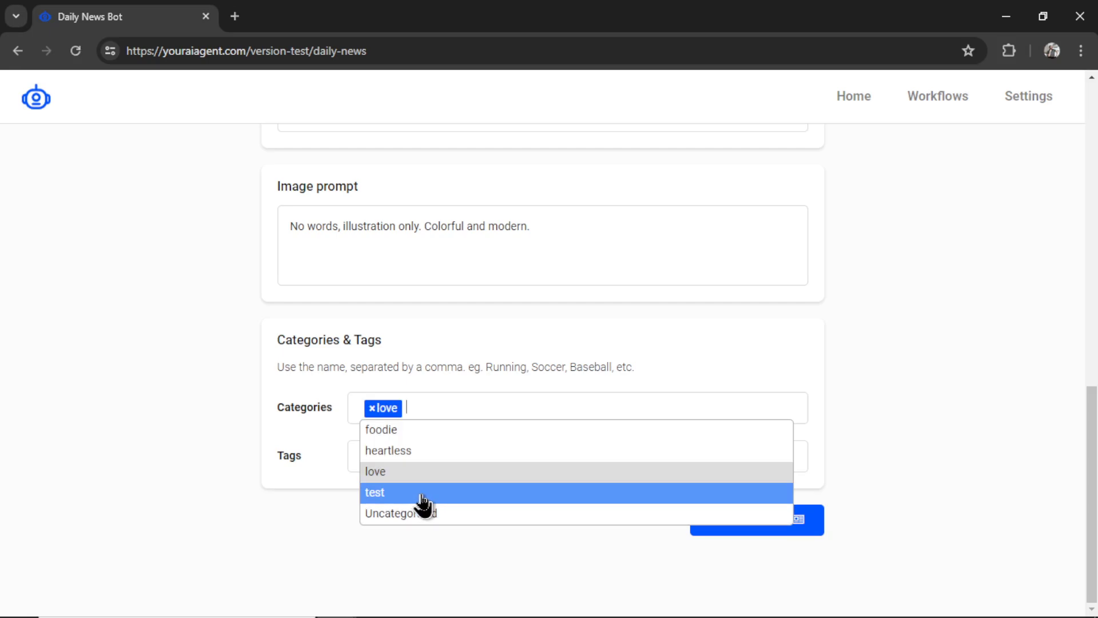
click(376, 491)
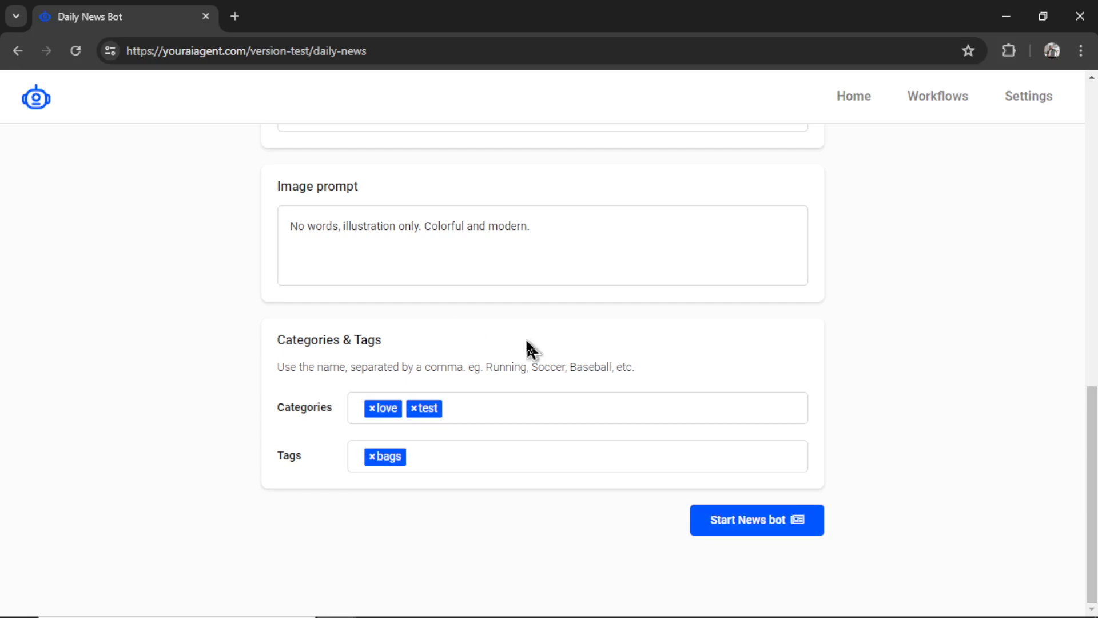
mouse_move(221, 571)
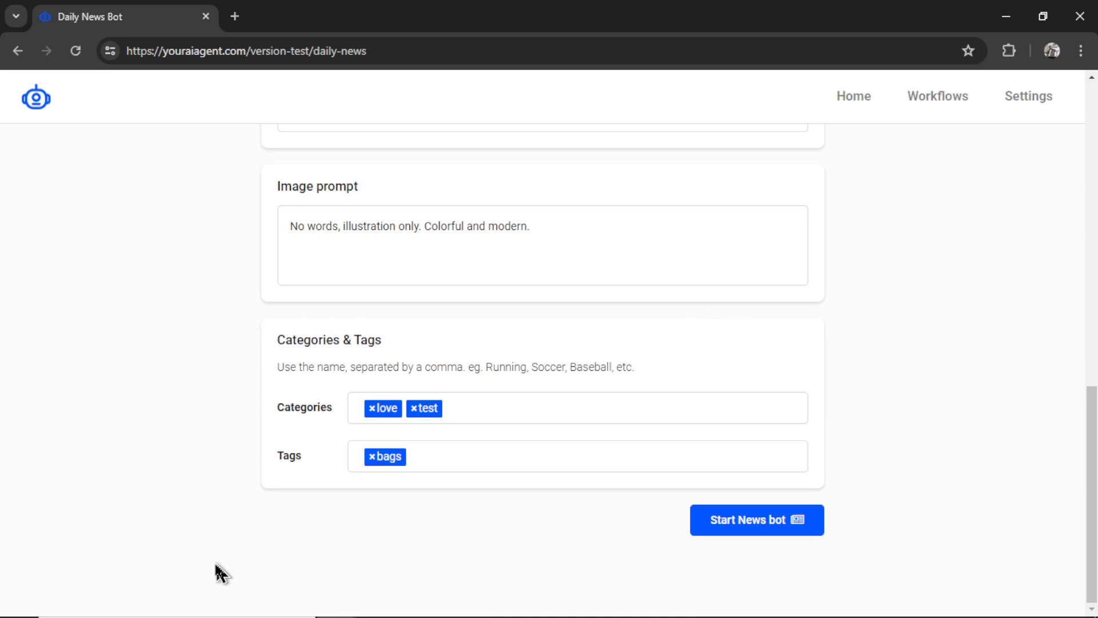
mouse_move(671, 340)
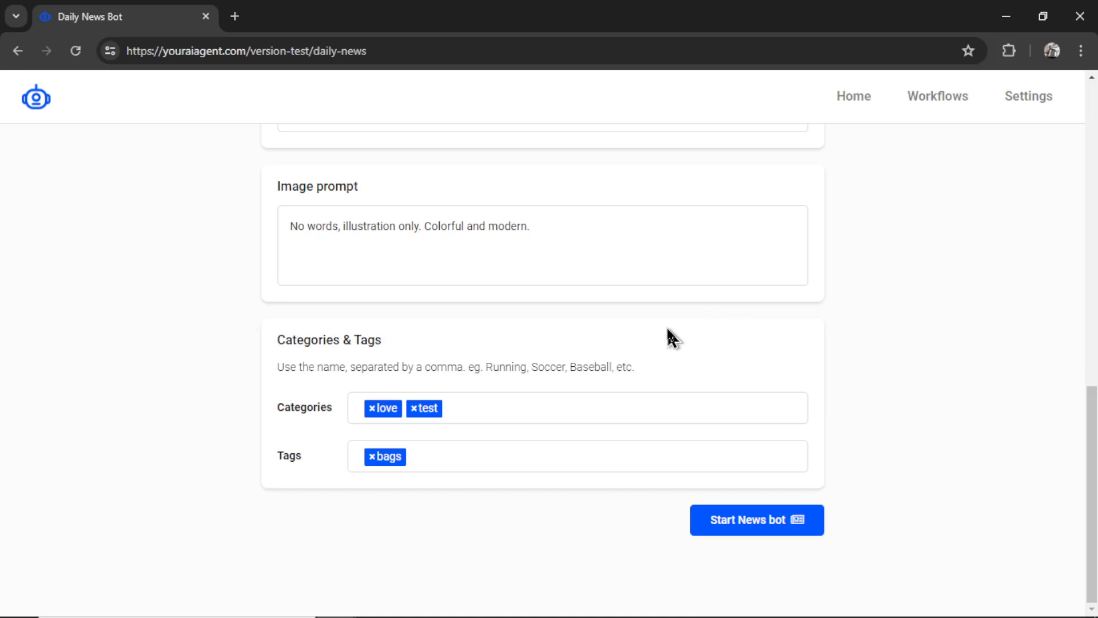
mouse_move(1016, 401)
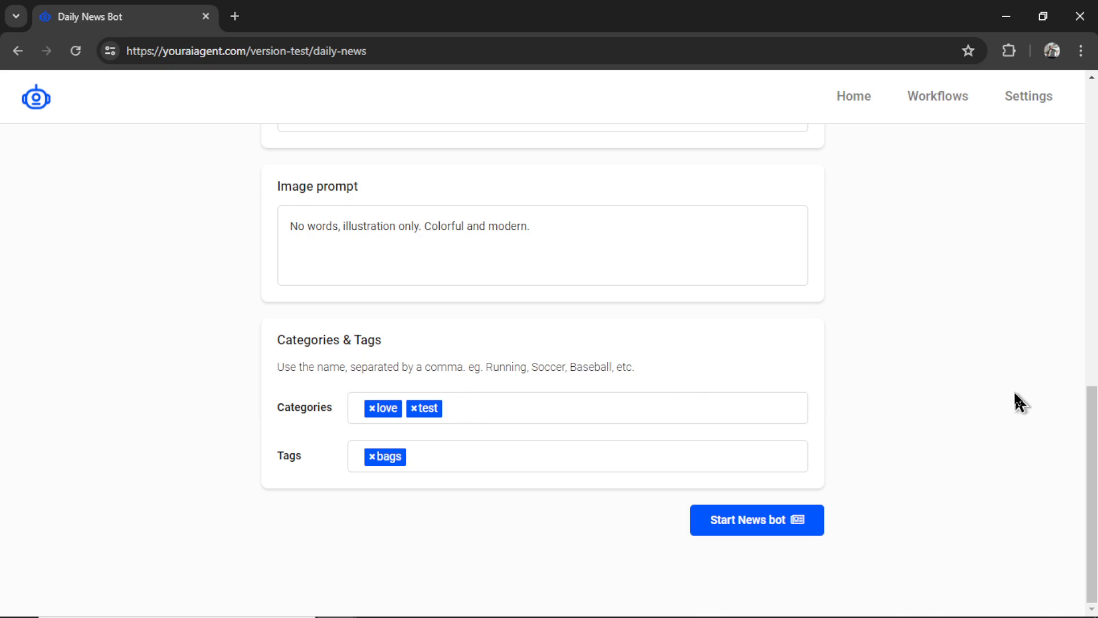
mouse_move(520, 438)
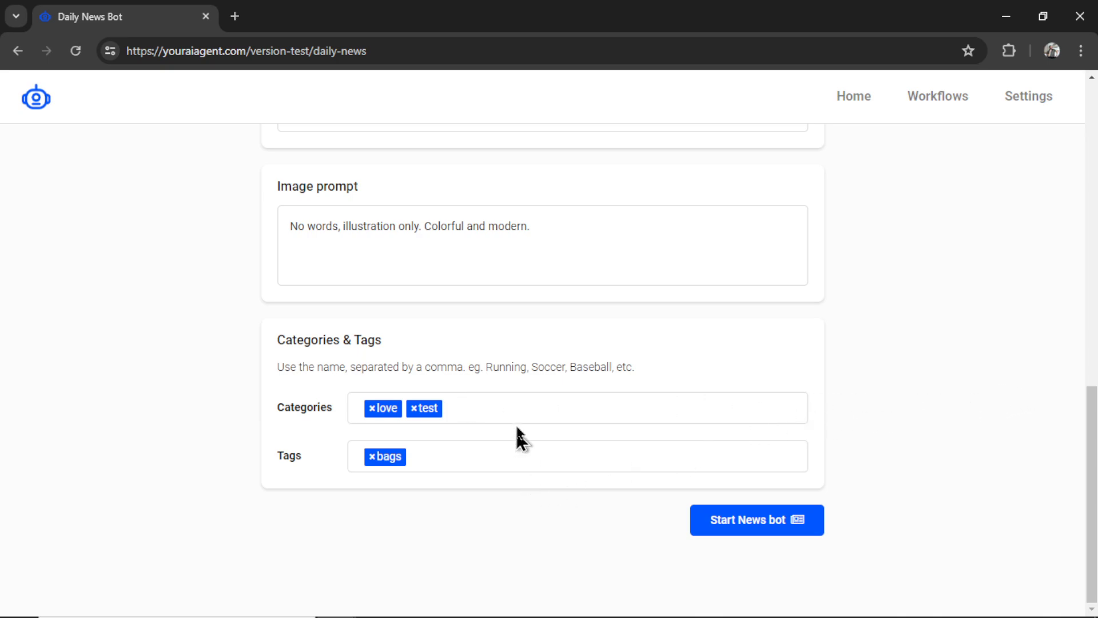
mouse_move(756, 519)
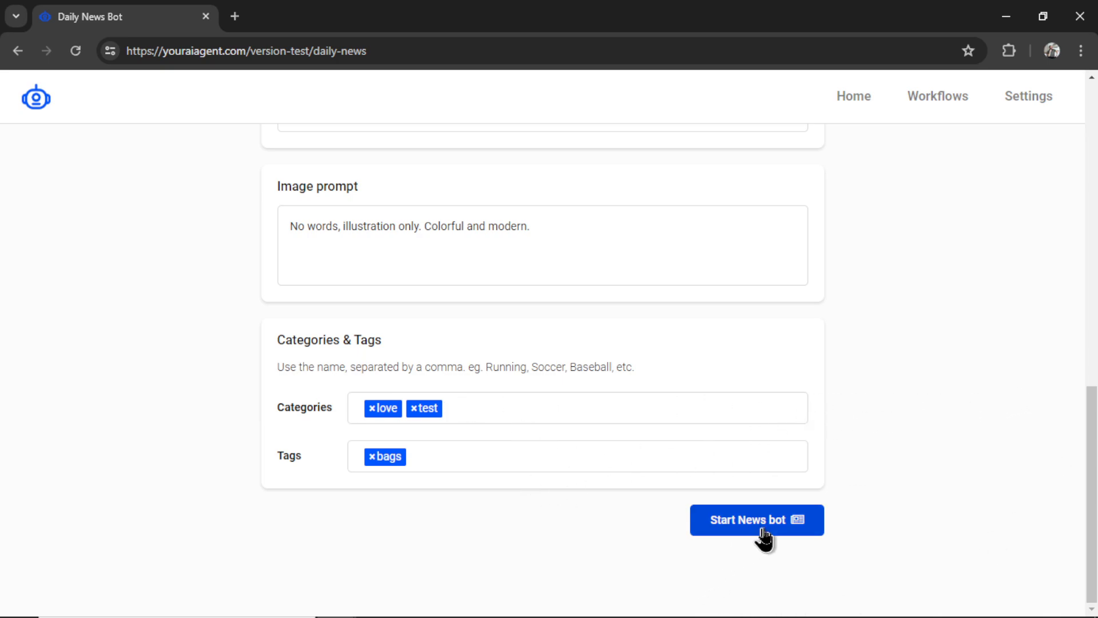
- Start the news bot and filter Workflows to Daily News, showing Daily News Bot #1
click(756, 520)
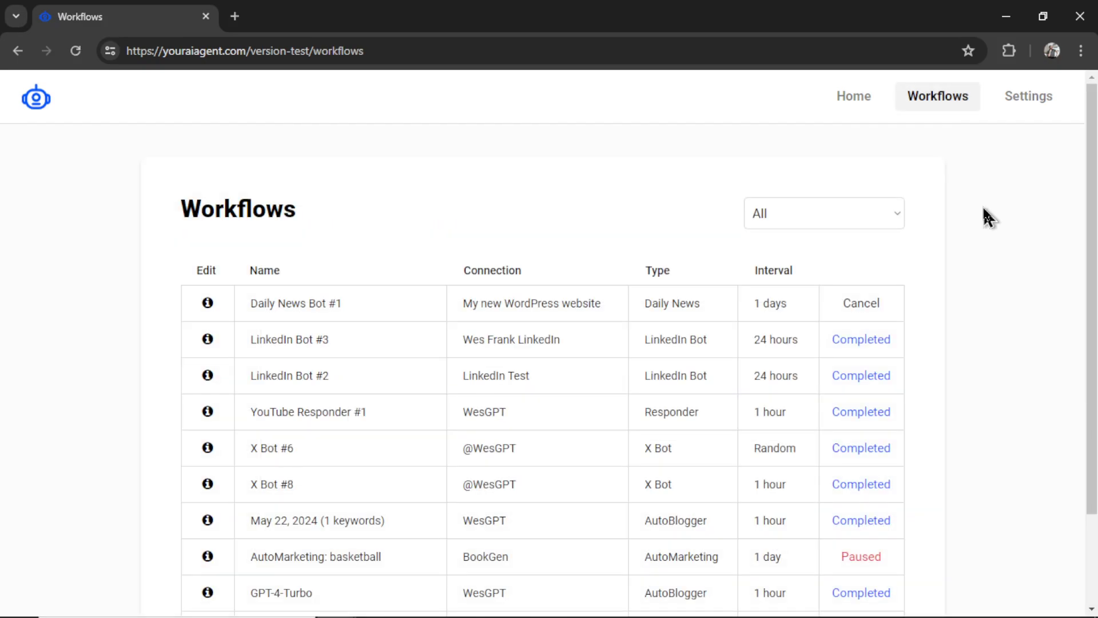
mouse_move(987, 267)
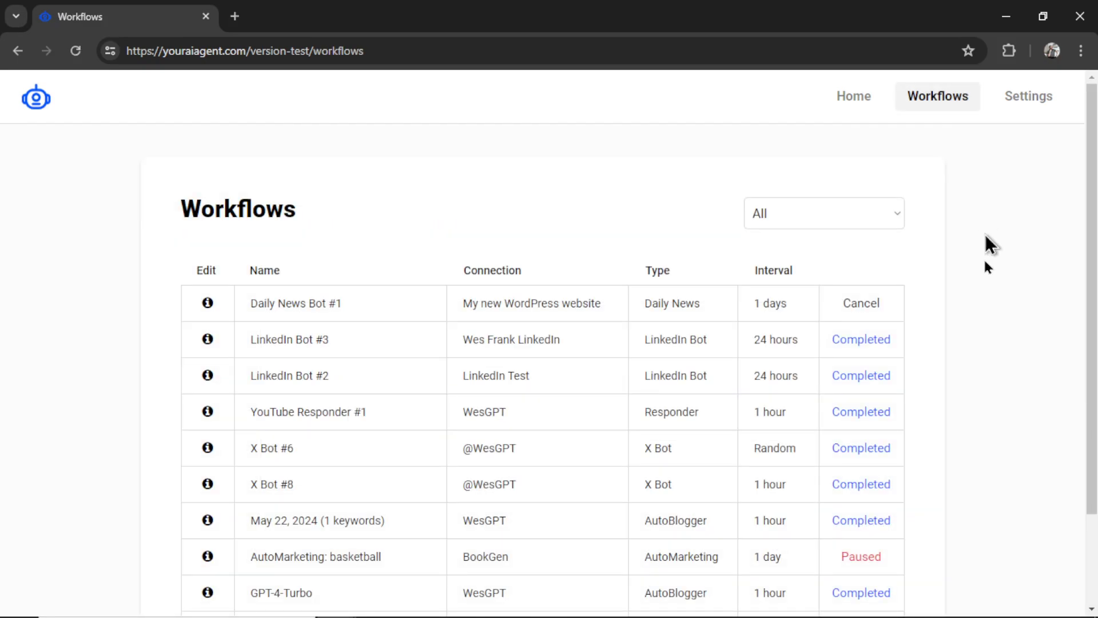
mouse_move(860, 303)
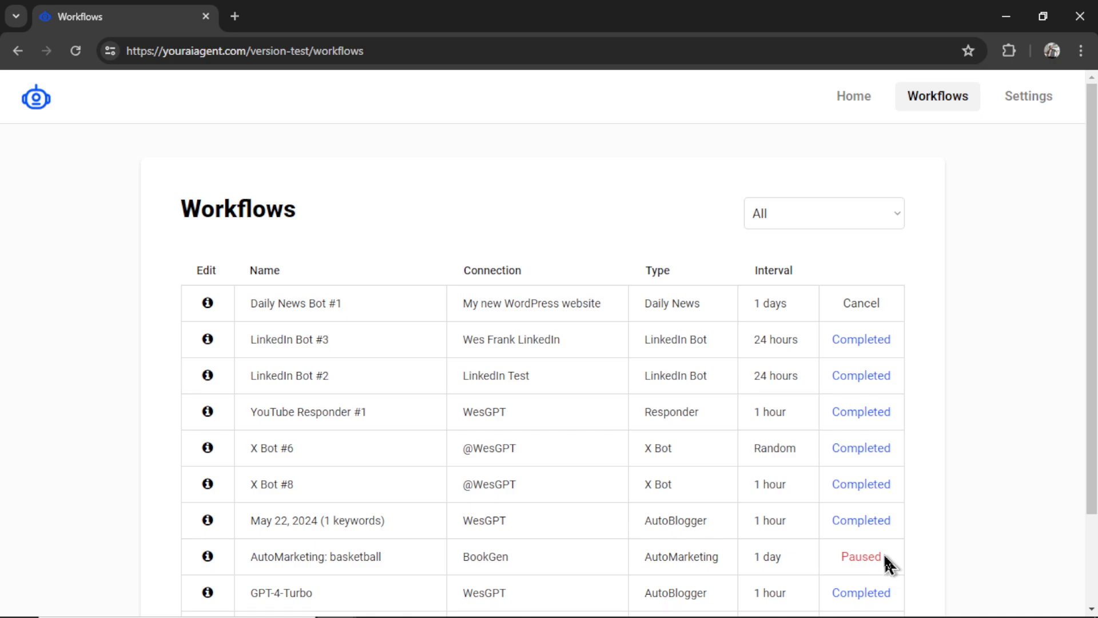
mouse_move(706, 340)
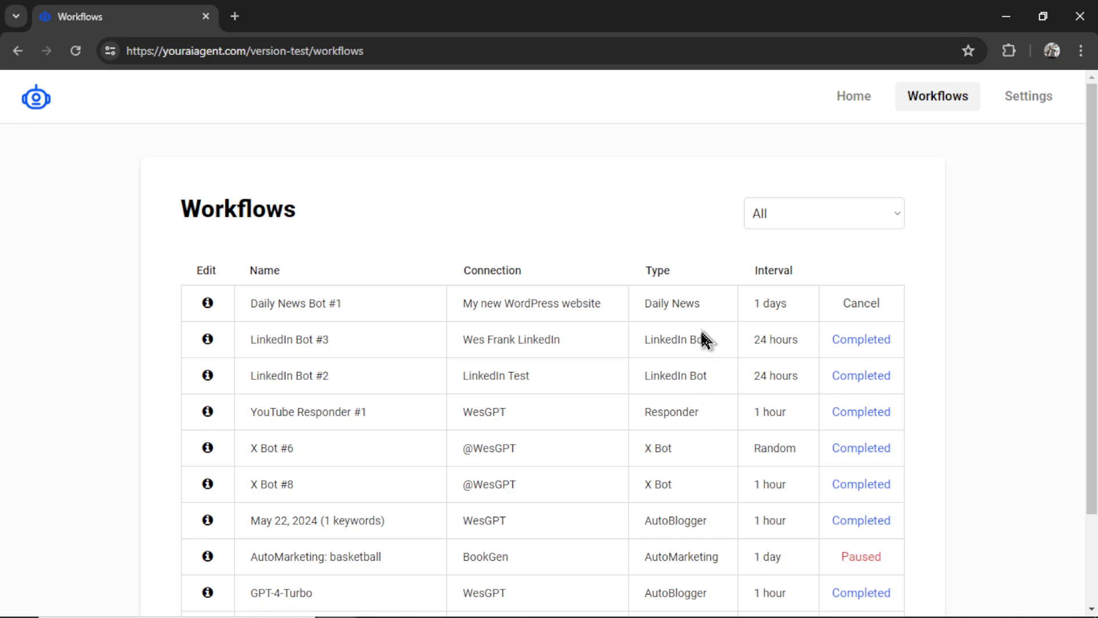
mouse_move(793, 314)
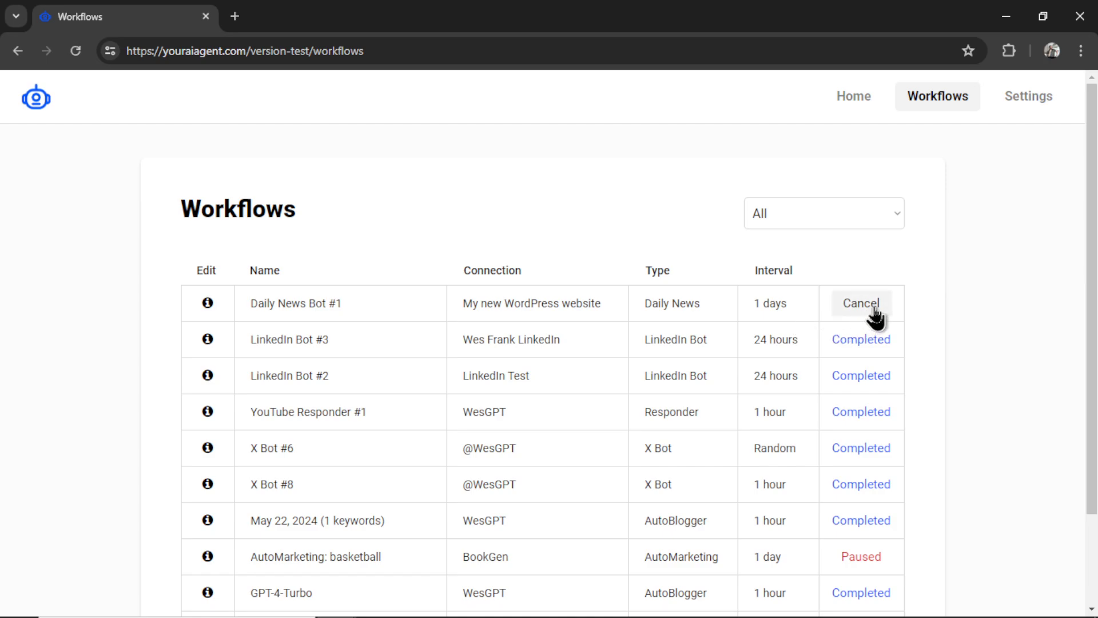
mouse_move(394, 310)
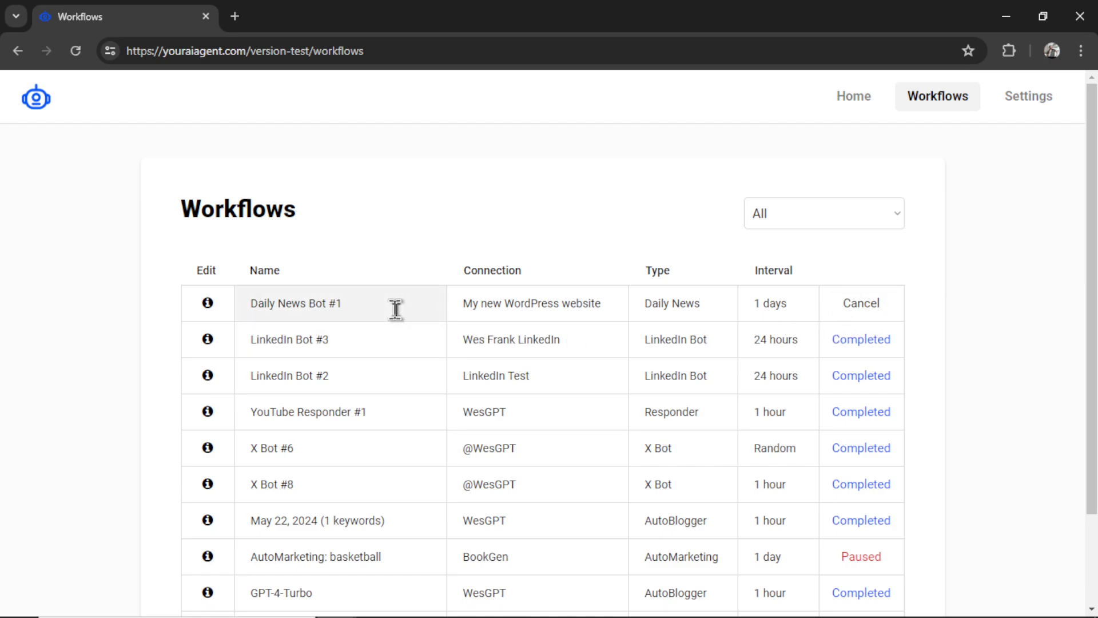
click(823, 213)
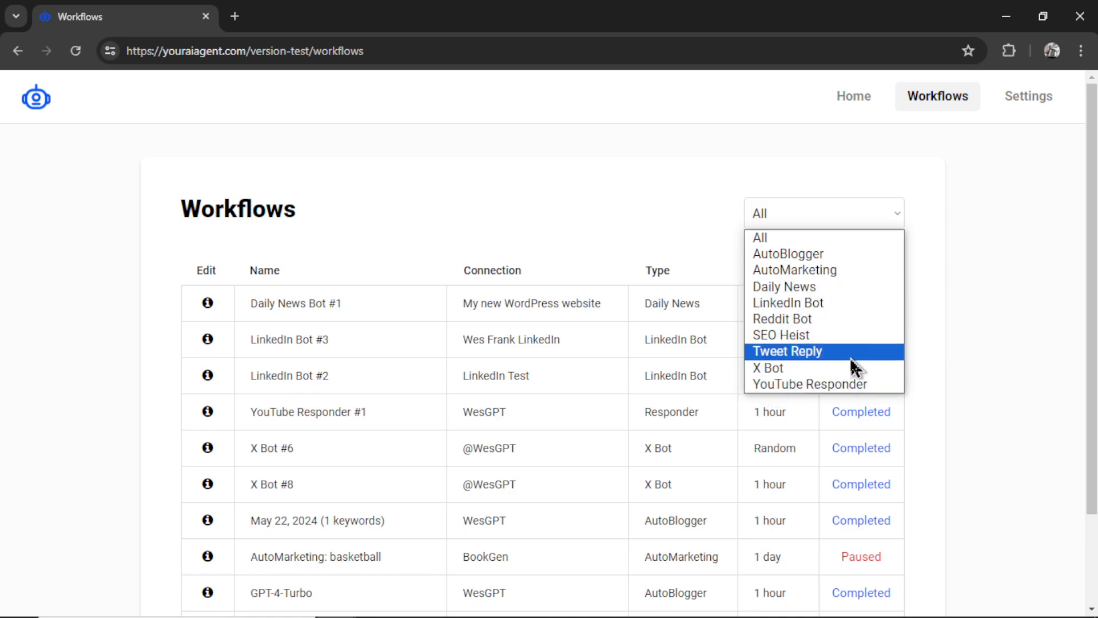
click(785, 286)
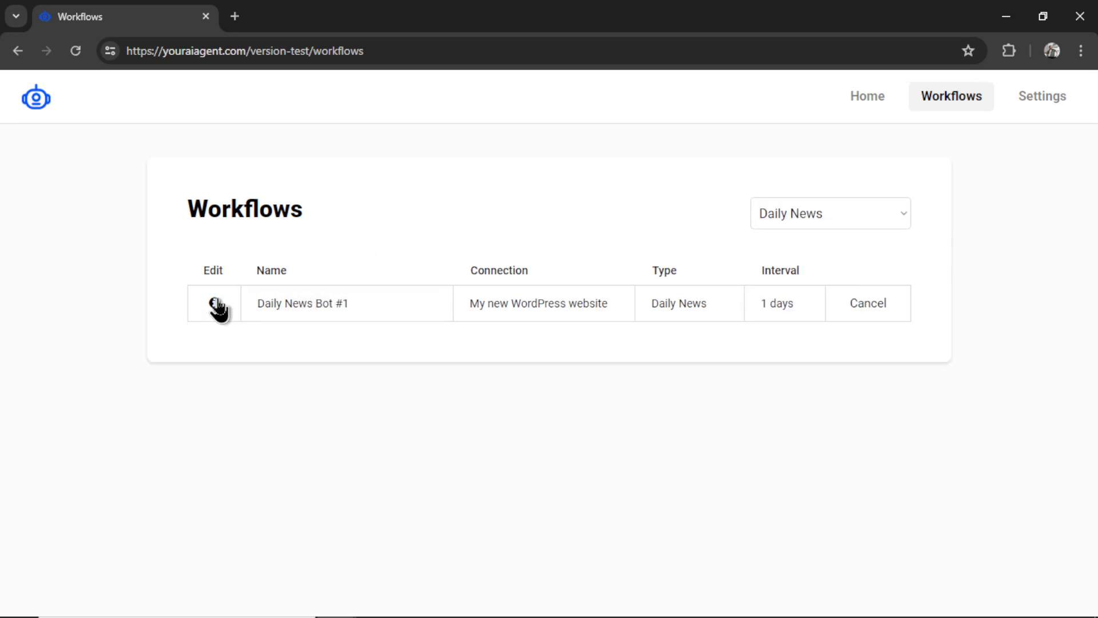
click(217, 303)
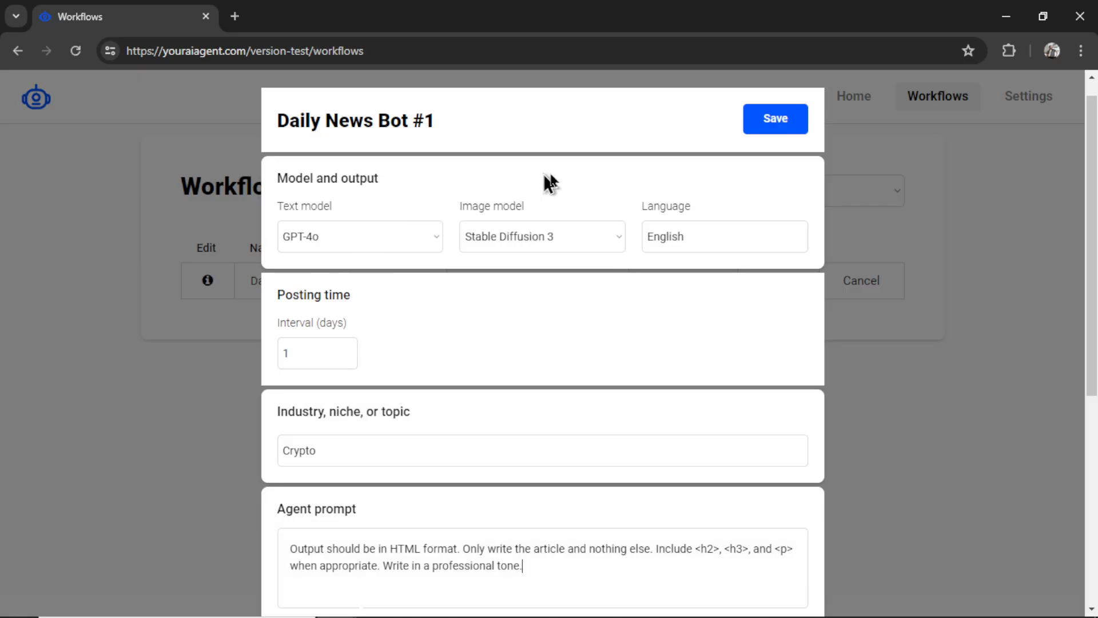
mouse_move(683, 392)
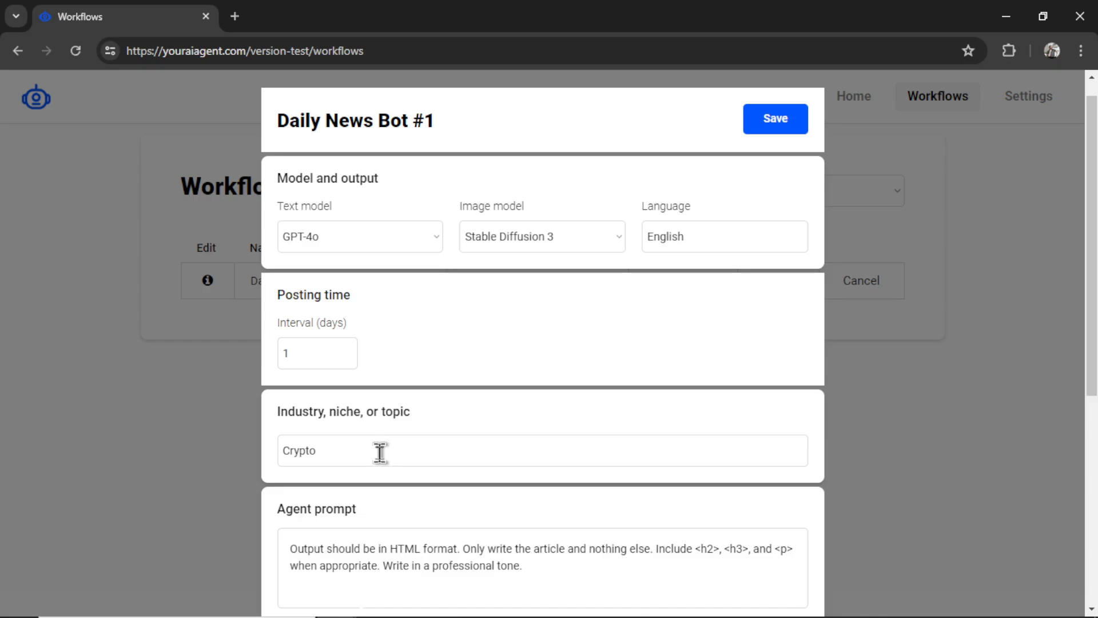
mouse_move(574, 567)
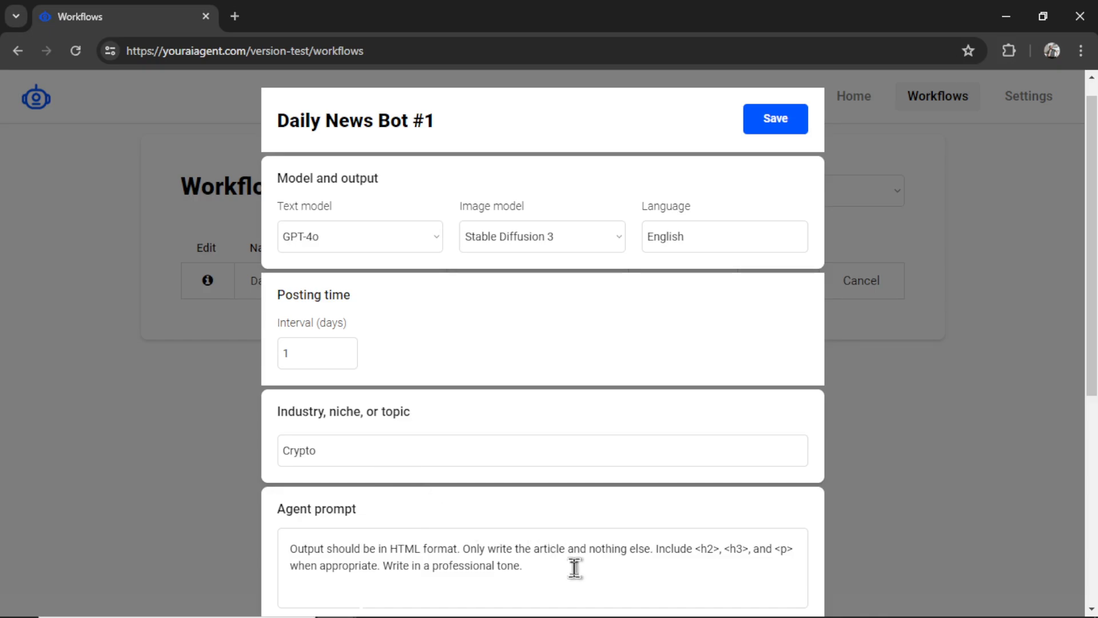
scroll(down, 3)
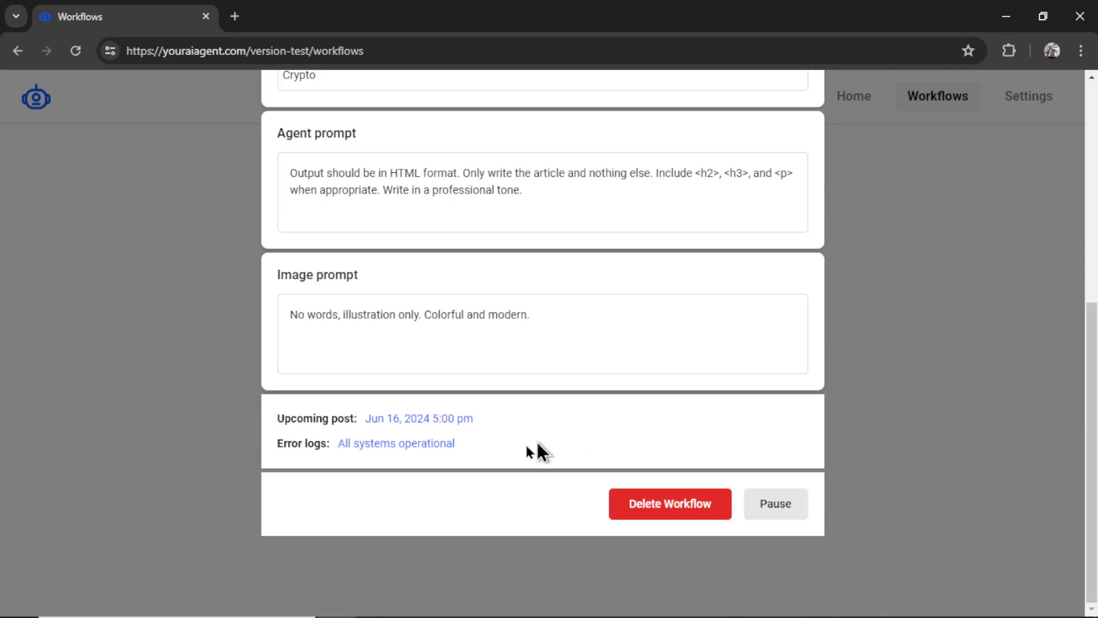
mouse_move(535, 459)
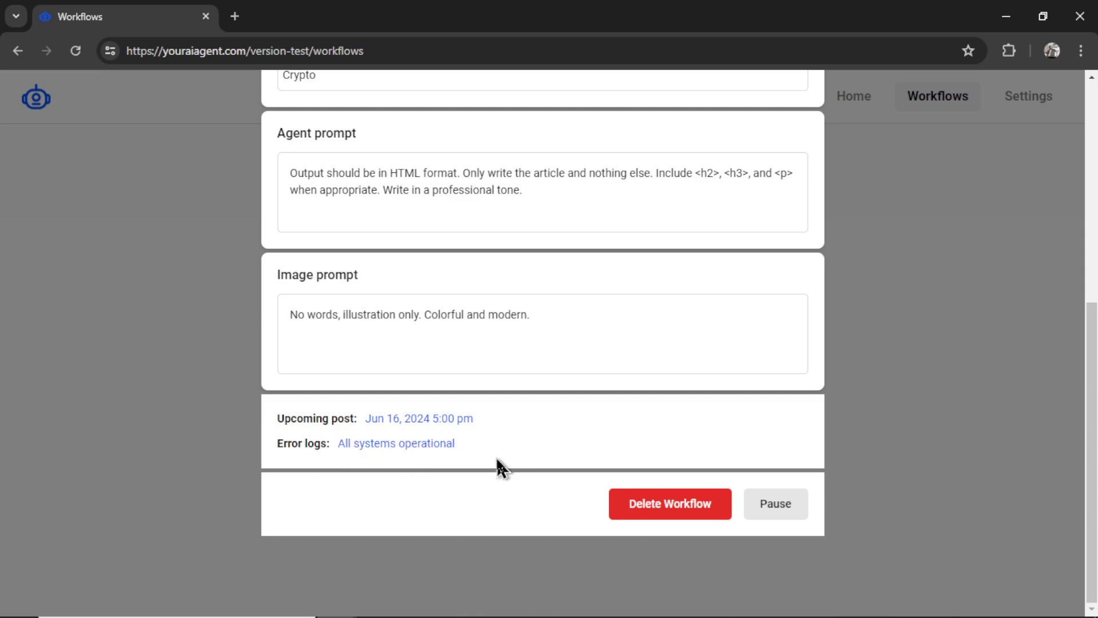
click(530, 315)
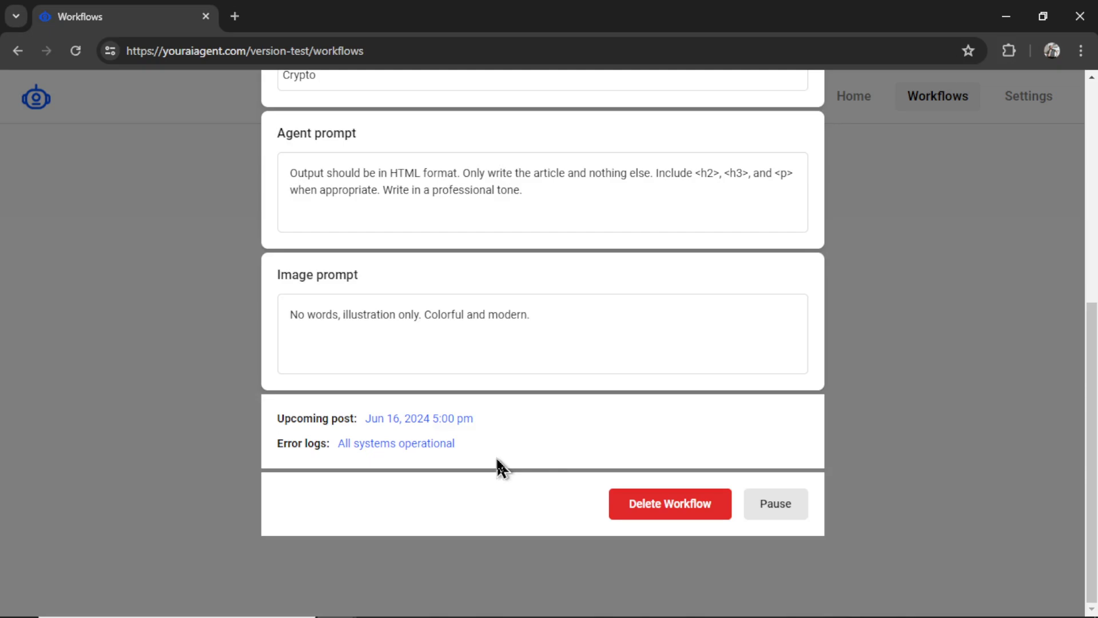
click(532, 314)
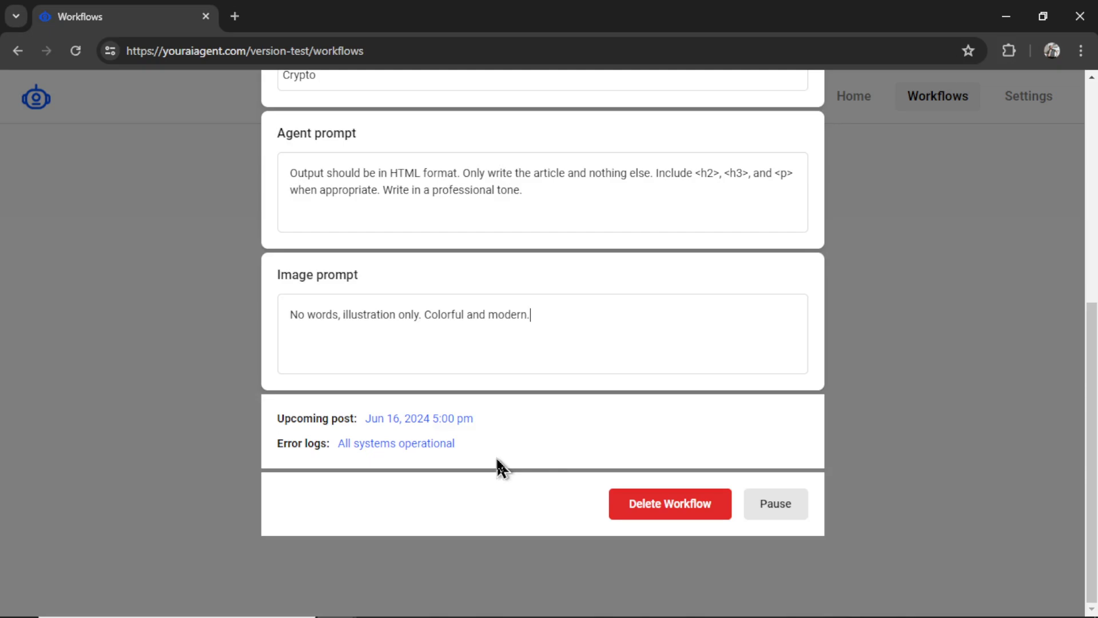
mouse_move(769, 475)
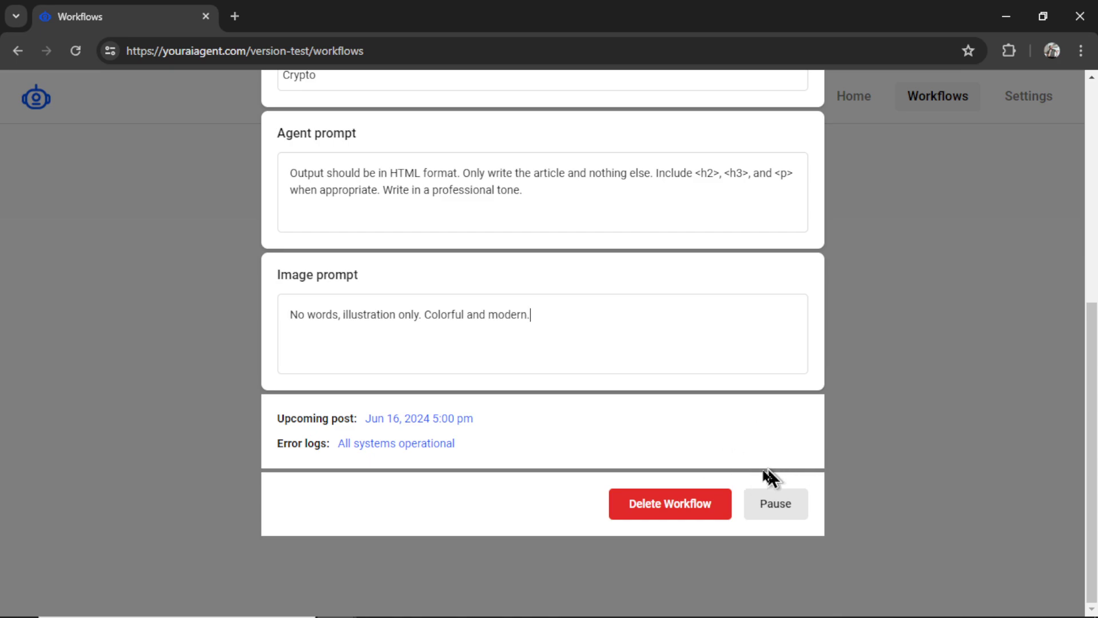
mouse_move(769, 452)
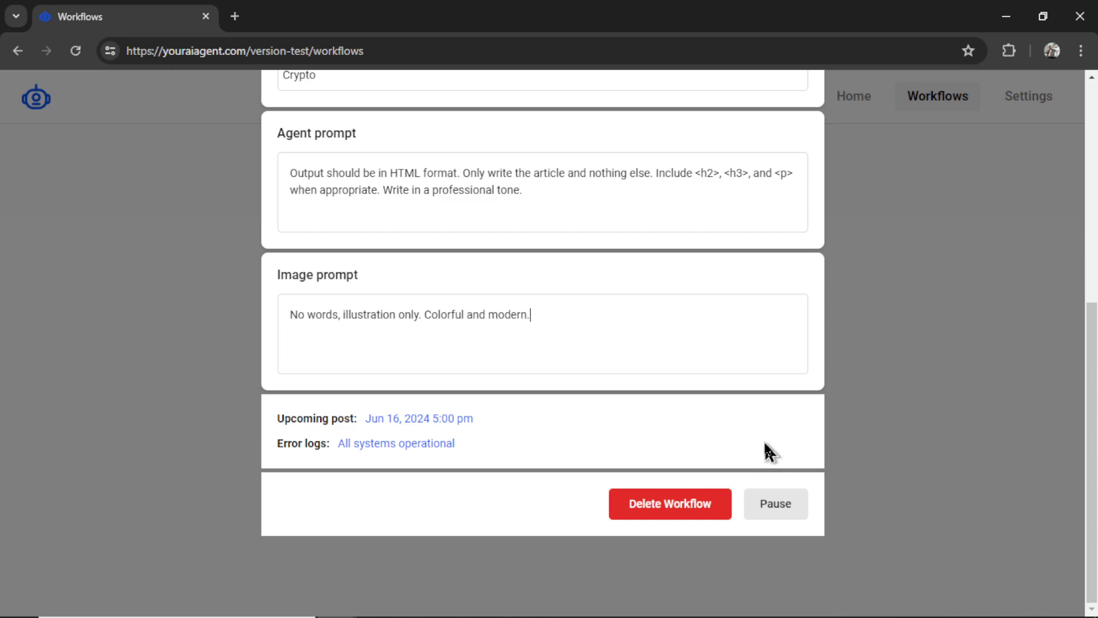
mouse_move(427, 462)
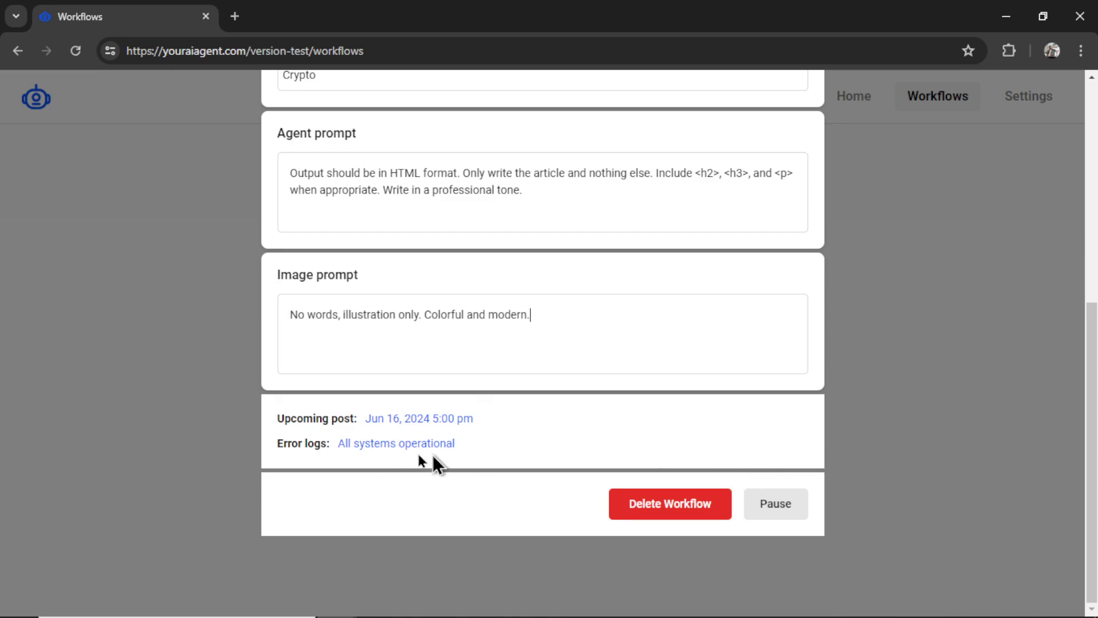
mouse_move(512, 458)
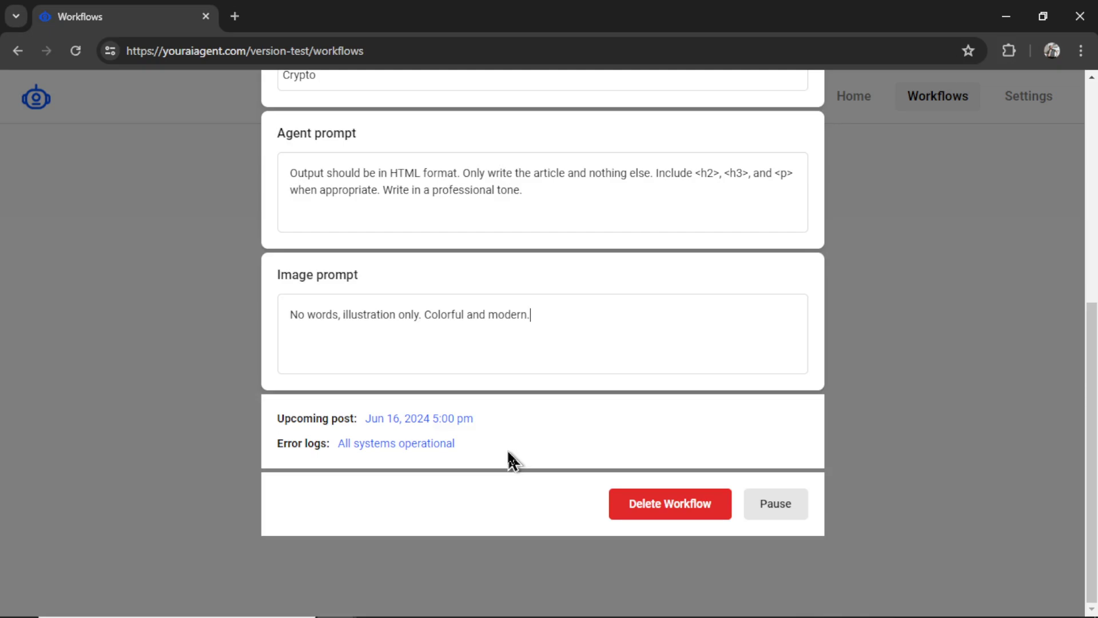
click(669, 503)
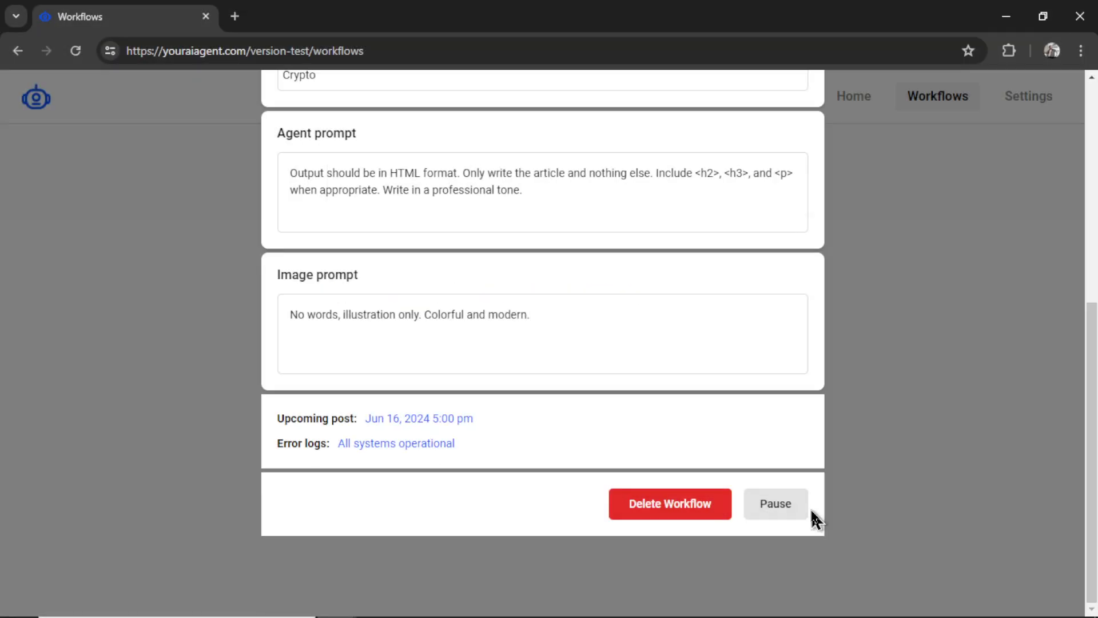
mouse_move(775, 504)
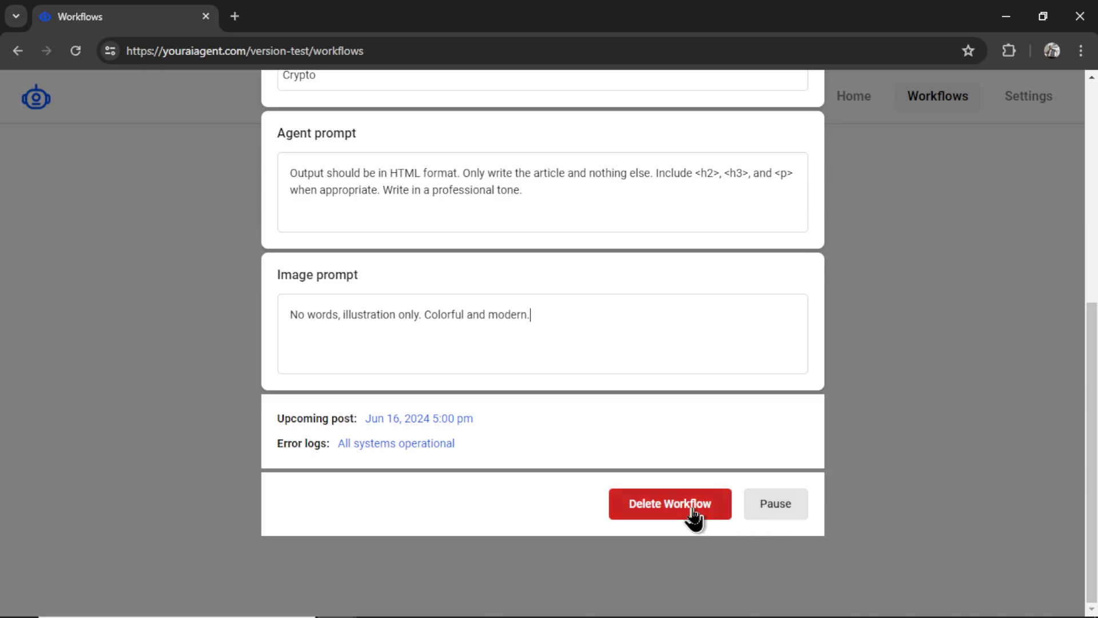
click(669, 503)
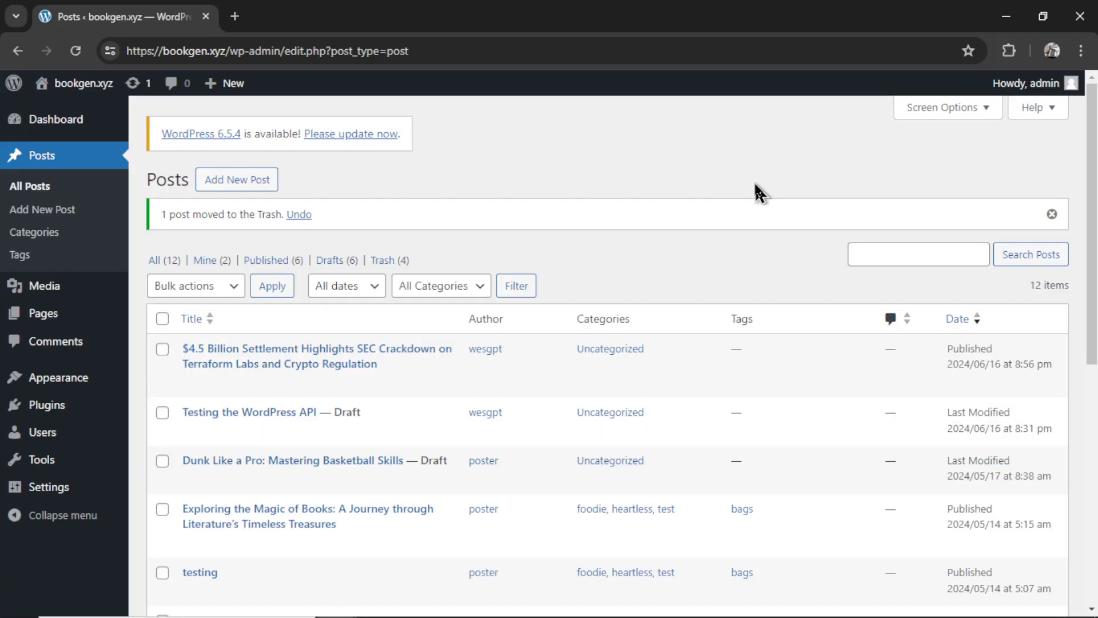
mouse_move(736, 191)
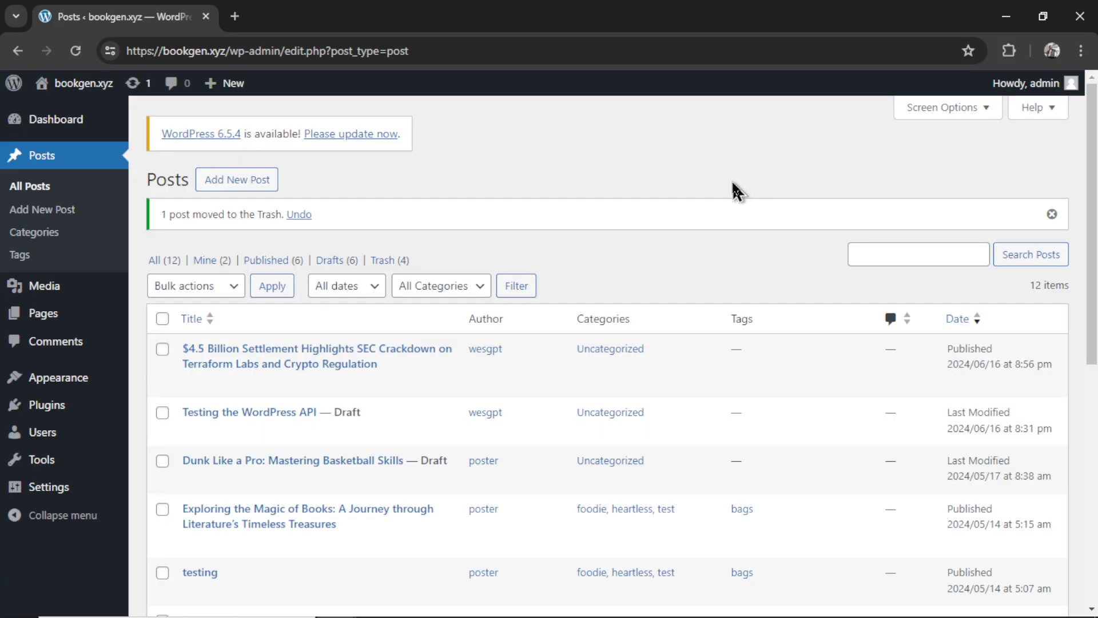
mouse_move(538, 208)
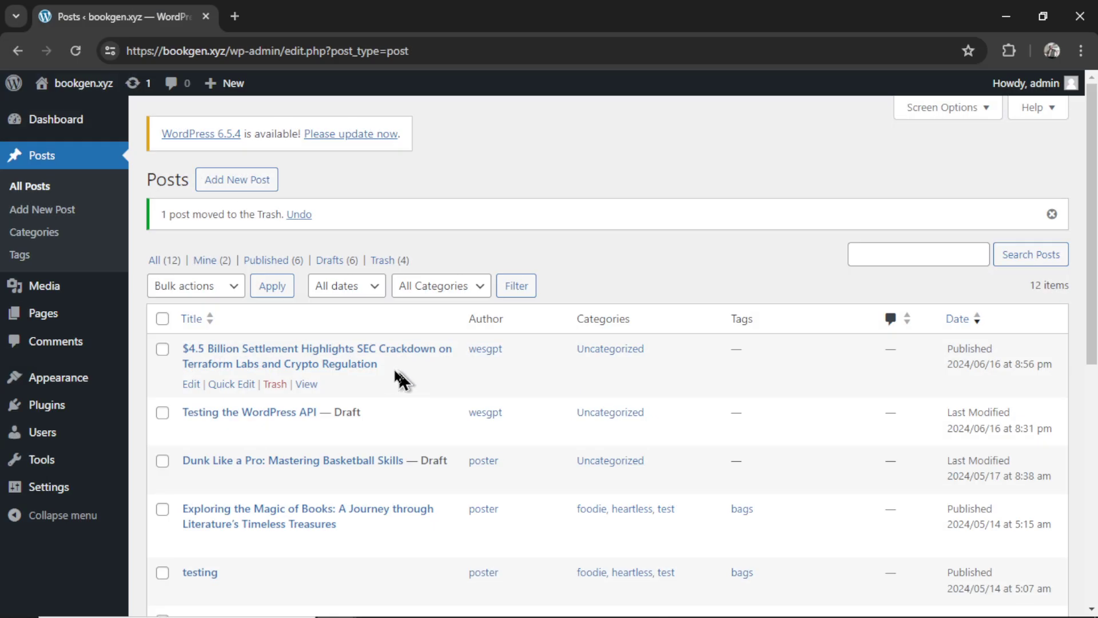
- View the live $4.5 Billion Settlement article and scroll through its AI image and body to the conclusion
click(306, 384)
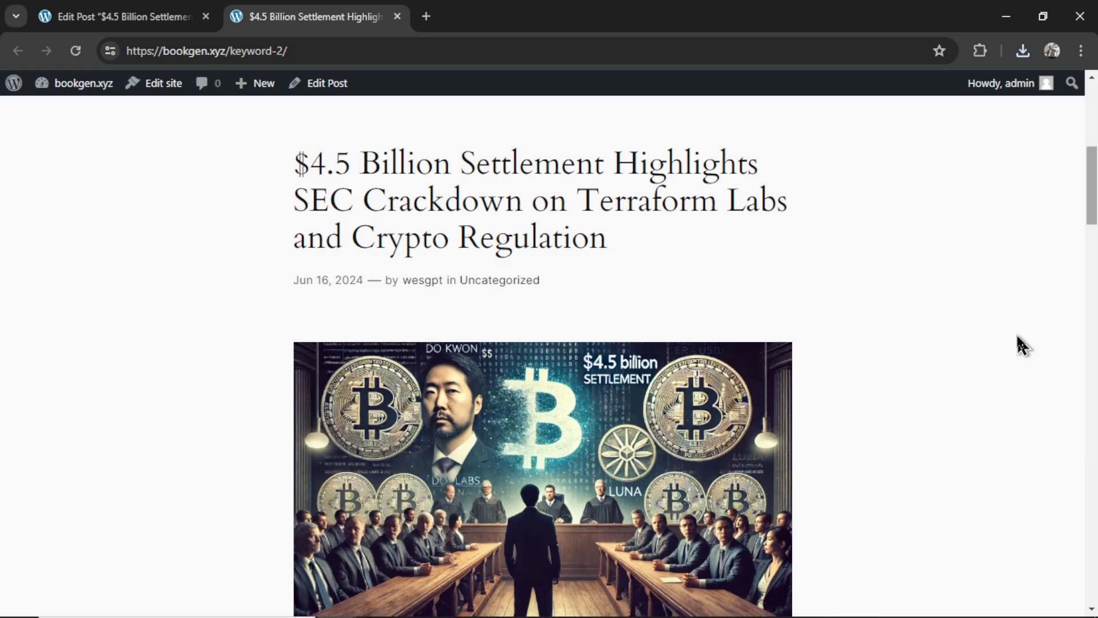
scroll(down, 3)
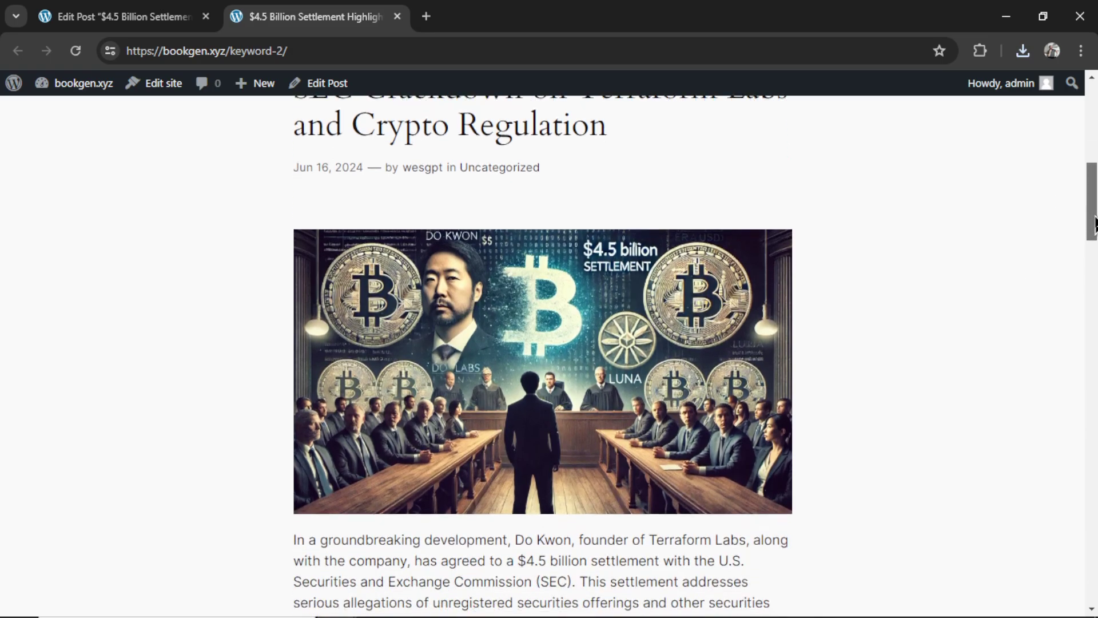
scroll(down, 3)
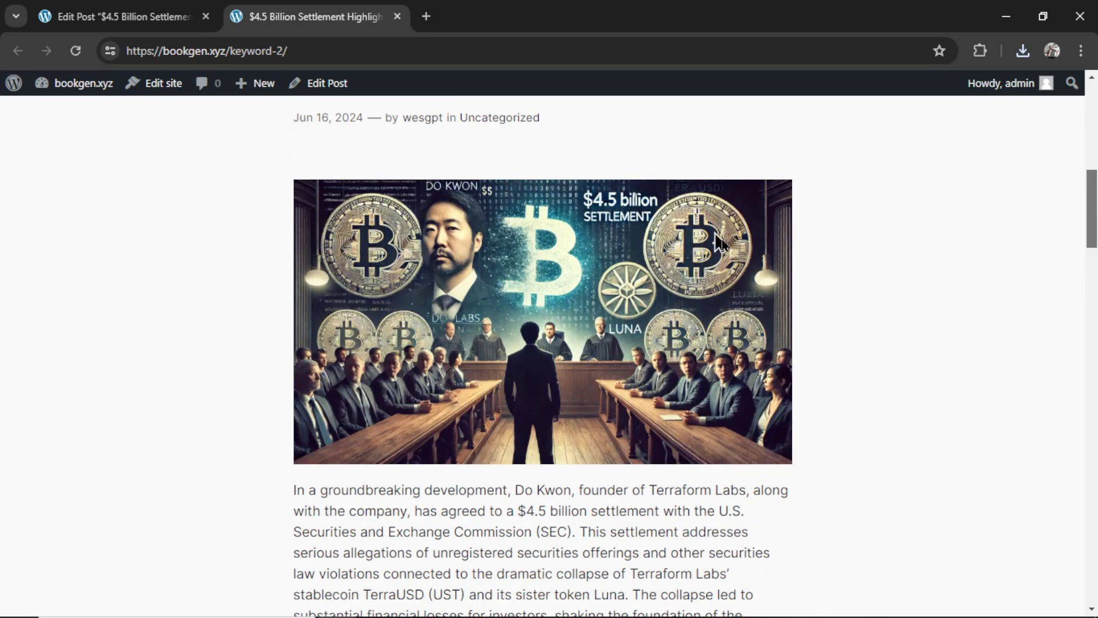
mouse_move(598, 217)
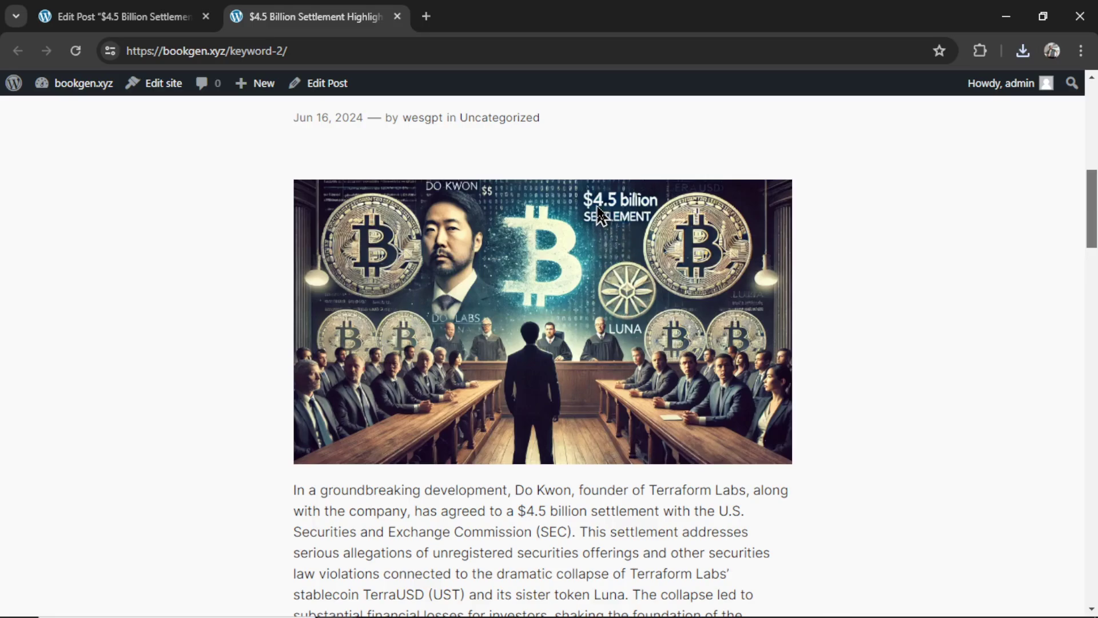
mouse_move(950, 261)
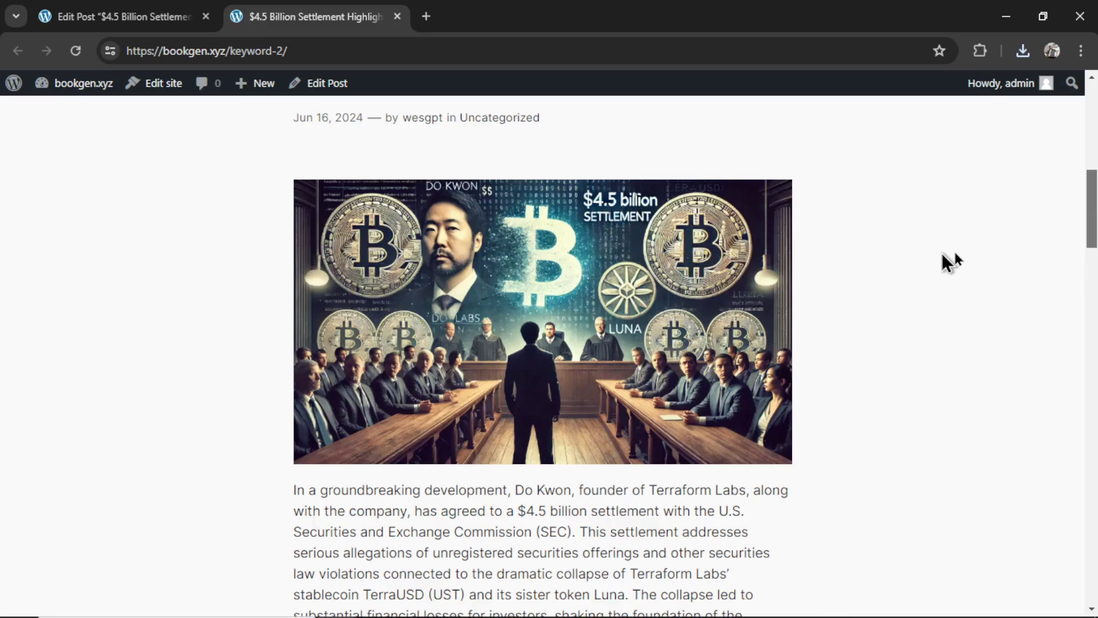
scroll(down, 3)
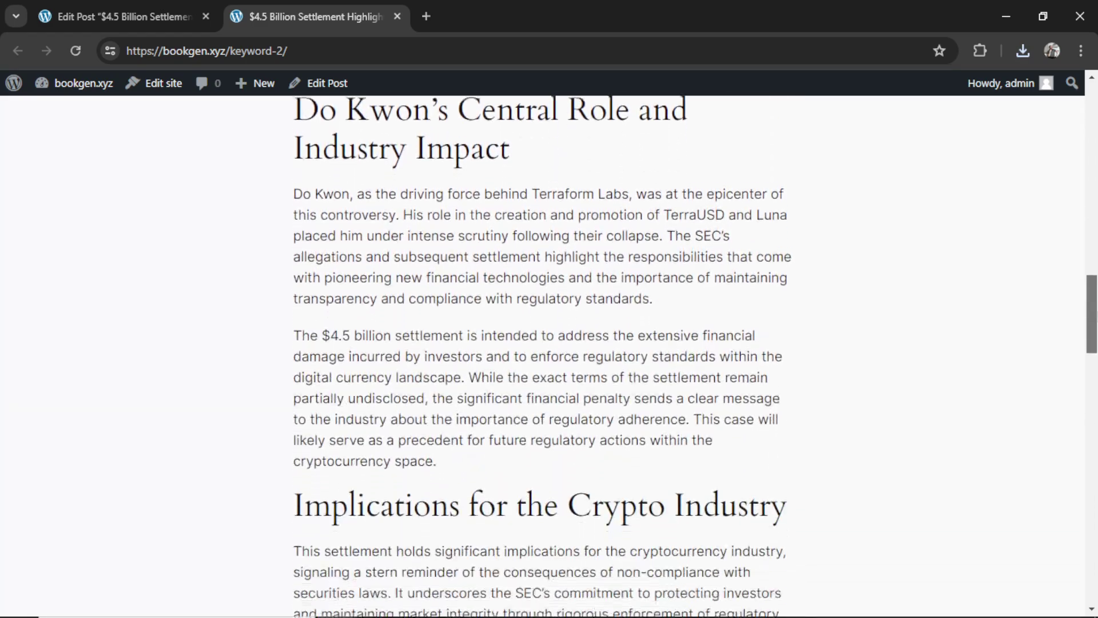
scroll(down, 3)
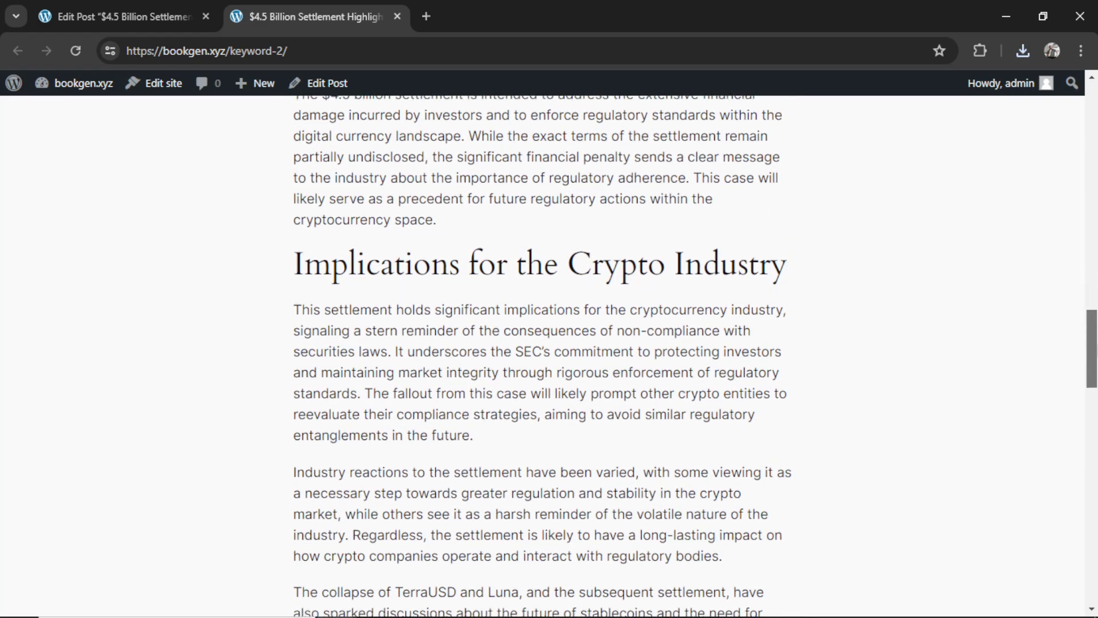
scroll(down, 3)
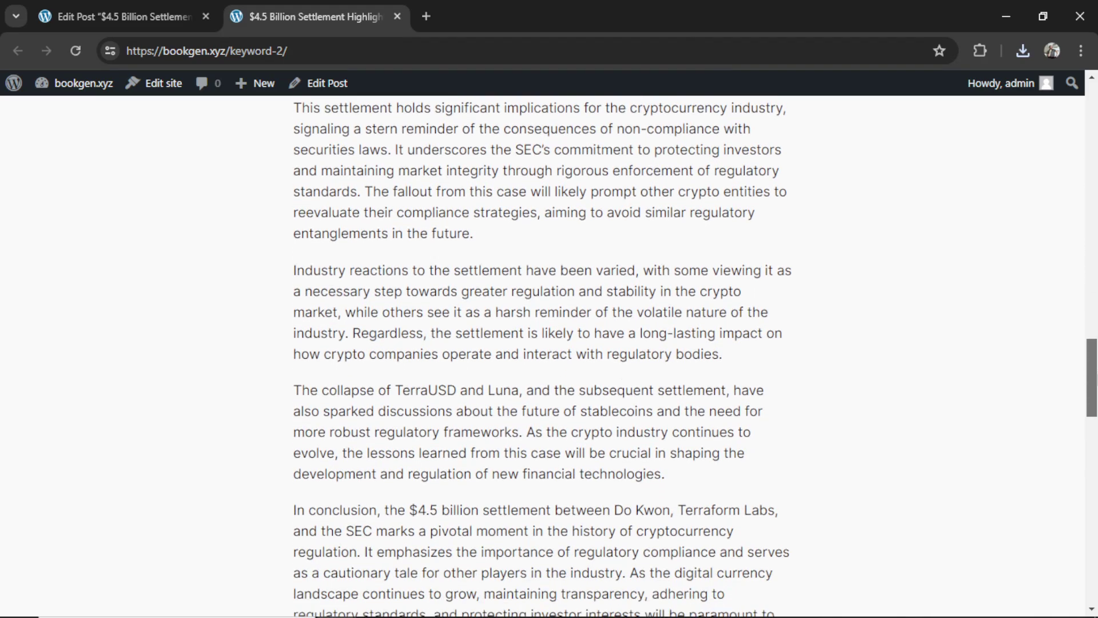
scroll(down, 3)
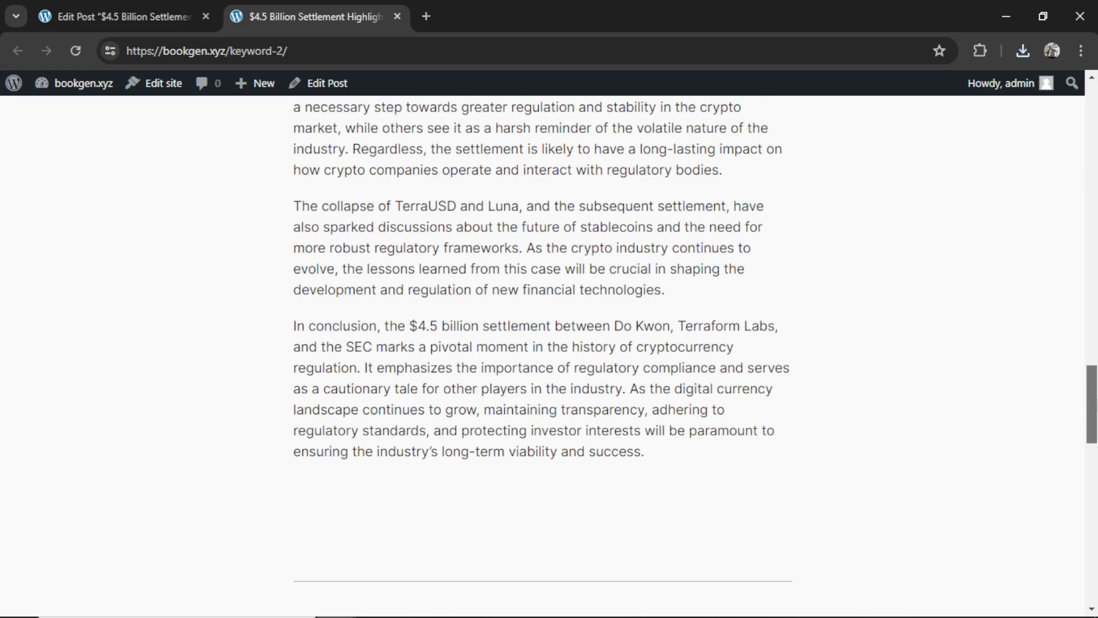
scroll(up, 3)
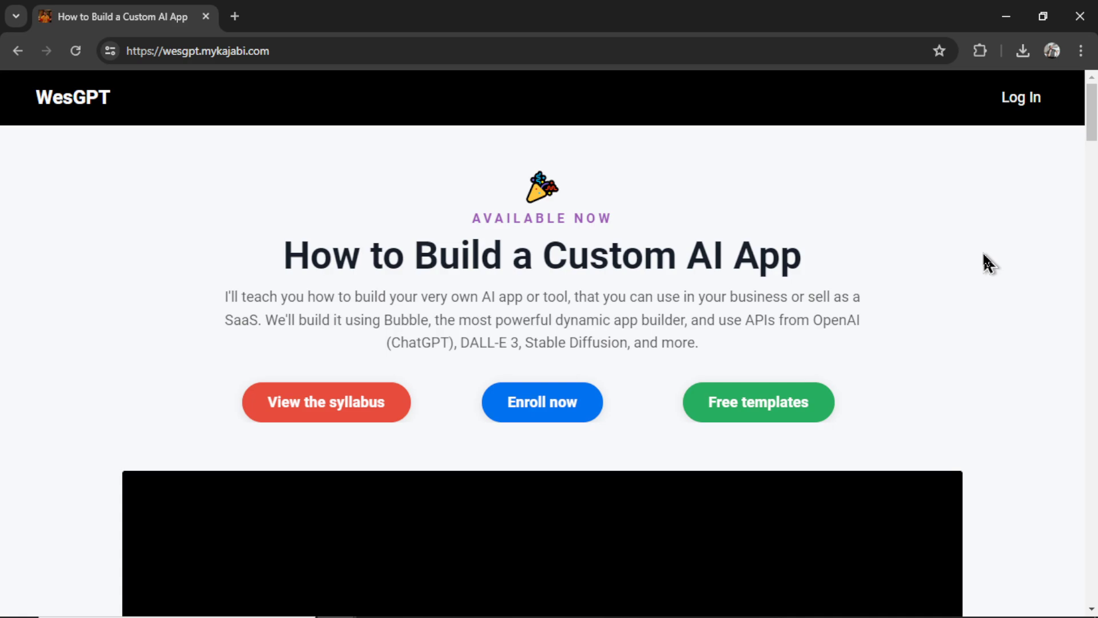
mouse_move(201, 320)
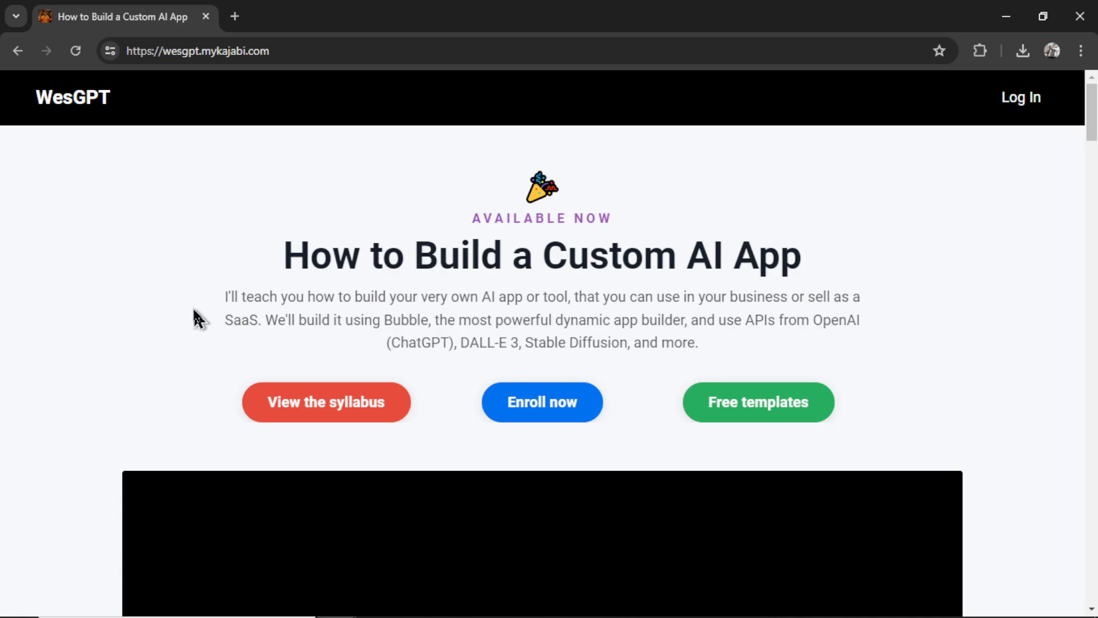
mouse_move(938, 287)
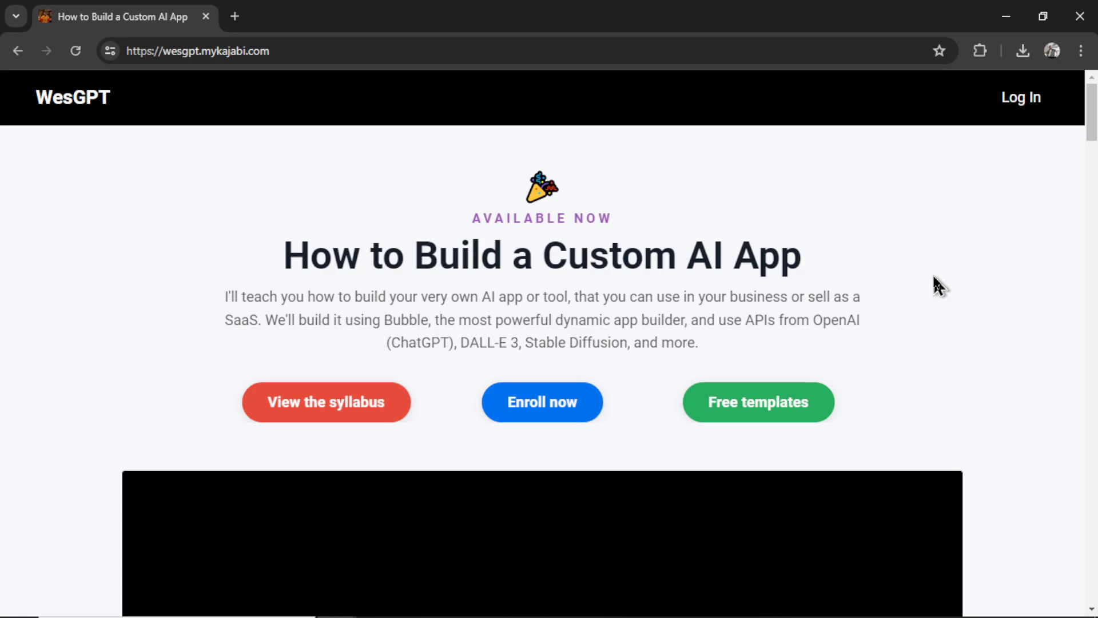
mouse_move(932, 288)
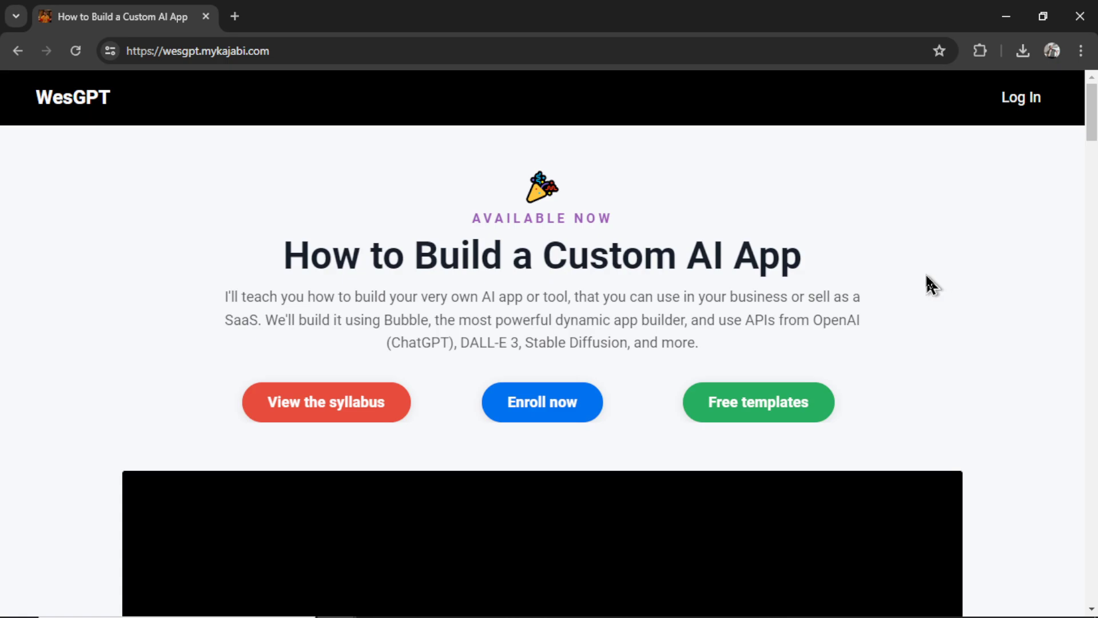
- Scroll the WesGPT course page down to the syllabus with Module 3: Adding AI Features expanded
scroll(down, 3)
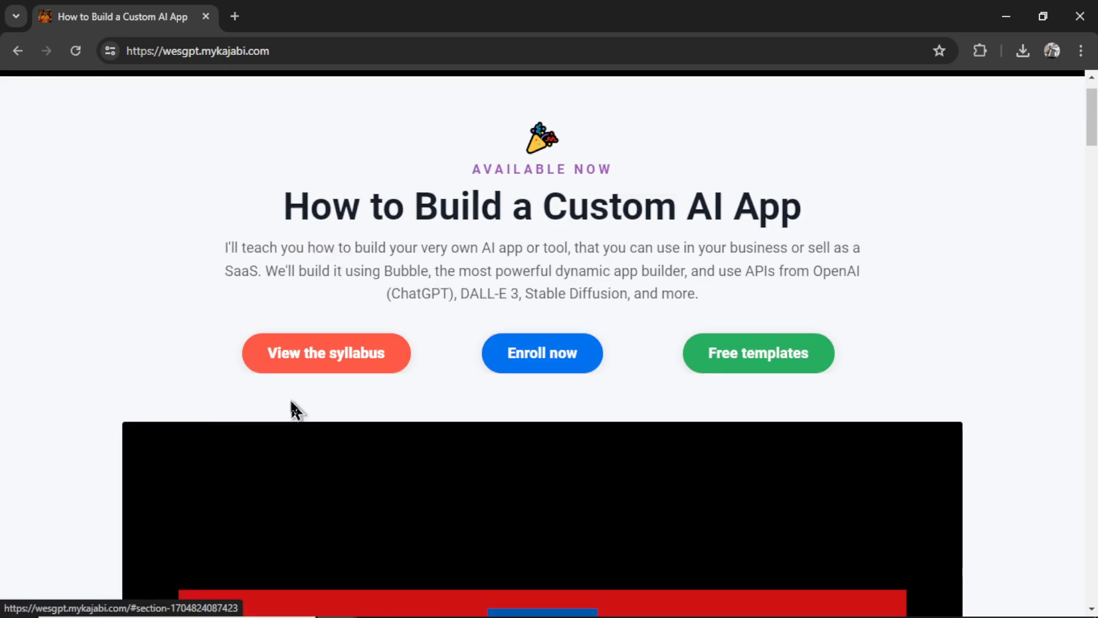
scroll(down, 3)
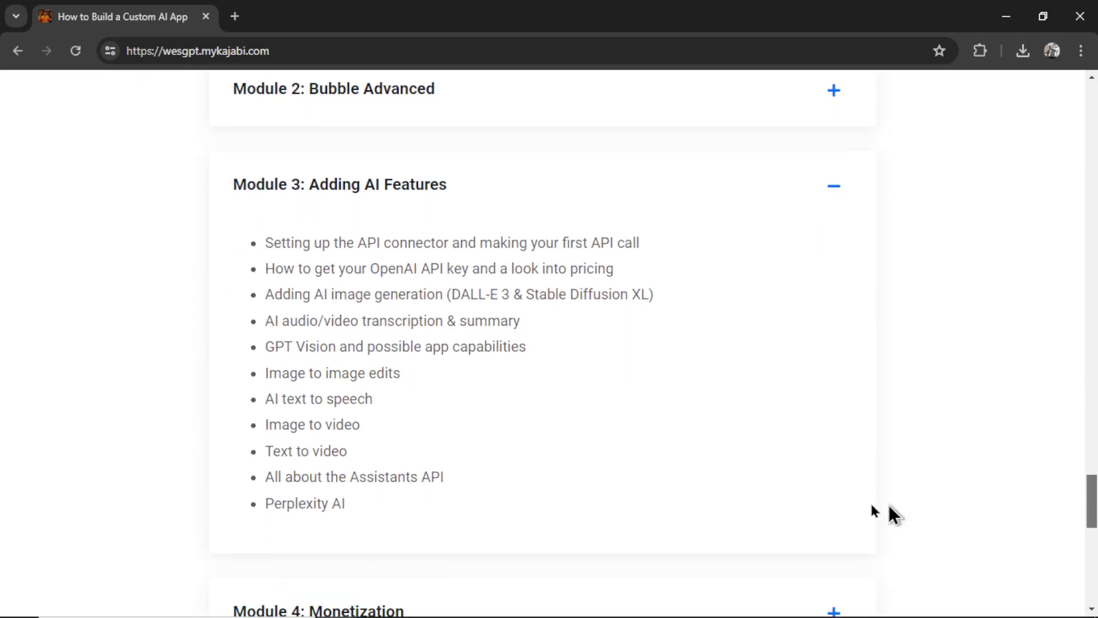
mouse_move(711, 388)
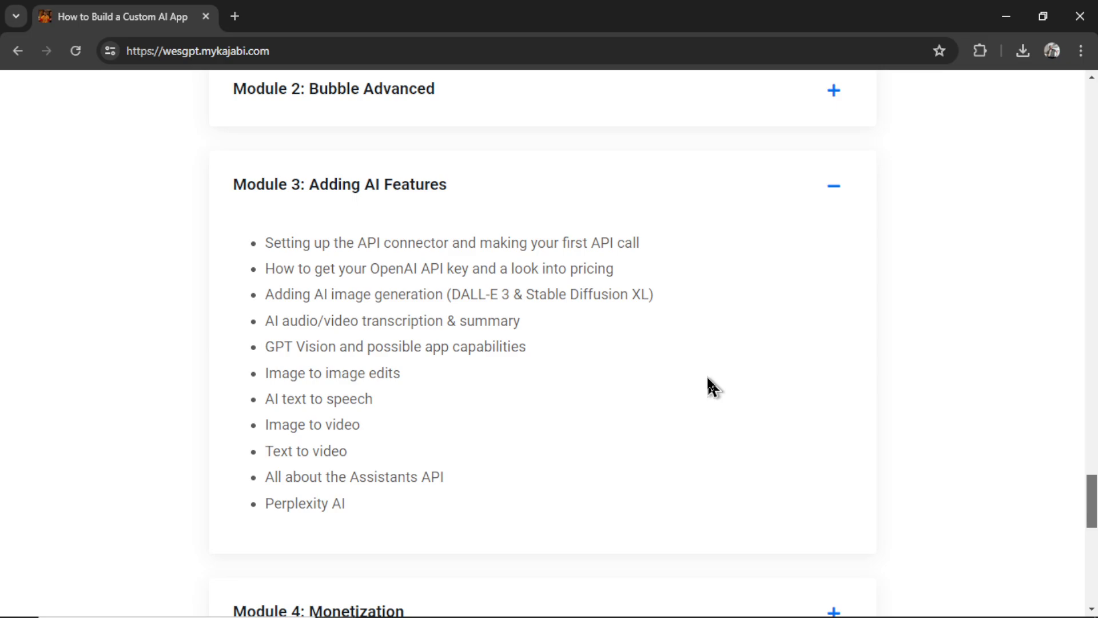